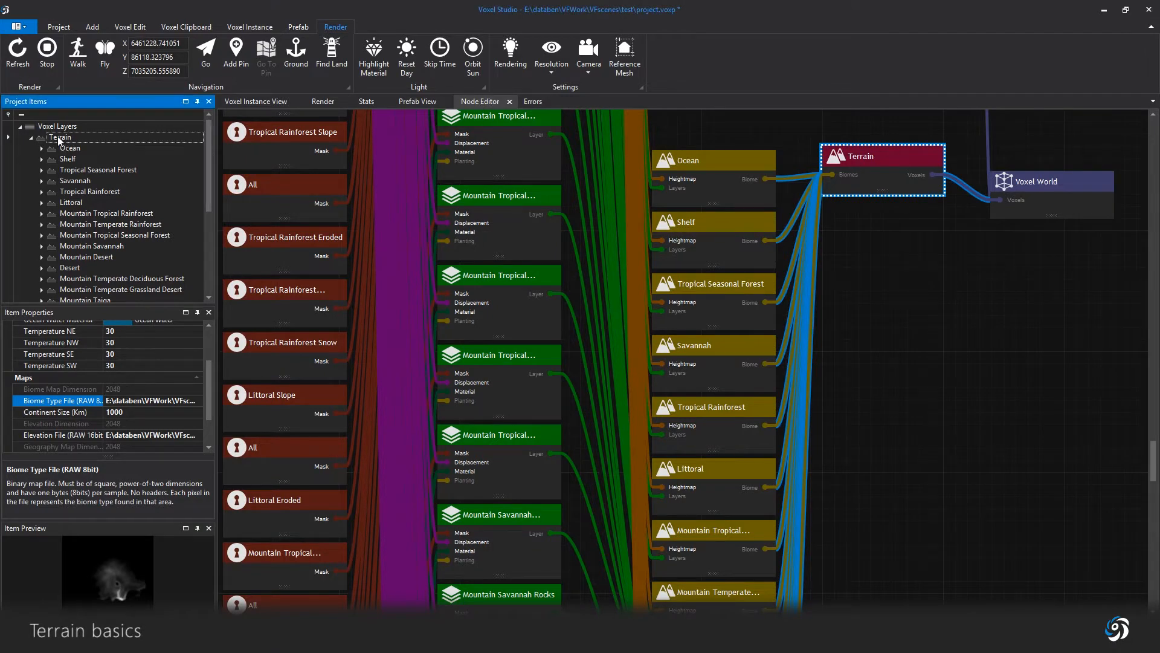
Step: Preview the terrain landscape in the Render tab, then return to the node graph
{"action": "left_click", "coordinate": [416, 102]}
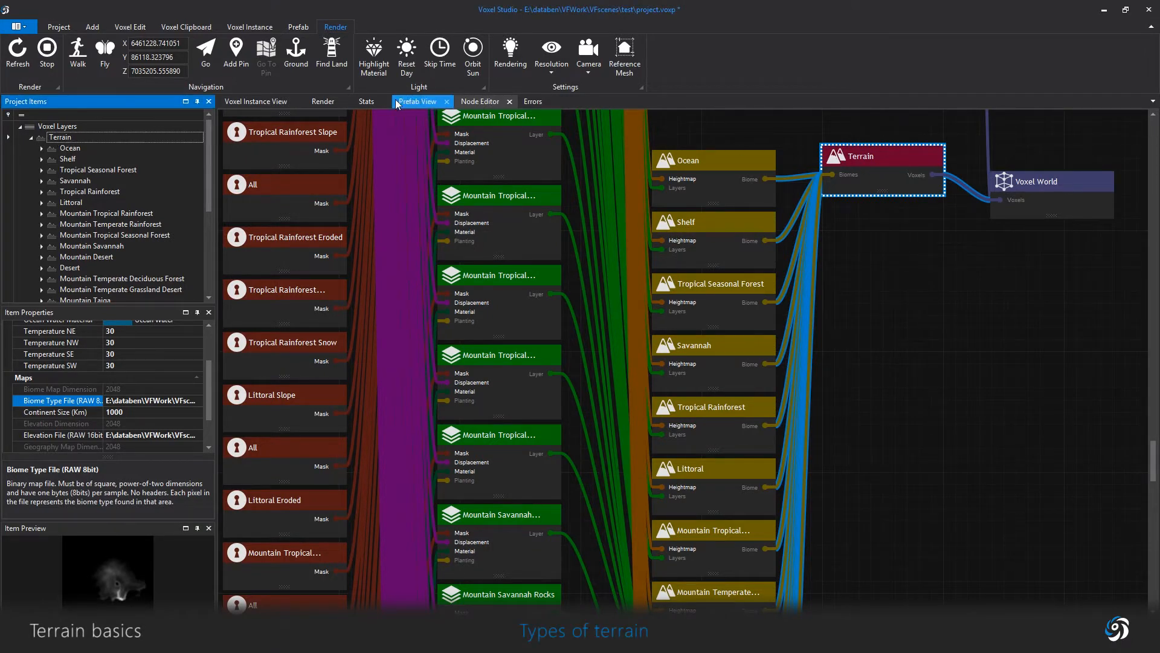
{"action": "left_click", "coordinate": [322, 102]}
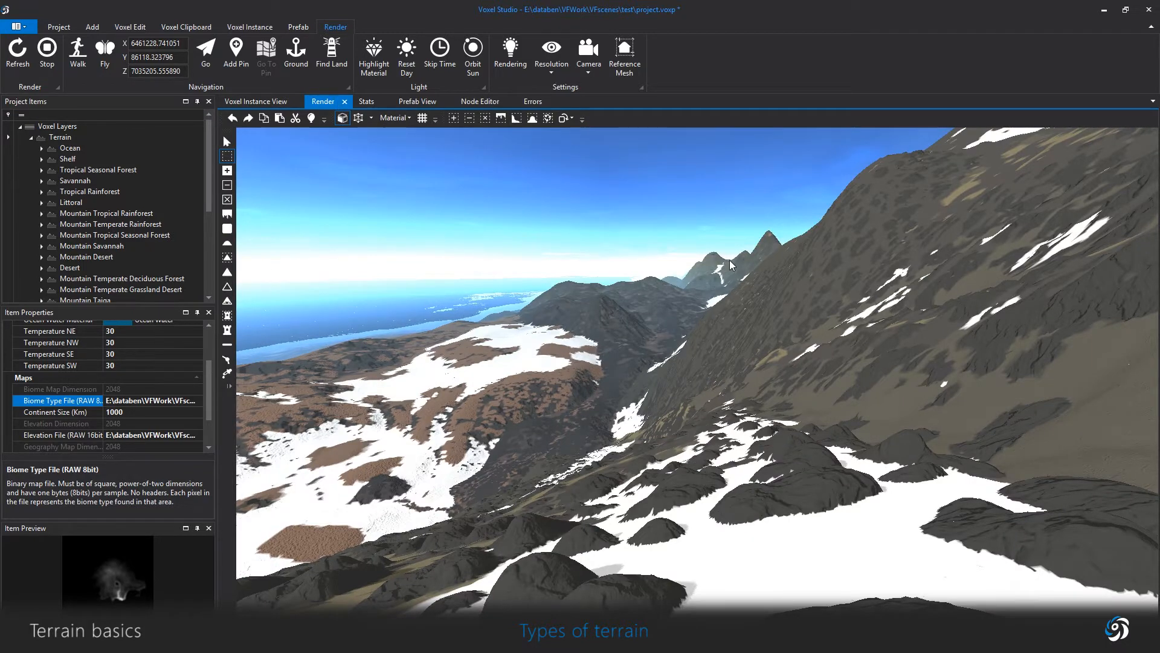
{"action": "mouse_move", "coordinate": [534, 148]}
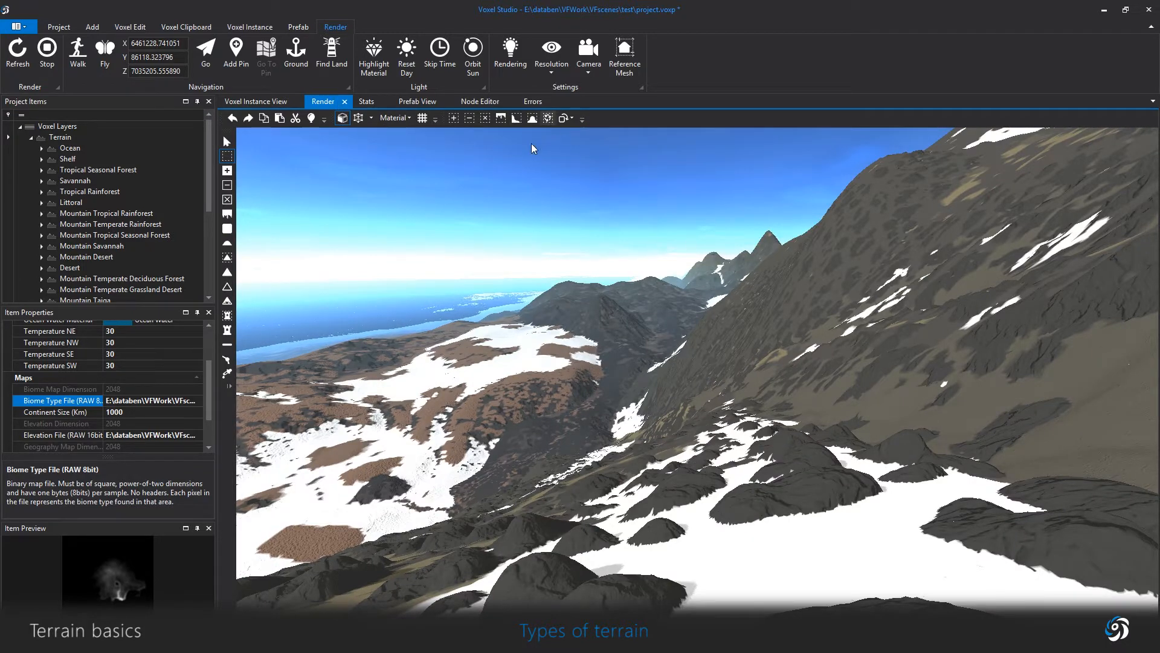
{"action": "left_click", "coordinate": [479, 101]}
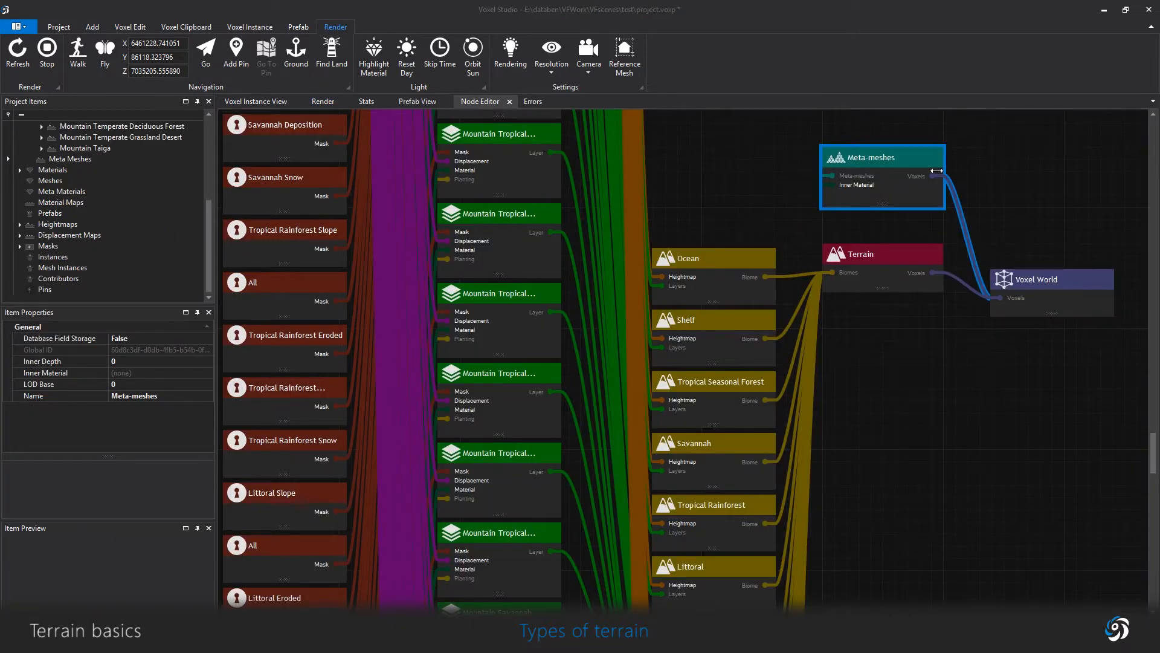
{"action": "mouse_move", "coordinate": [807, 196]}
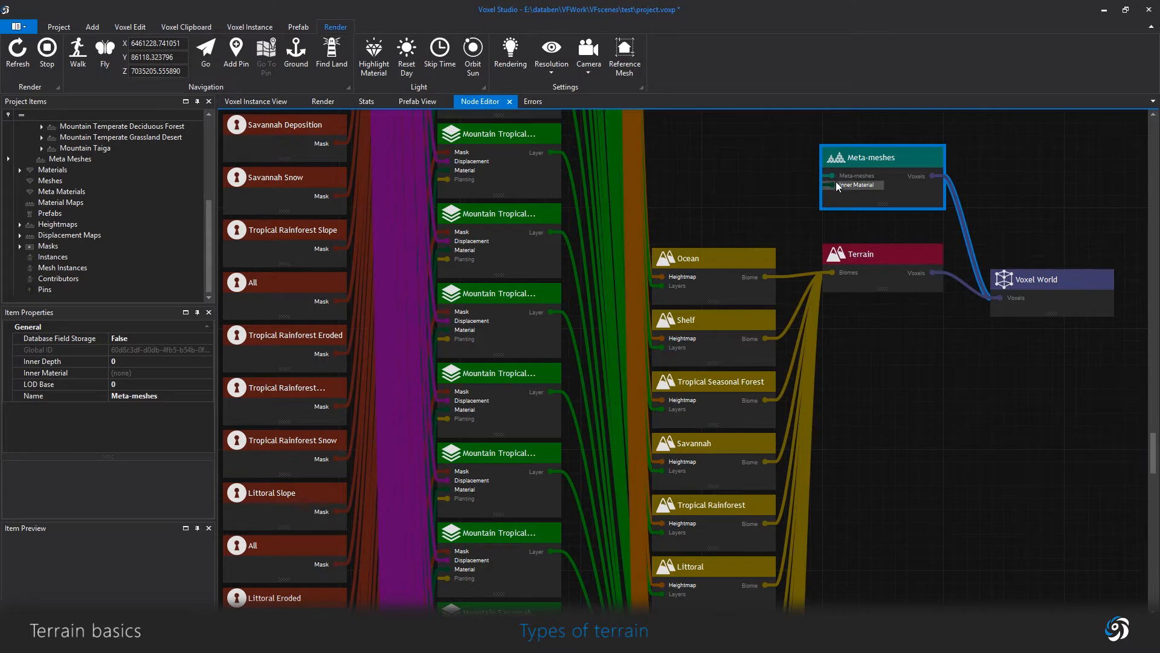
{"action": "mouse_move", "coordinate": [861, 287]}
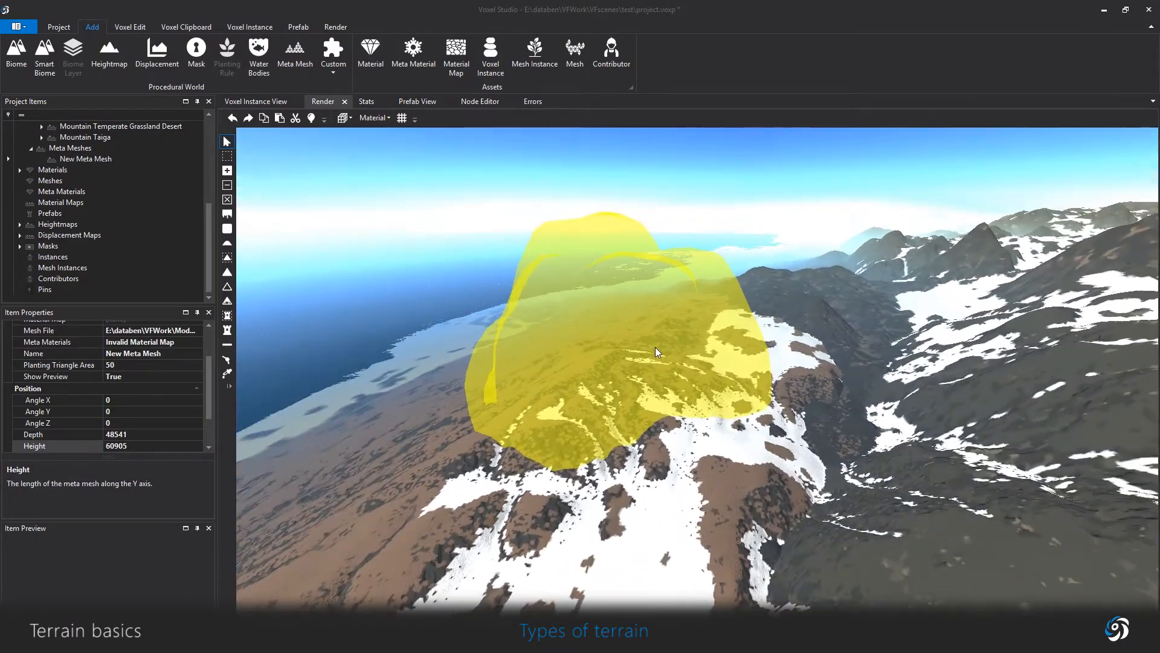
Step: Select the new meta mesh in the rendered scene and return to the node graph
{"action": "left_click", "coordinate": [657, 352]}
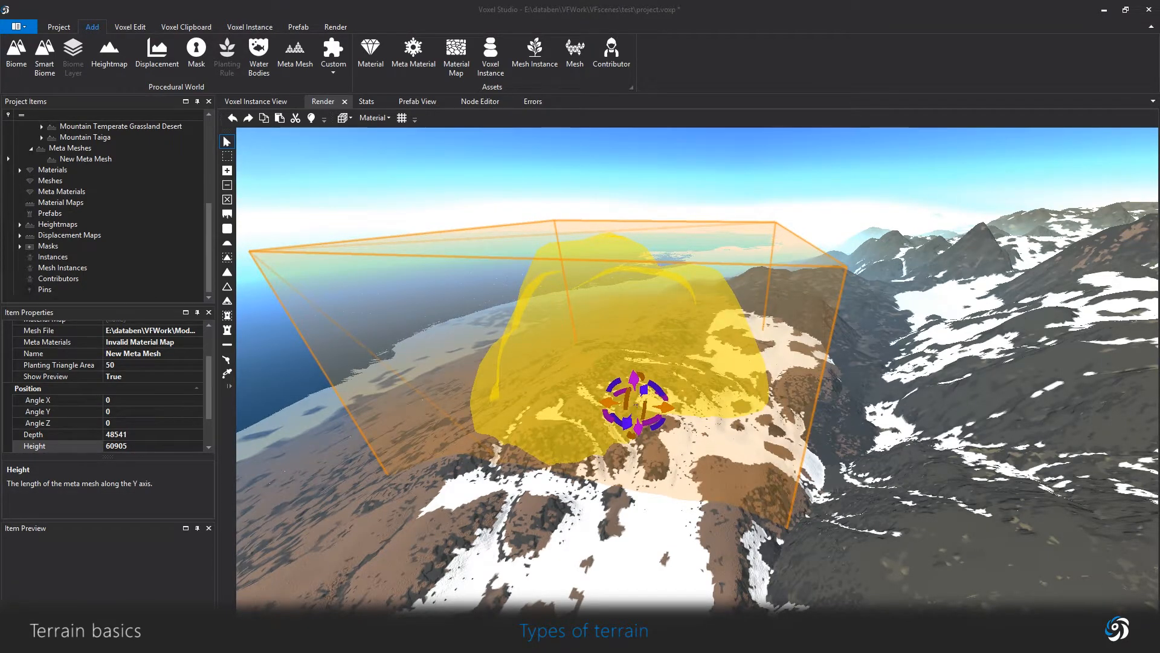
{"action": "left_click", "coordinate": [479, 101]}
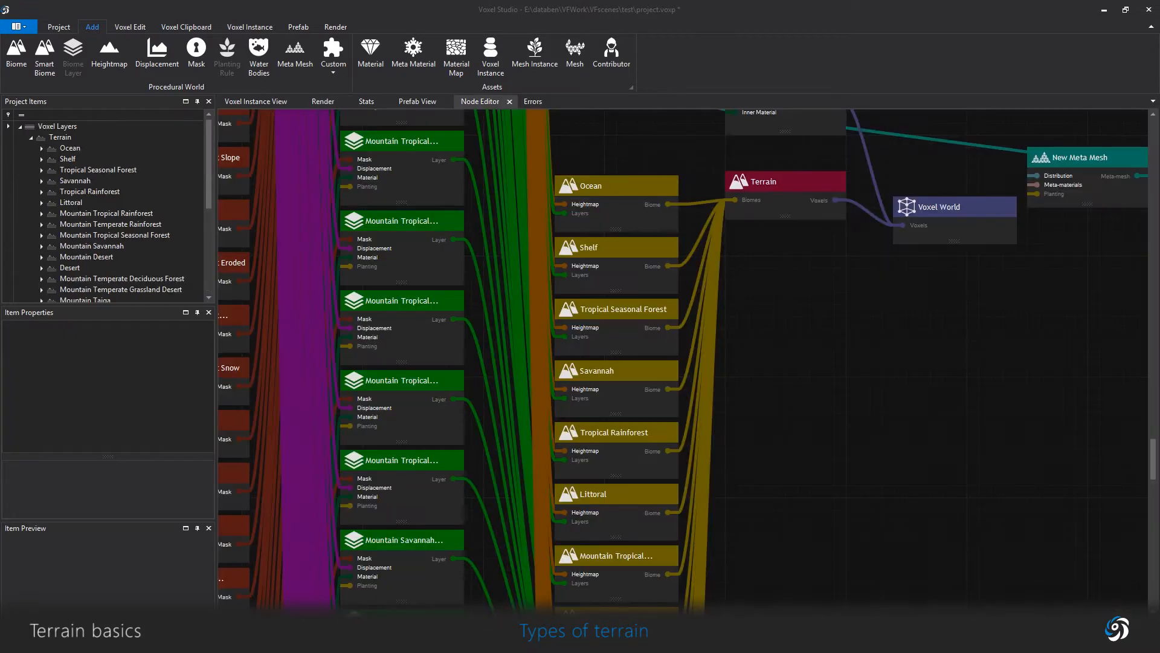
Step: Review the Terrain layer's Maps settings, then start a fresh empty project
{"action": "left_click", "coordinate": [785, 181]}
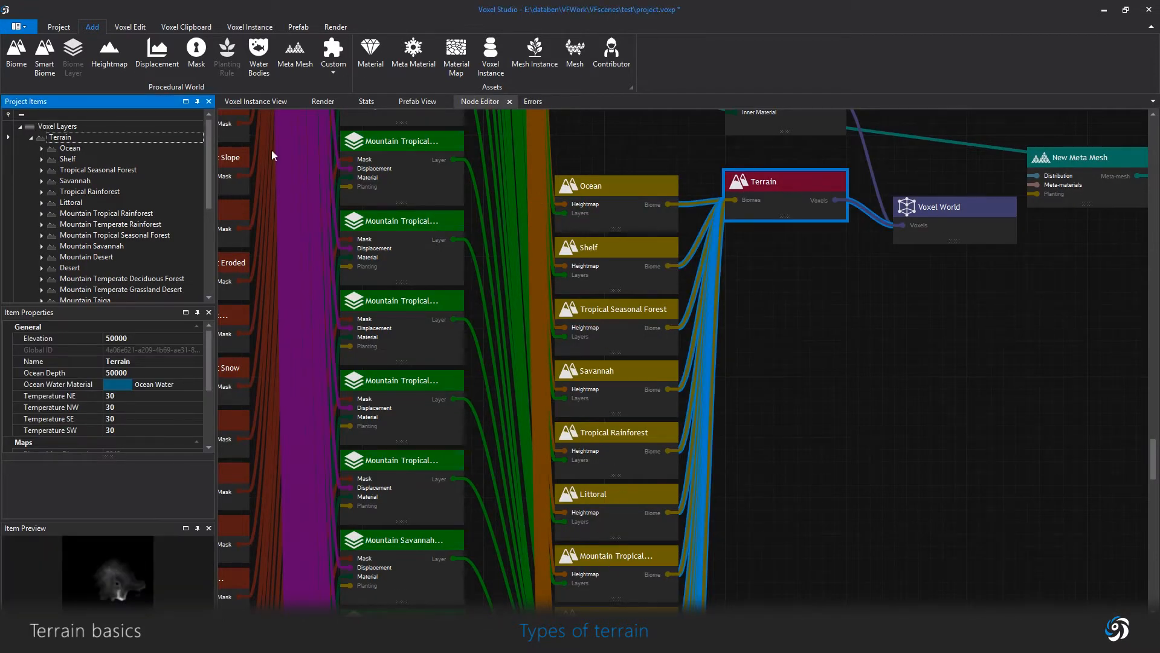
{"action": "mouse_move", "coordinate": [93, 195]}
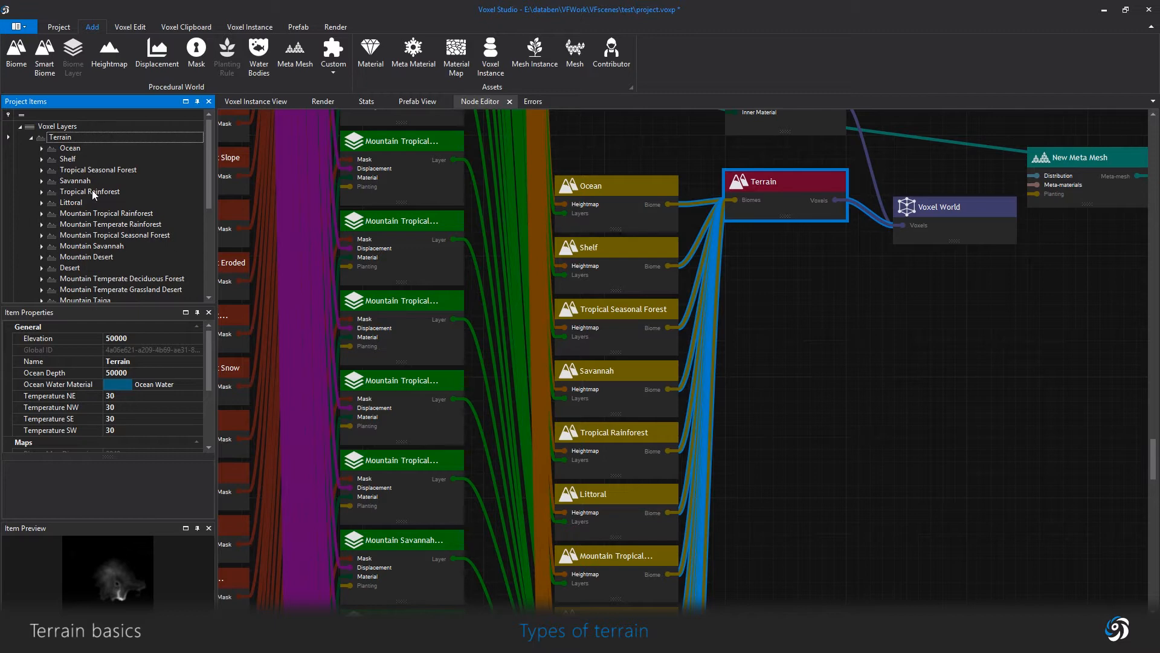
{"action": "scroll", "scroll_direction": "down", "scroll_amount": 3}
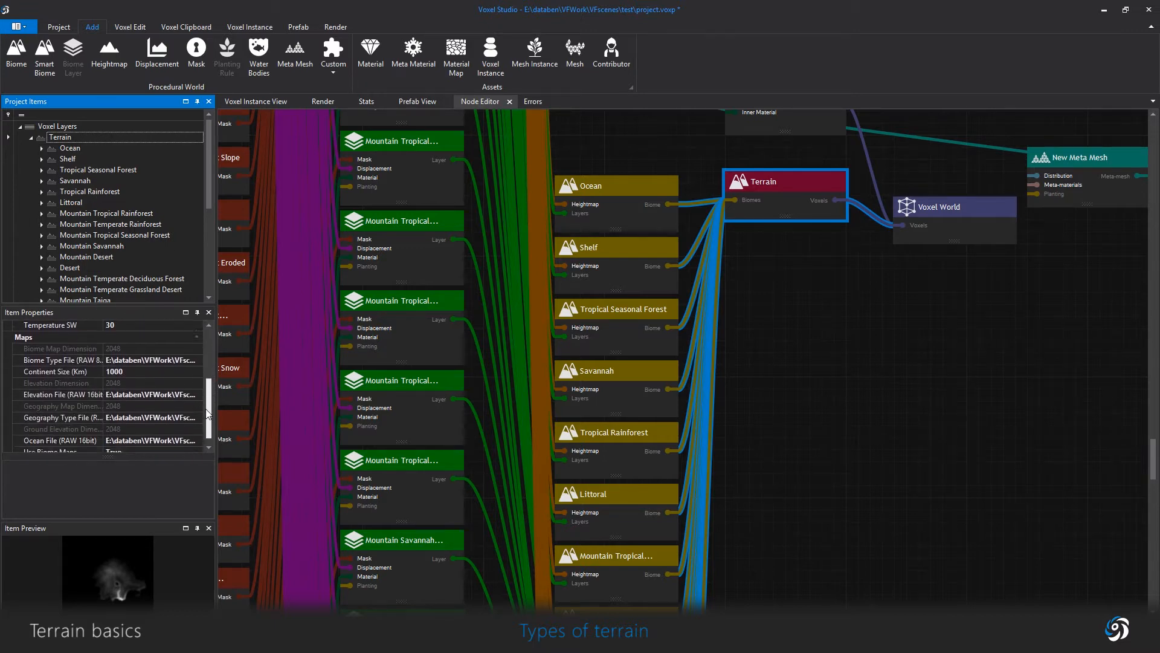
{"action": "scroll", "scroll_direction": "down", "scroll_amount": 3}
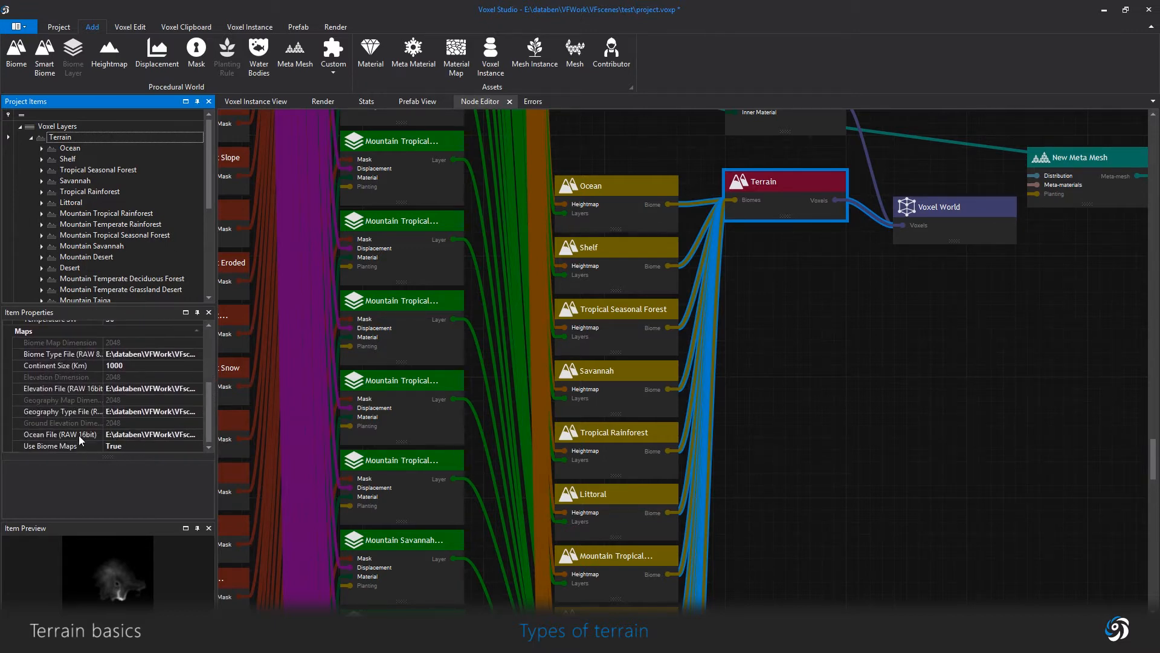
{"action": "mouse_move", "coordinate": [126, 403]}
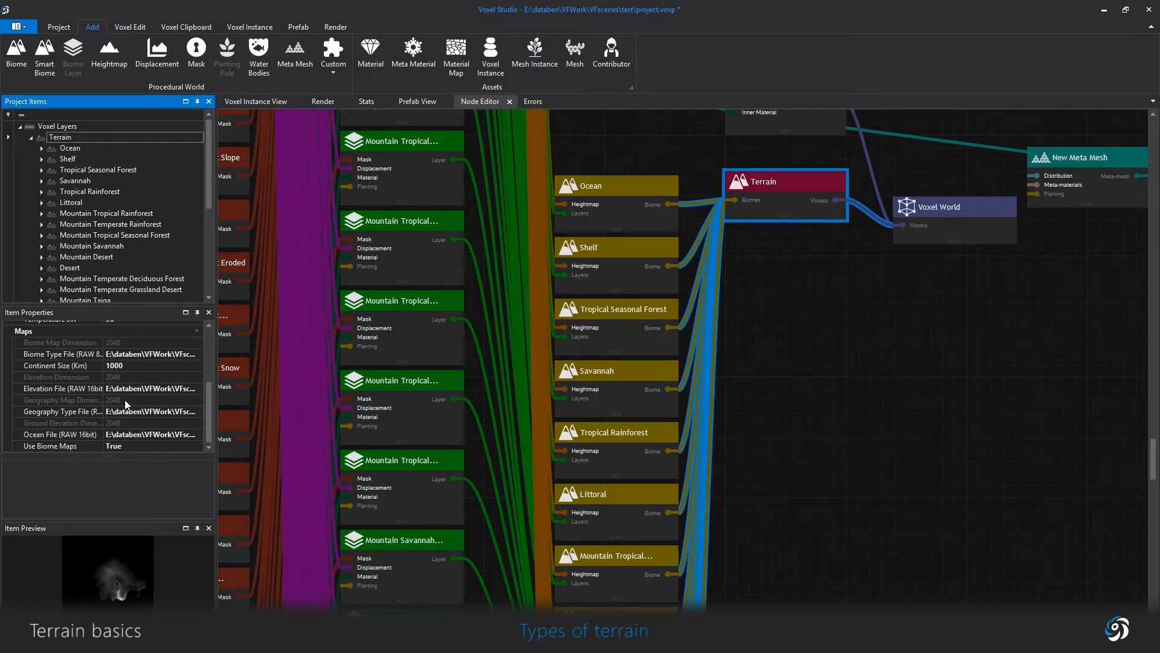
{"action": "mouse_move", "coordinate": [152, 434]}
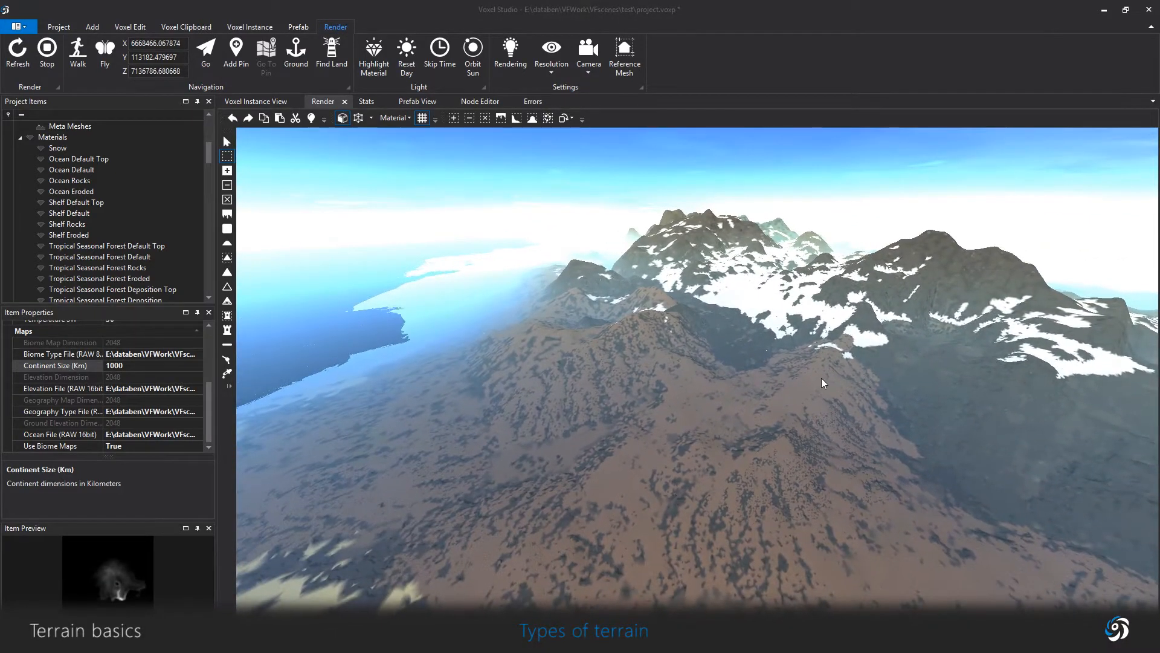
{"action": "left_click", "coordinate": [479, 102]}
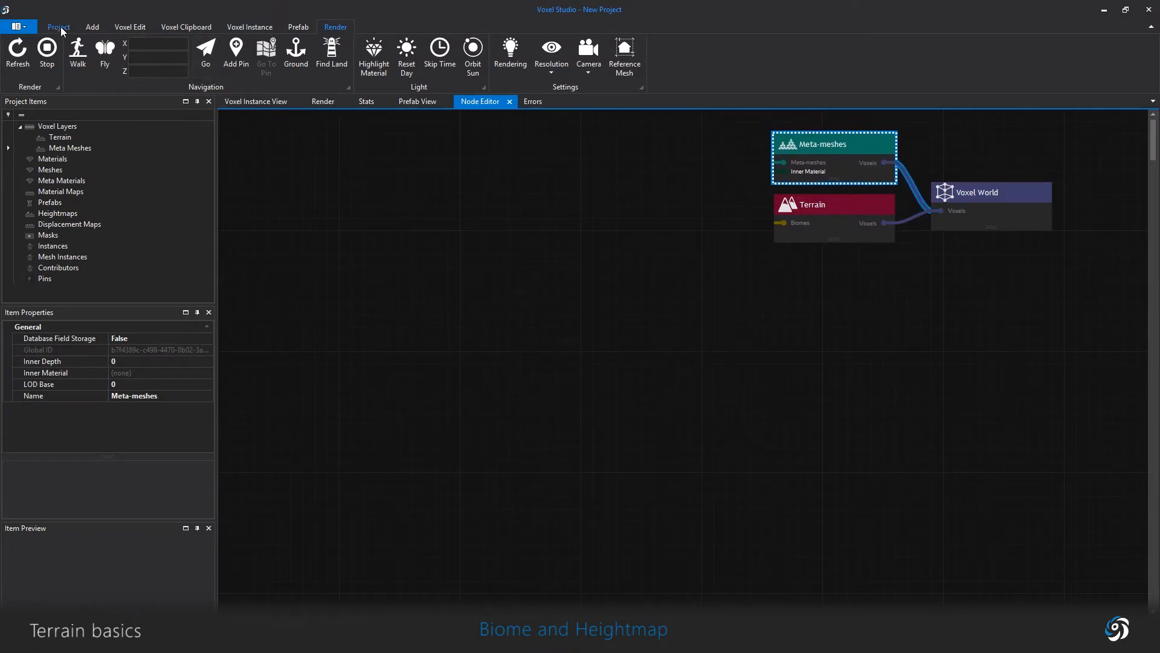
Step: Add a new biome to the terrain and name it MyBiome
{"action": "left_click", "coordinate": [92, 27]}
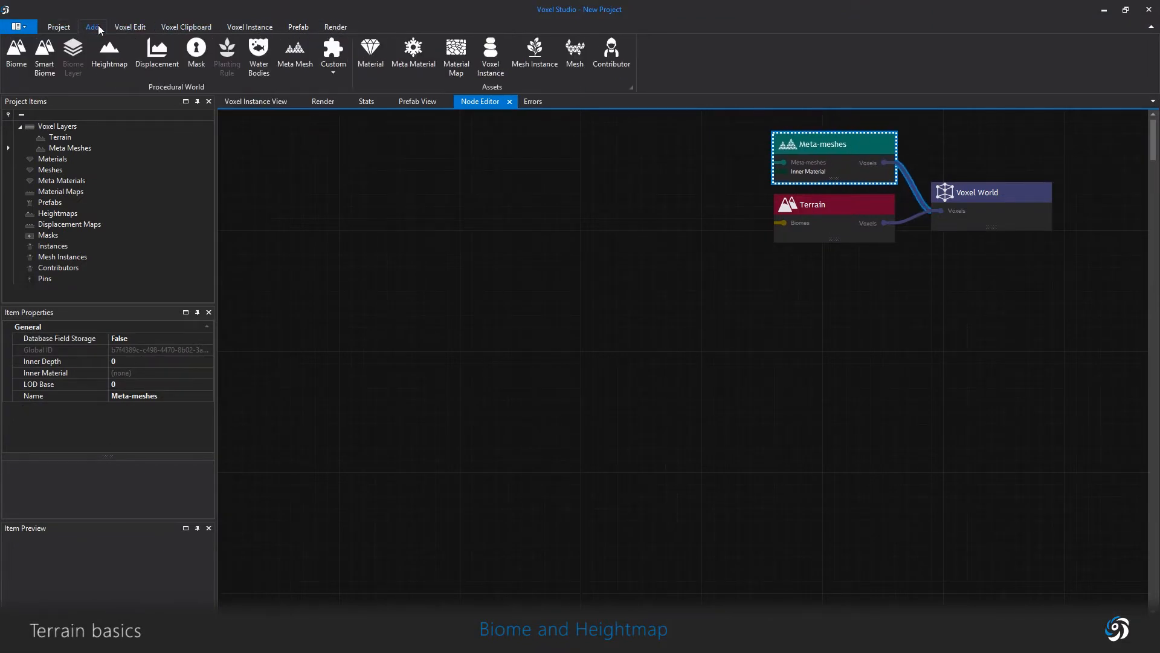
{"action": "mouse_move", "coordinate": [16, 53]}
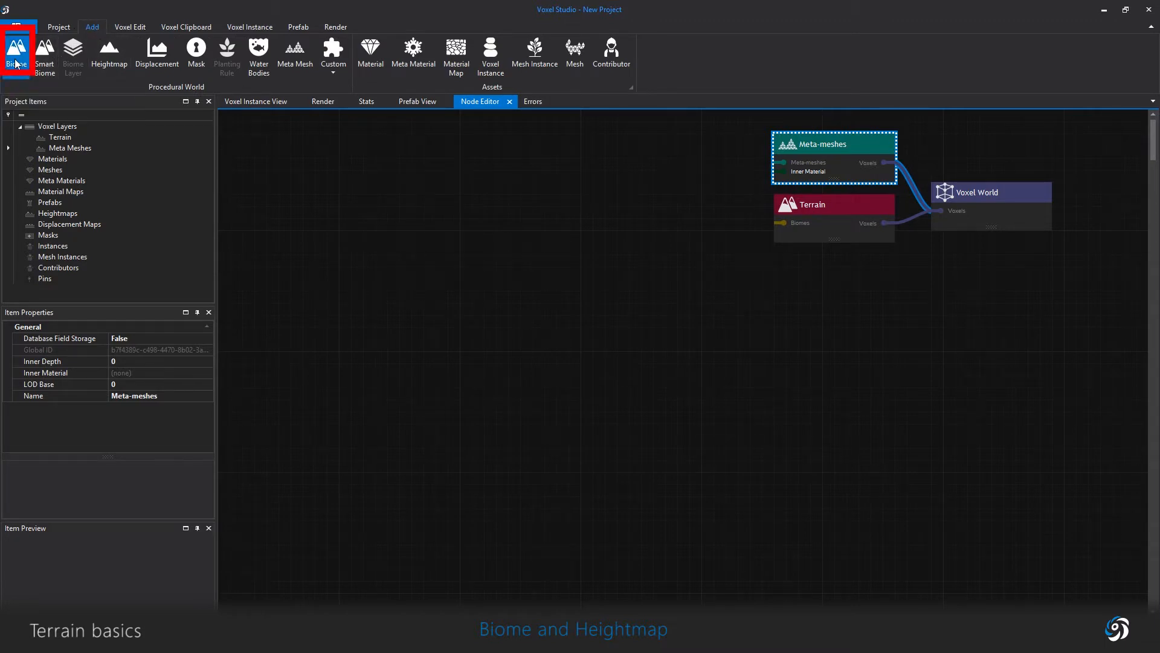
{"action": "left_click", "coordinate": [15, 52]}
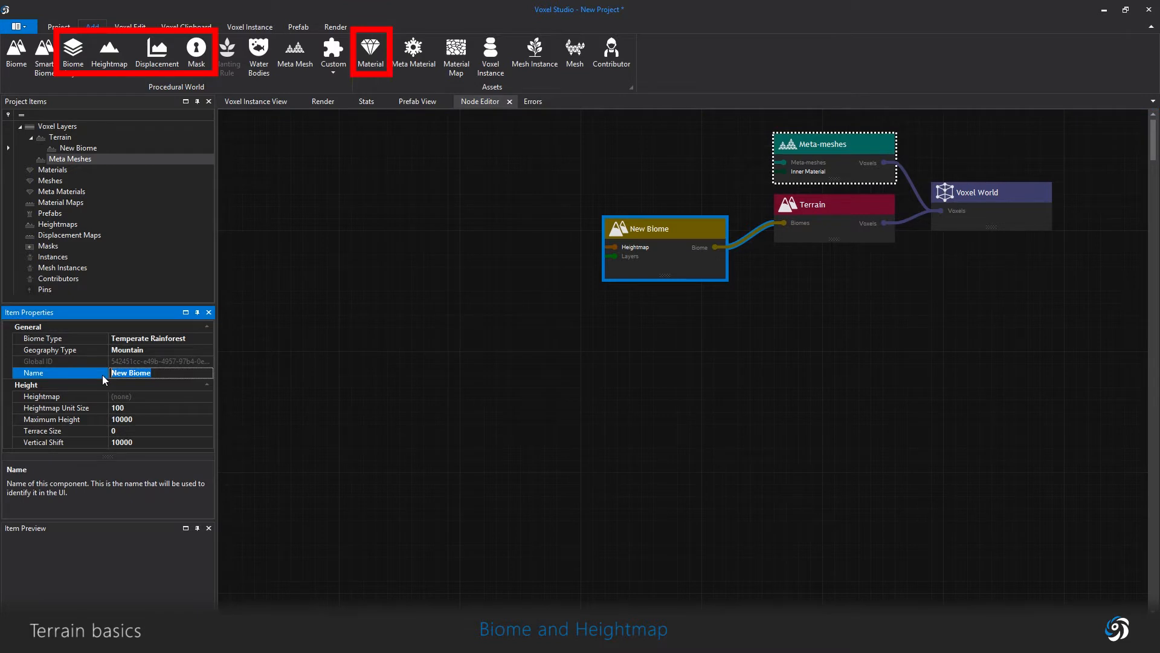
{"action": "type", "text": "MyBi"}
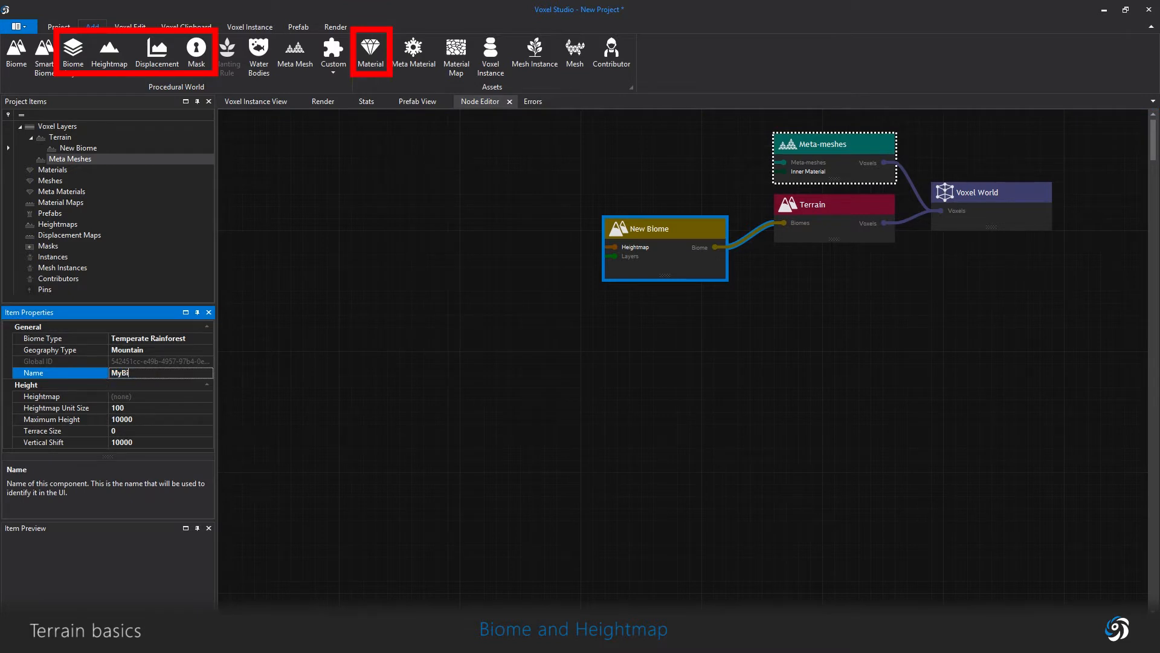
{"action": "type", "text": "ome"}
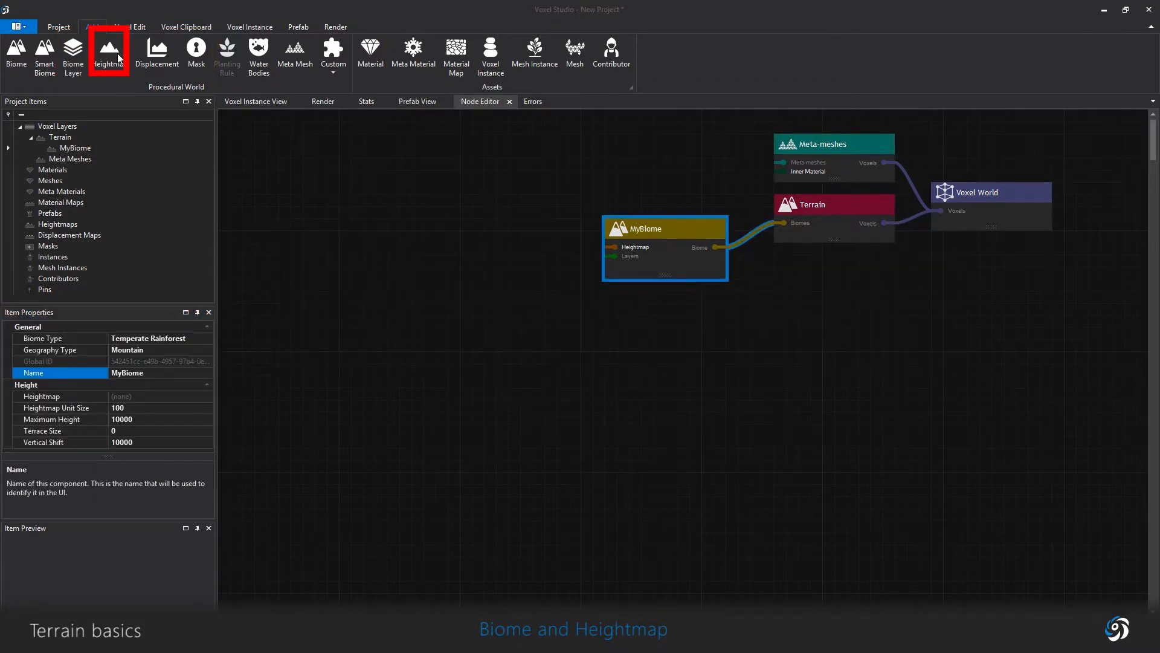
Step: Add a New Heightmap, place its node near MyBiome, and select its RAW file setting
{"action": "left_click", "coordinate": [108, 53]}
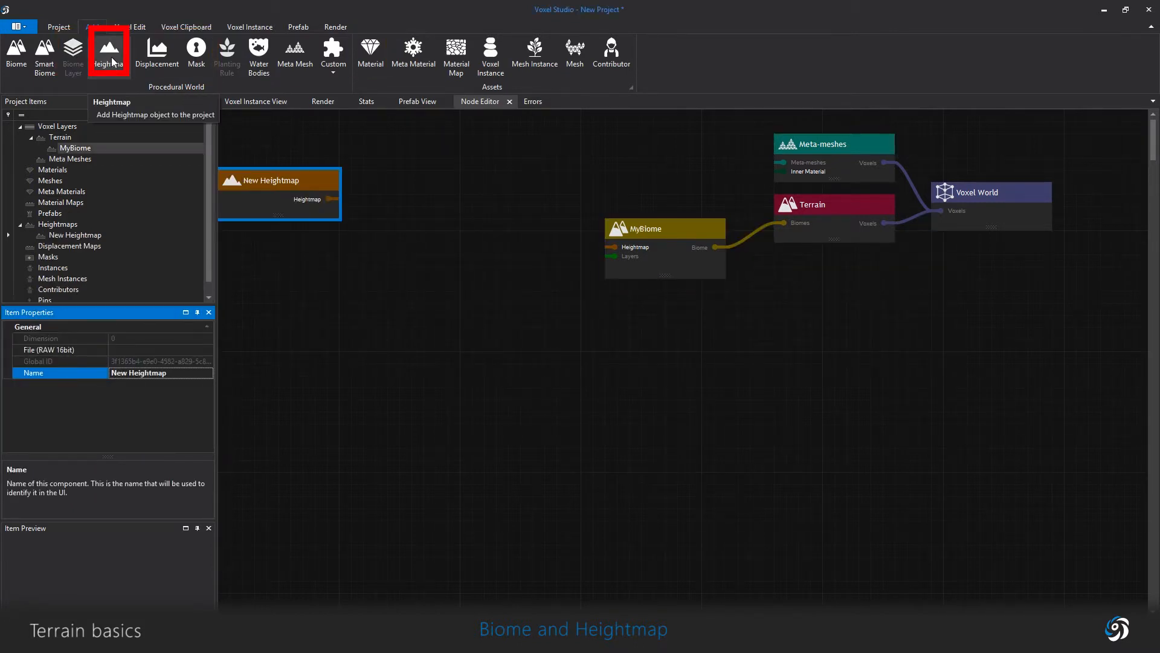
{"action": "left_click_drag", "start_coordinate": [280, 180], "coordinate": [474, 252]}
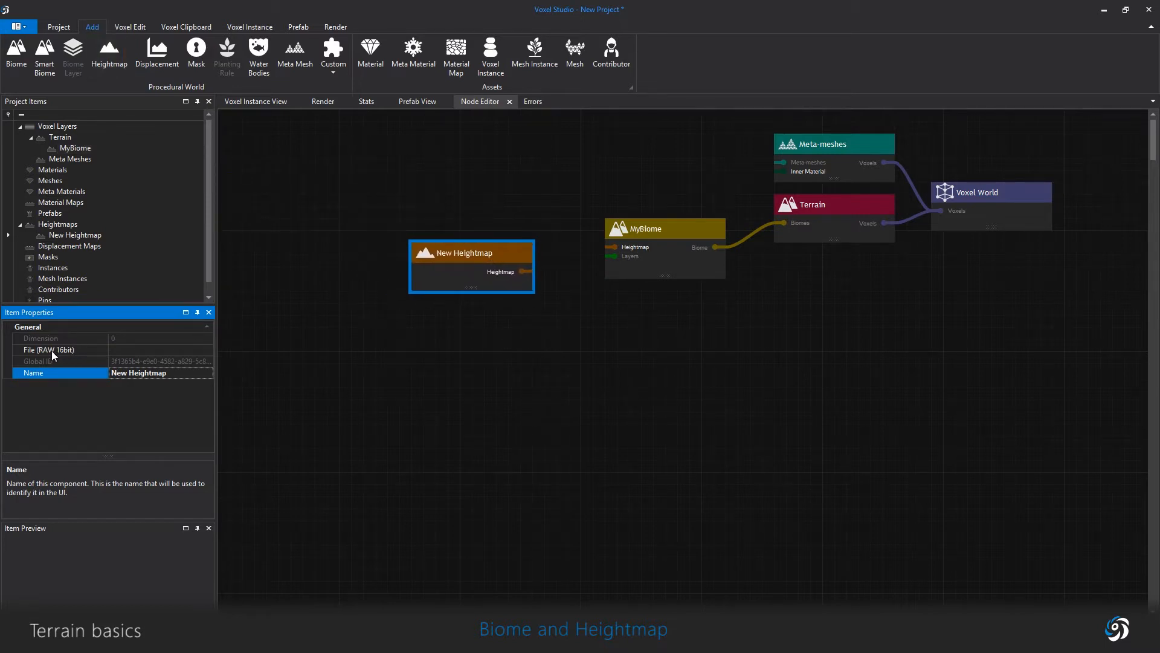
{"action": "left_click", "coordinate": [59, 349]}
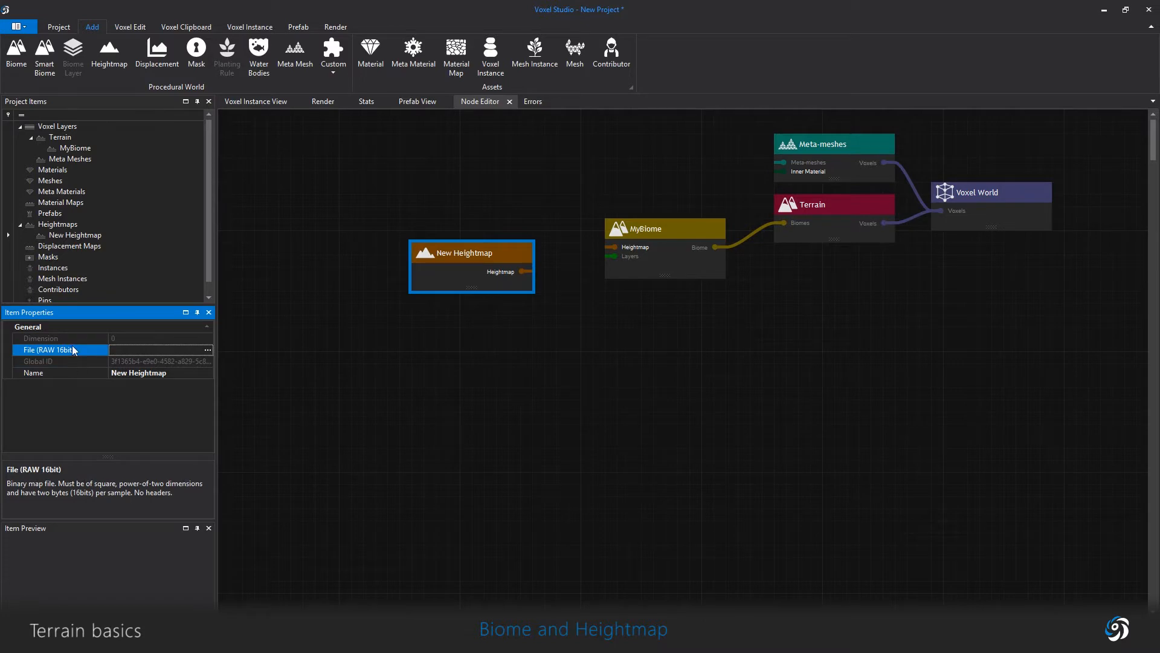
{"action": "mouse_move", "coordinate": [75, 368]}
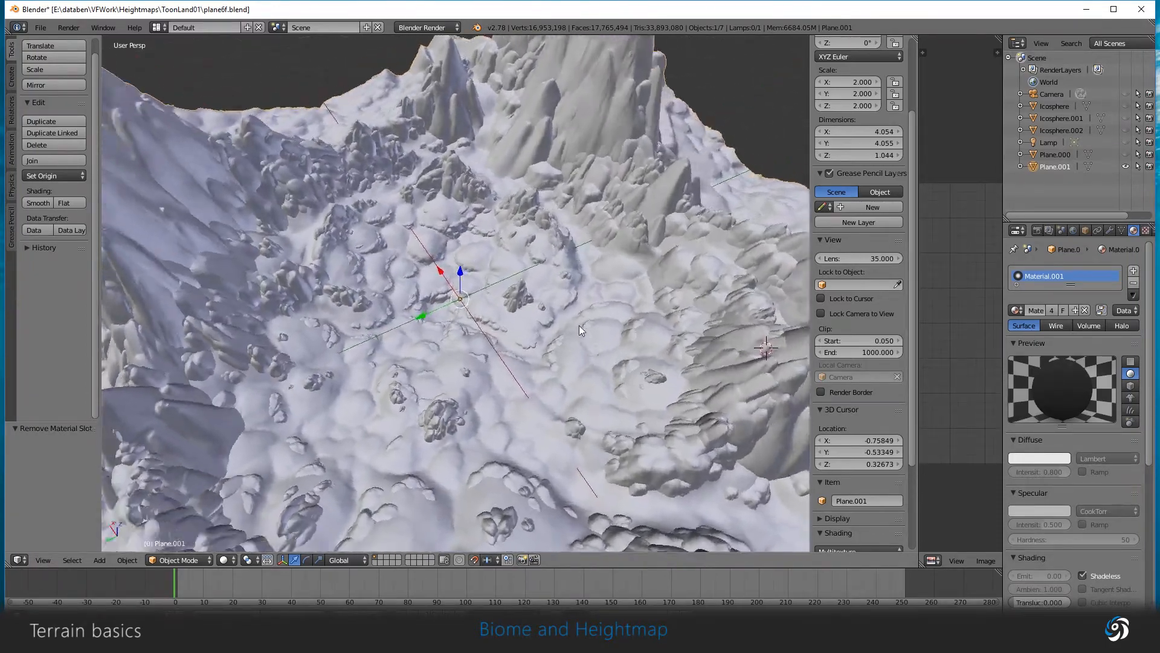
{"action": "left_click_drag", "start_coordinate": [518, 326], "coordinate": [563, 310]}
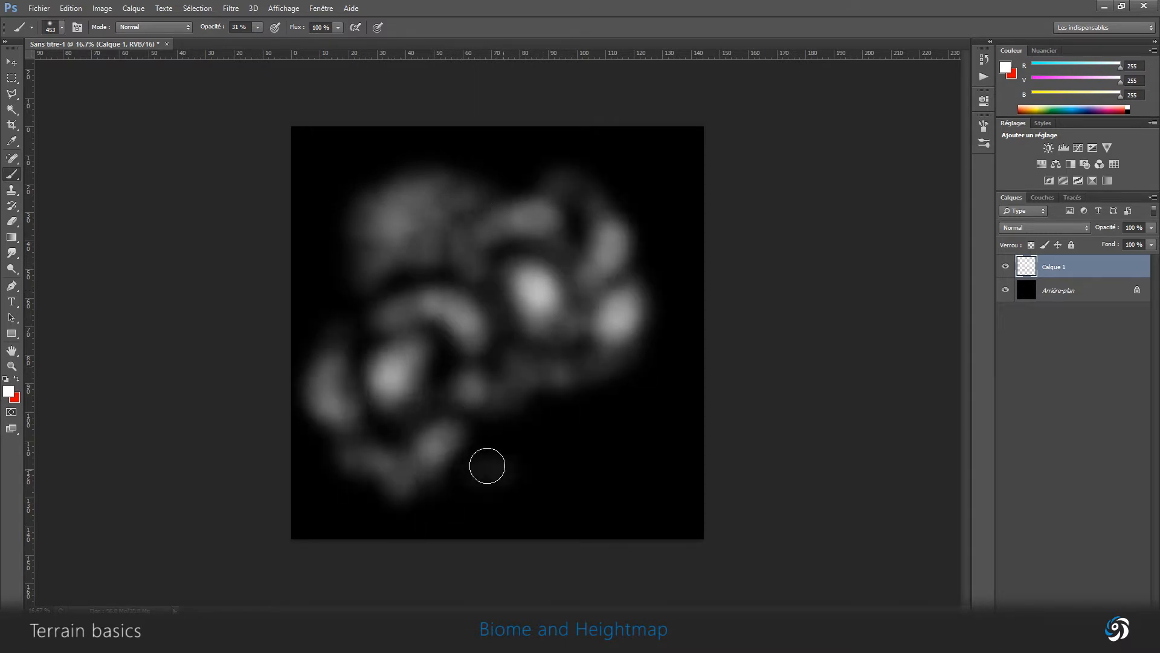
Step: Convert the noise image to grayscale mode, flattening its layers
{"action": "left_click", "coordinate": [230, 8]}
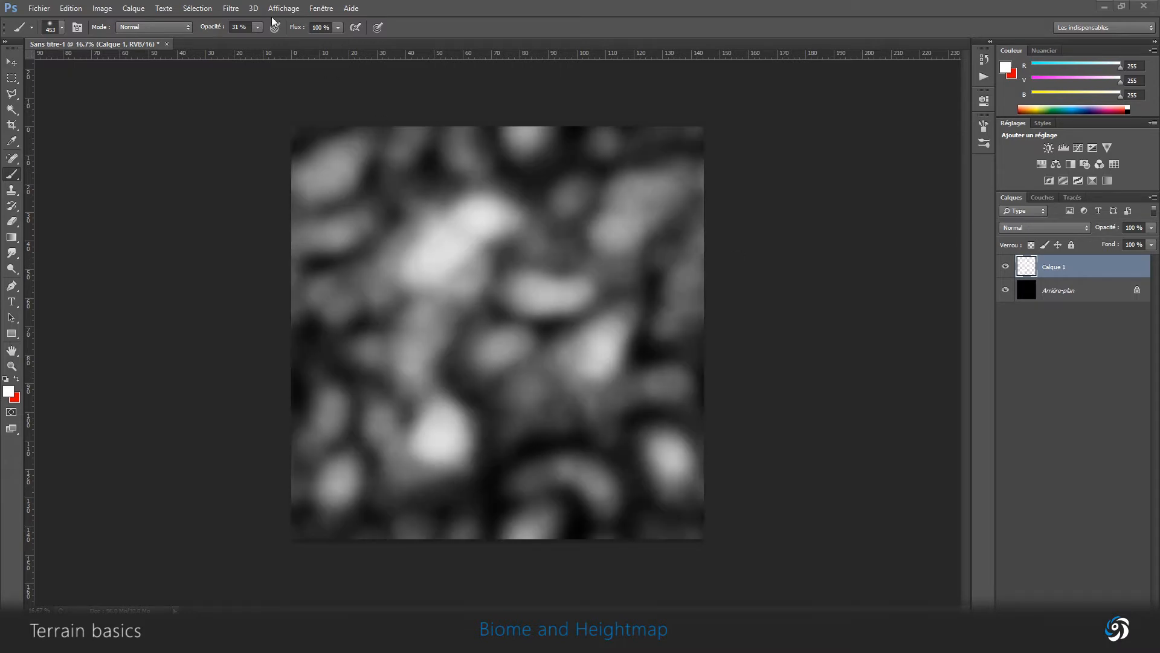
{"action": "left_click", "coordinate": [102, 8]}
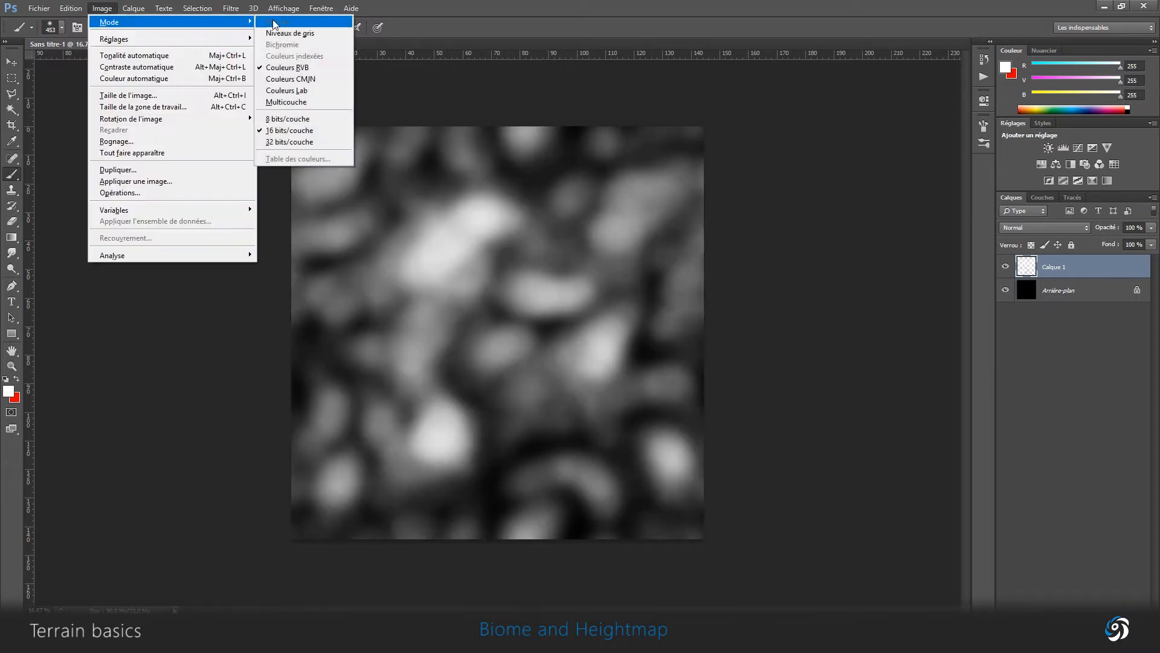
{"action": "mouse_move", "coordinate": [293, 44]}
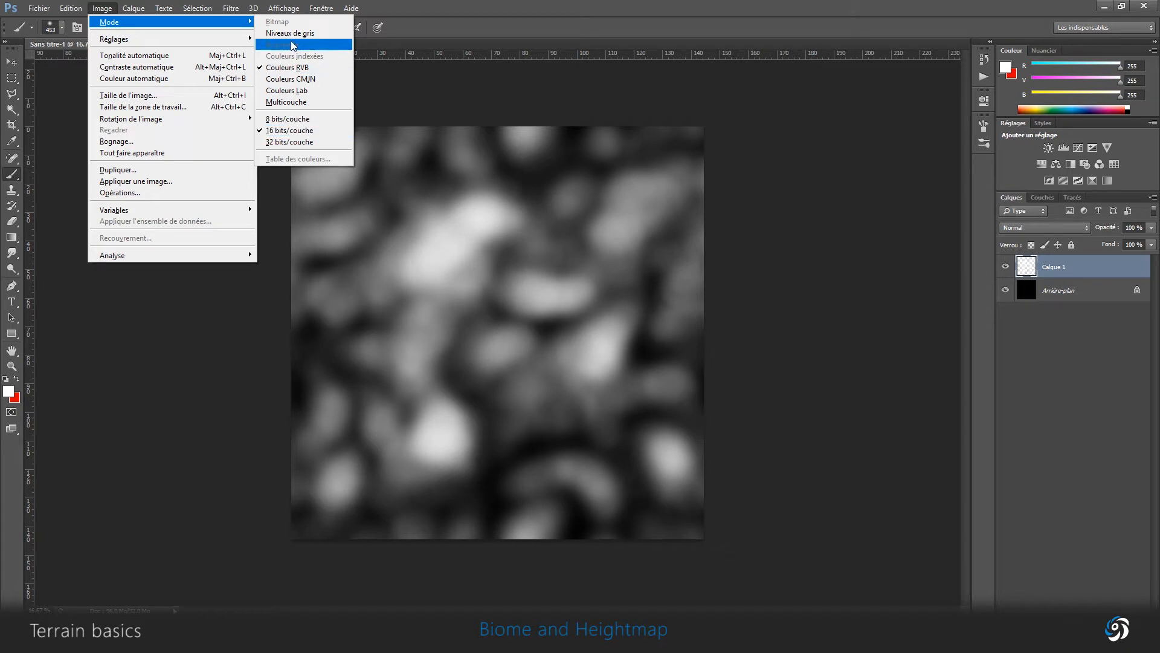
{"action": "mouse_move", "coordinate": [289, 32]}
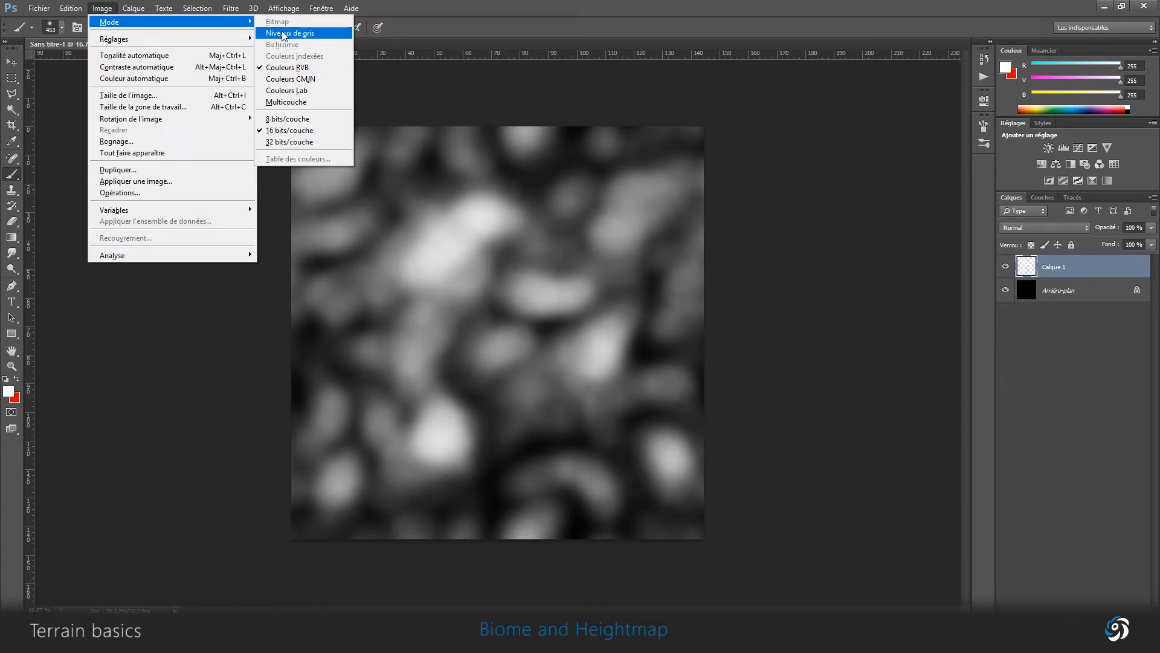
{"action": "left_click", "coordinate": [290, 33]}
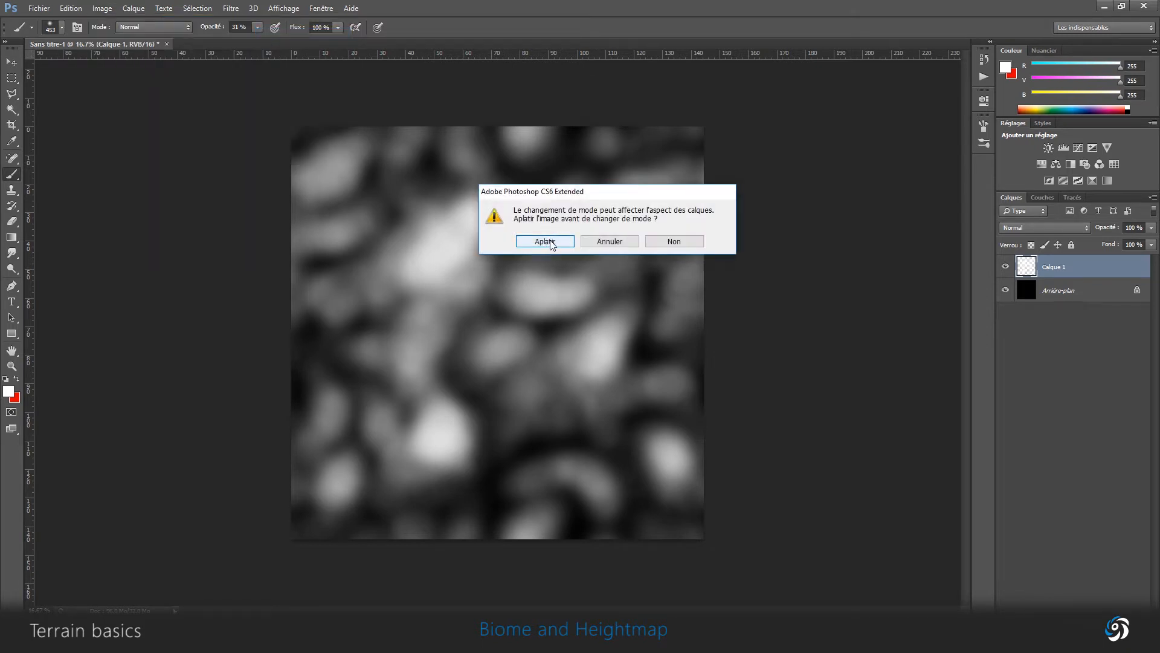
{"action": "left_click", "coordinate": [544, 241]}
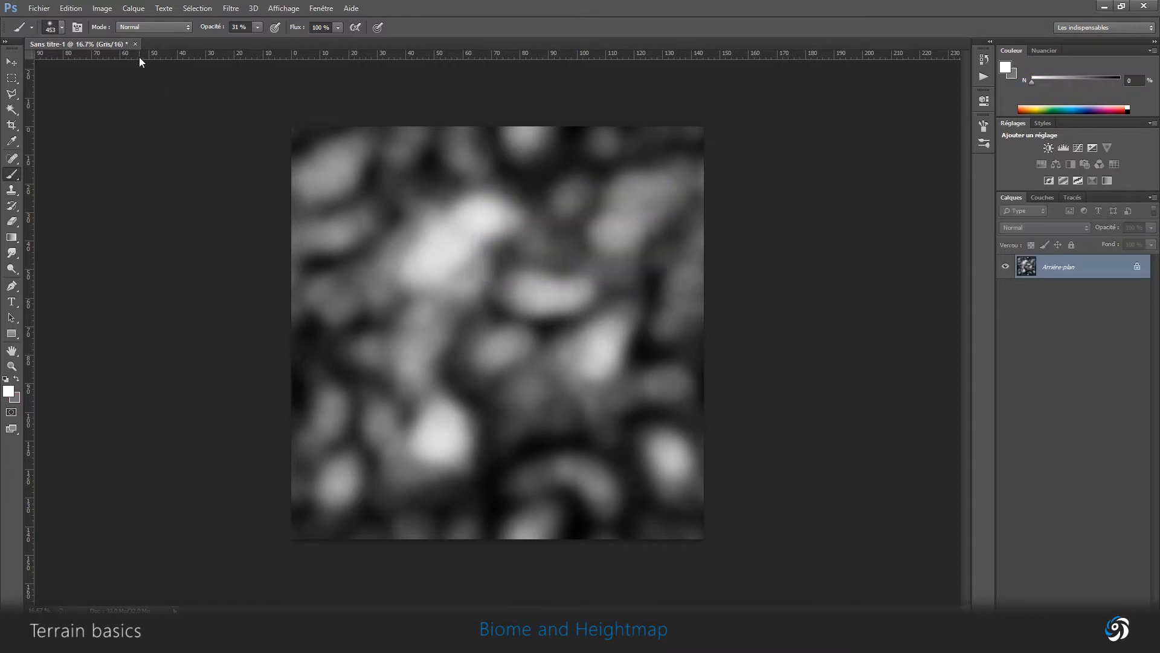
Step: Save the image as Photoshop Raw over Heightmap1 with IBM PC byte order
{"action": "left_click", "coordinate": [39, 8]}
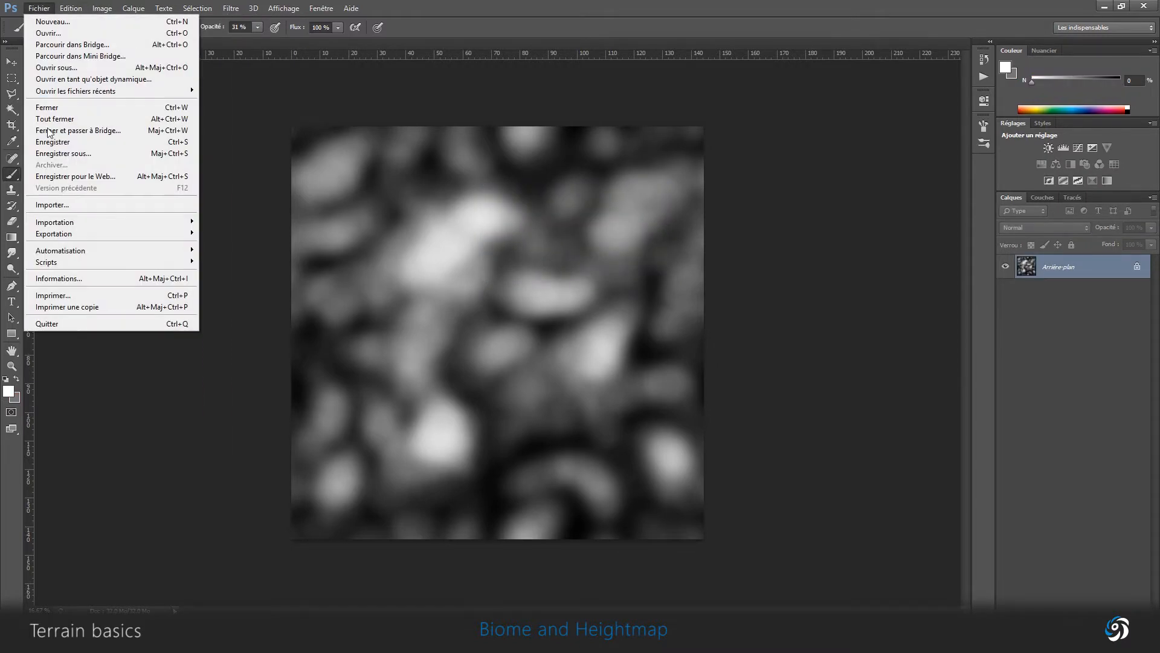
{"action": "left_click", "coordinate": [63, 153]}
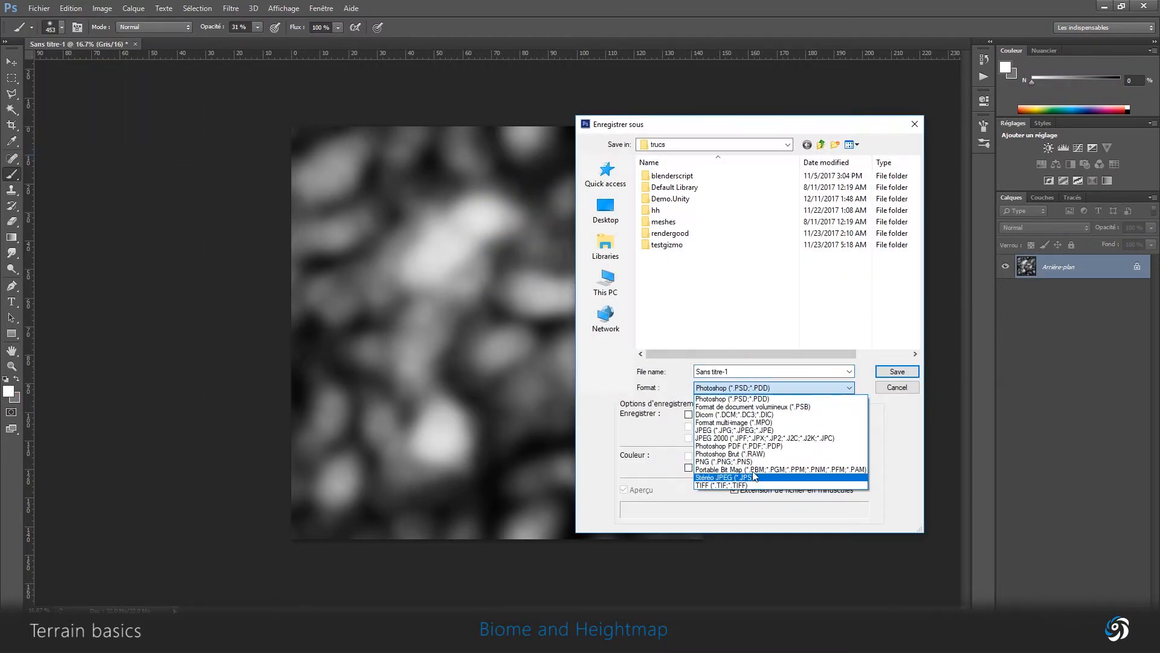
{"action": "left_click", "coordinate": [725, 453]}
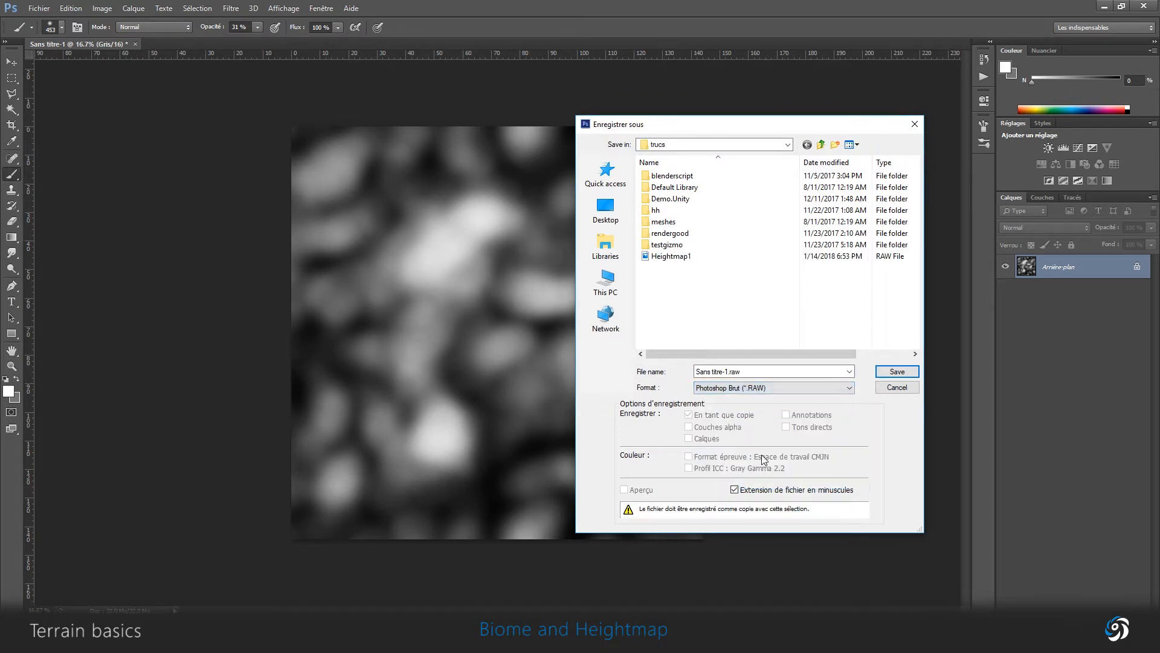
{"action": "left_click", "coordinate": [895, 370]}
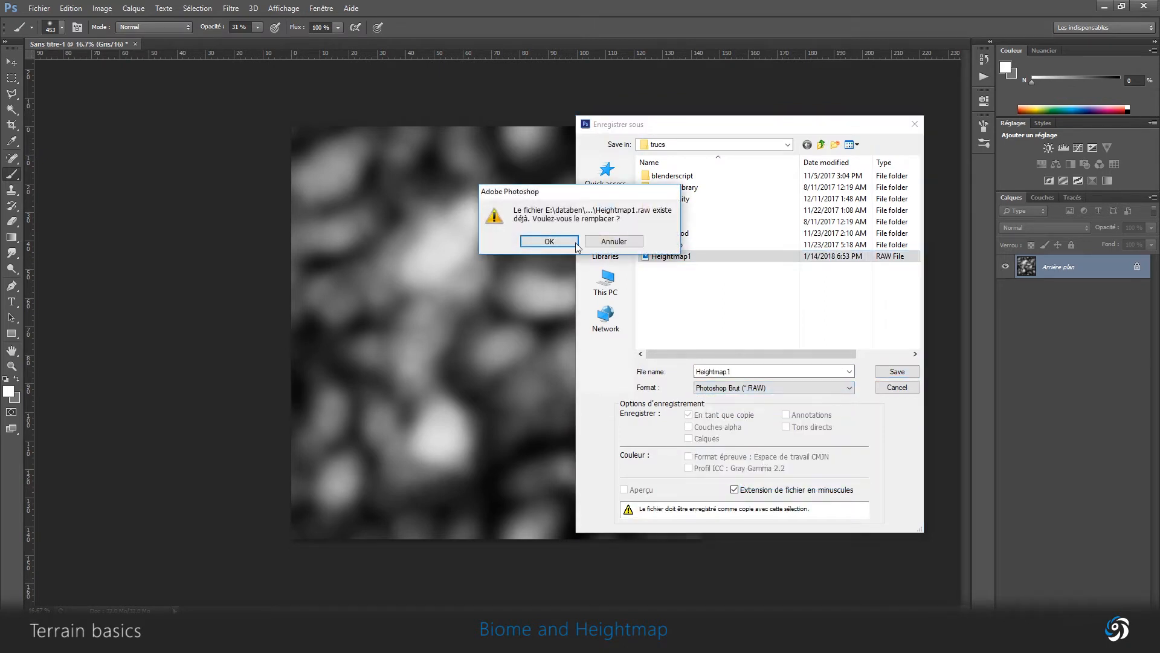
{"action": "left_click", "coordinate": [548, 242]}
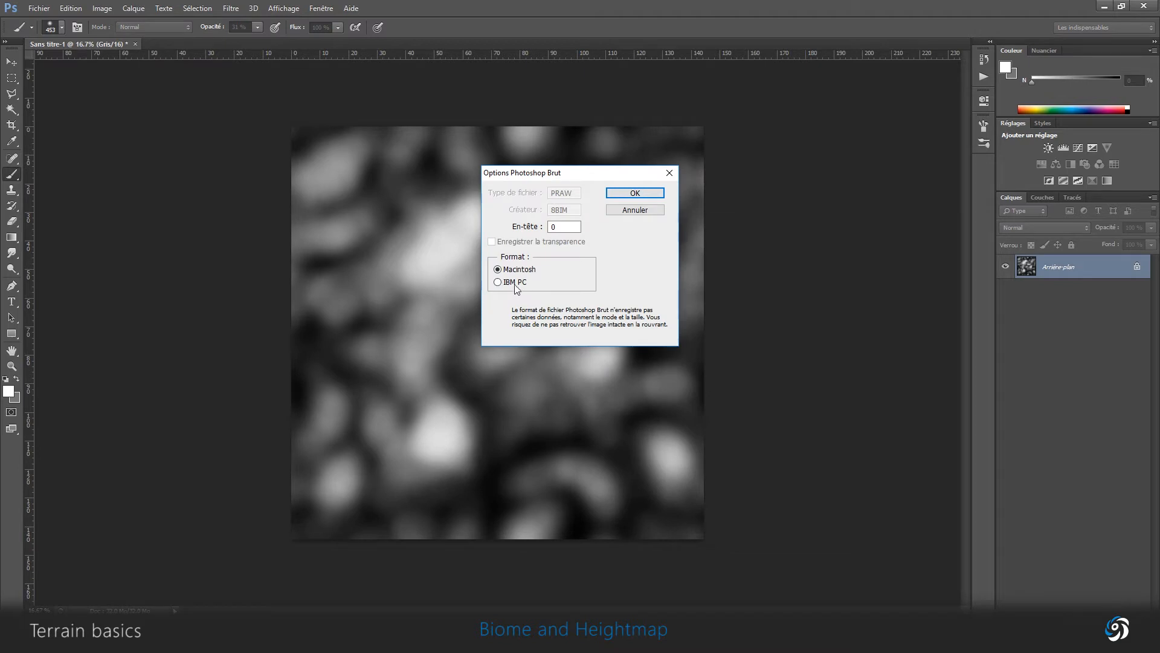
{"action": "left_click", "coordinate": [634, 194]}
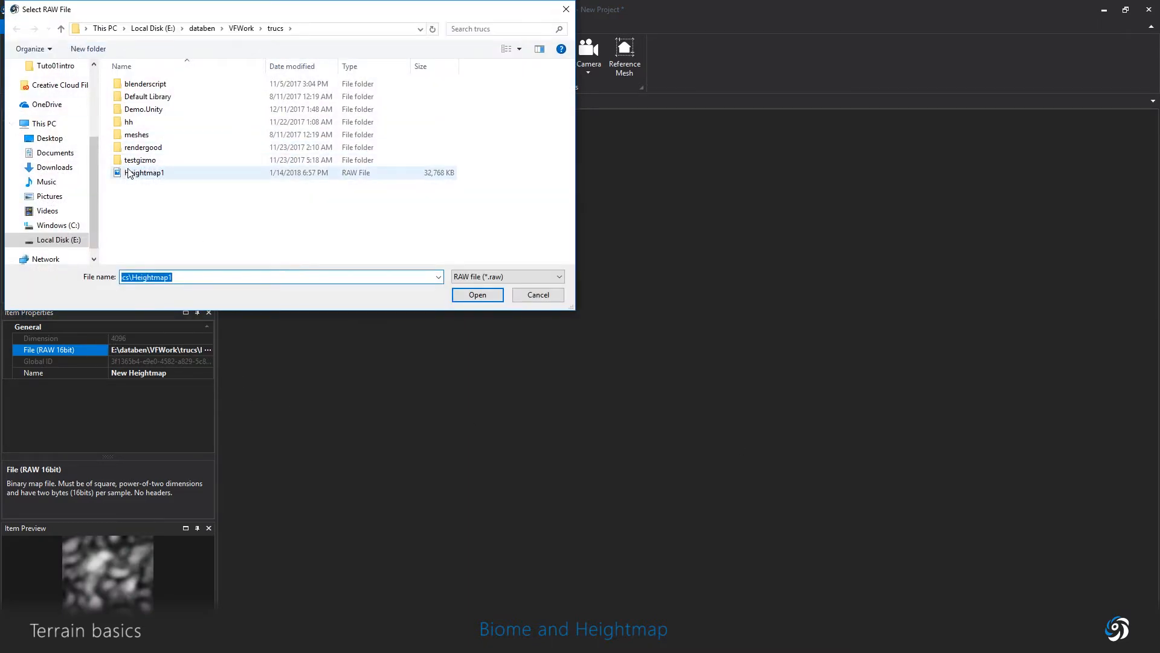
Step: Load Heightmap1 as the New Heightmap's raw file
{"action": "left_click", "coordinate": [477, 294]}
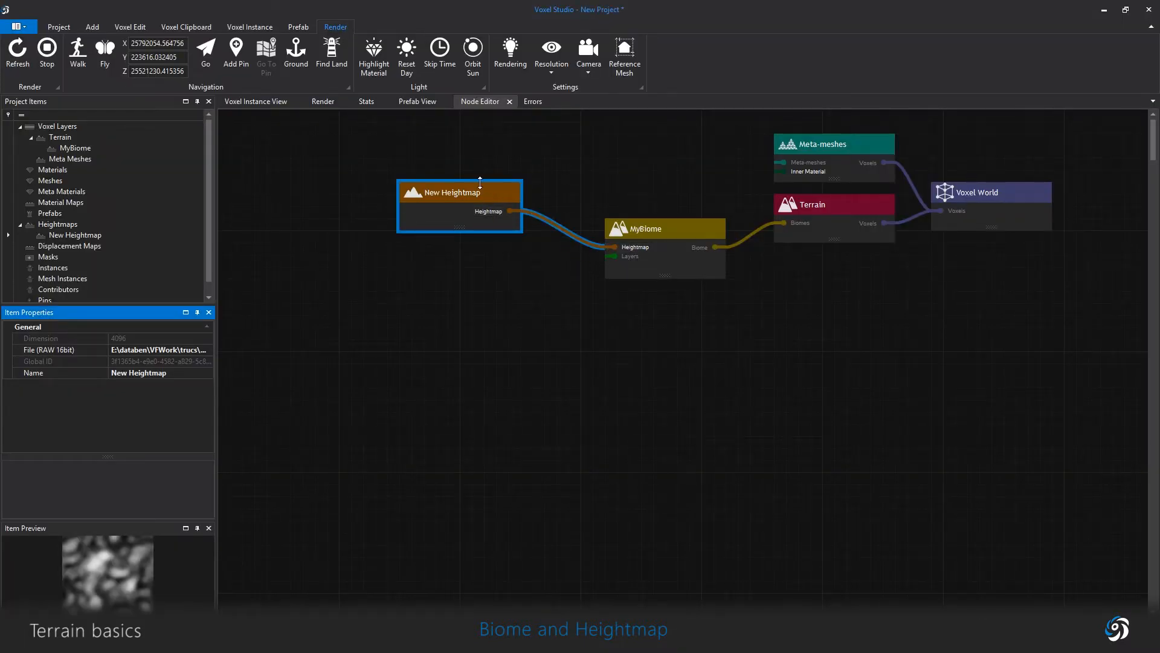
Step: Nudge the New Heightmap node lower and select MyBiome to show its height settings
{"action": "left_click_drag", "start_coordinate": [459, 192], "coordinate": [483, 204]}
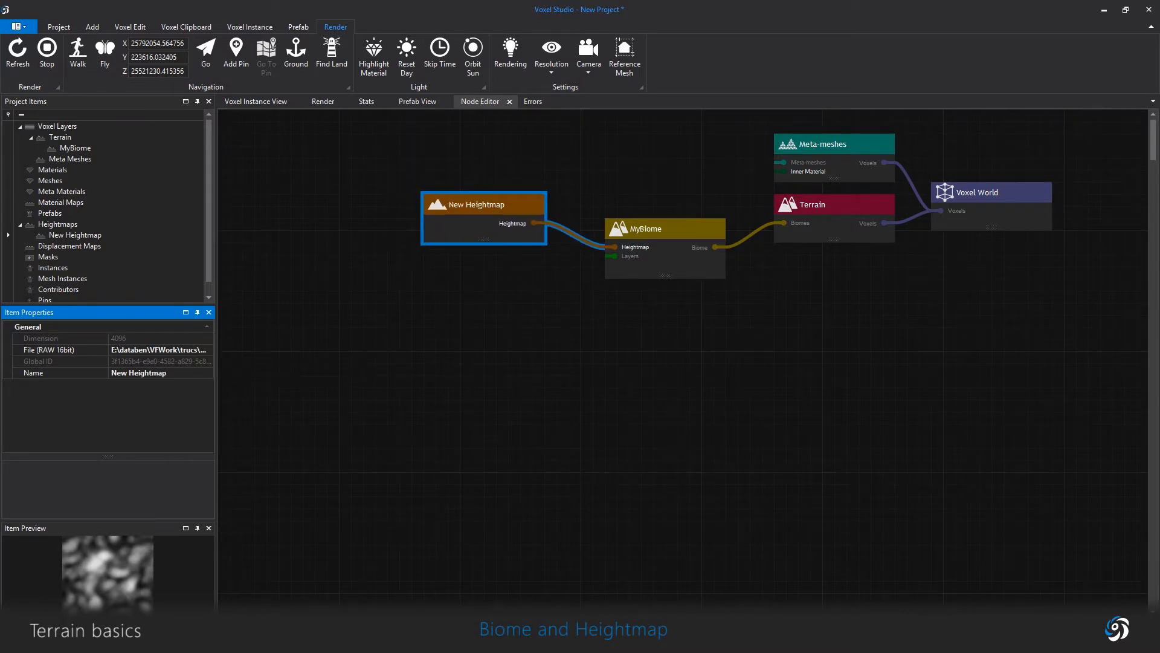
{"action": "left_click", "coordinate": [663, 227]}
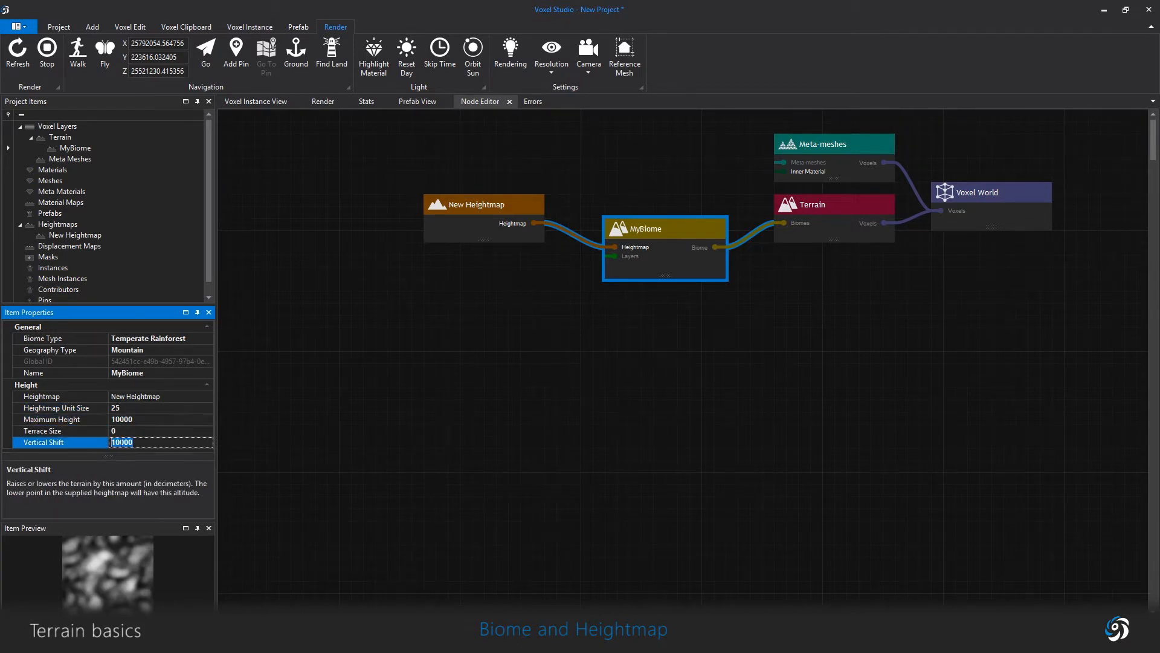
Step: Set MyBiome's maximum height to 25000, enable Heightmap Unit Size, and clear the selection
{"action": "left_click", "coordinate": [51, 418]}
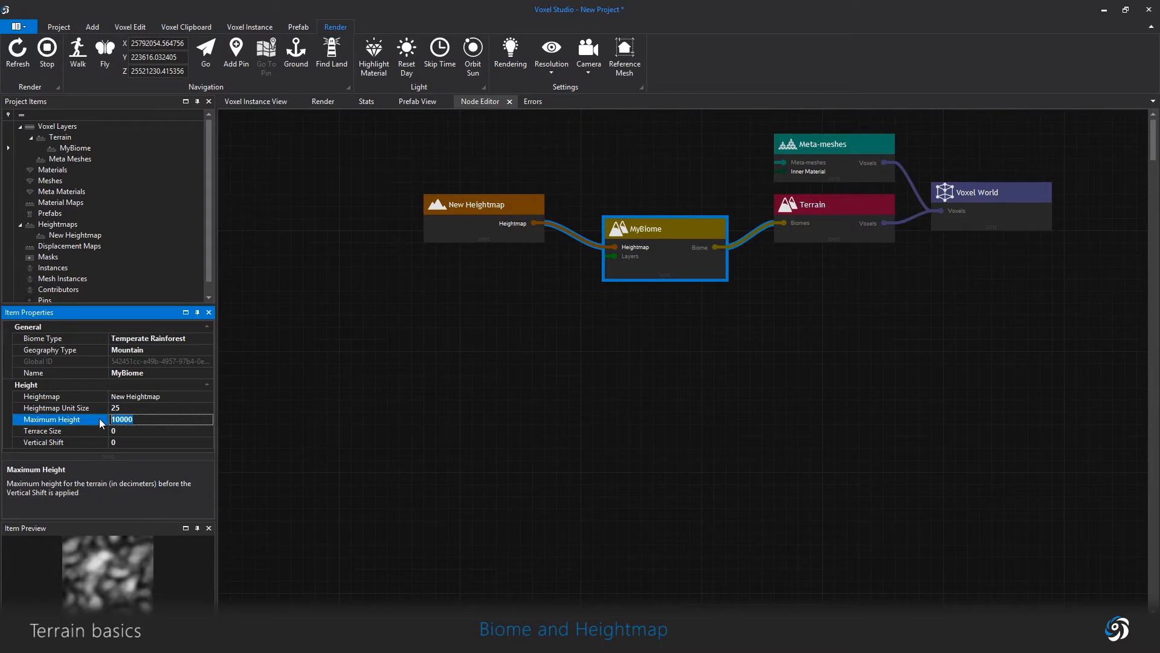
{"action": "type", "text": "25000"}
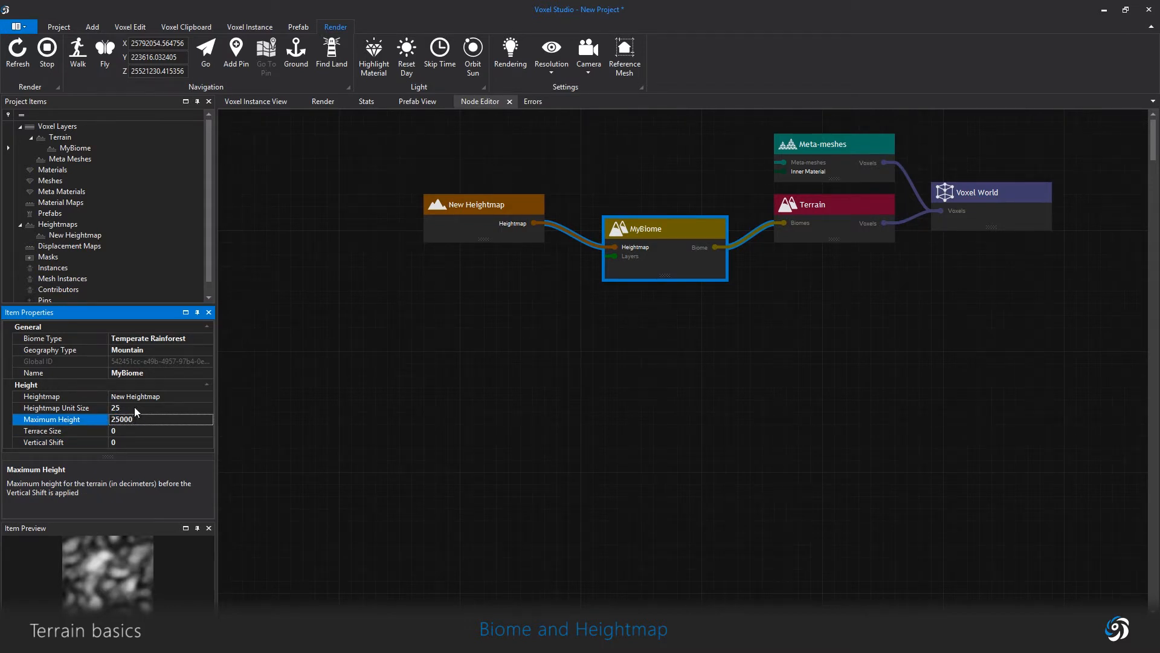
{"action": "left_click", "coordinate": [56, 408]}
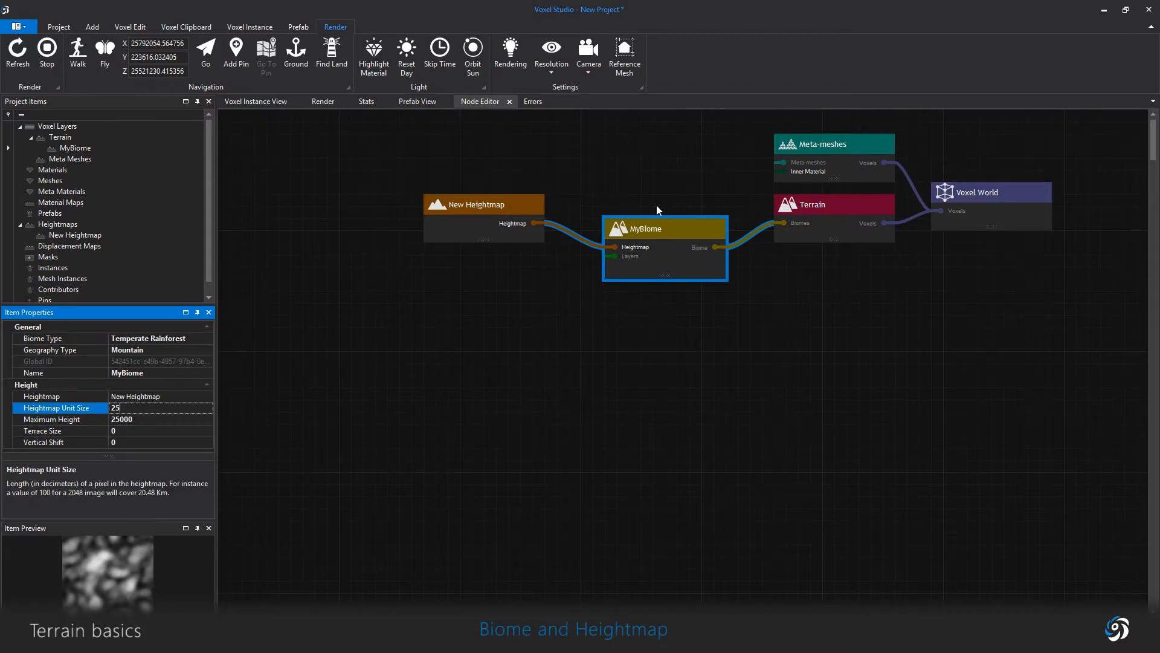
{"action": "mouse_move", "coordinate": [224, 161]}
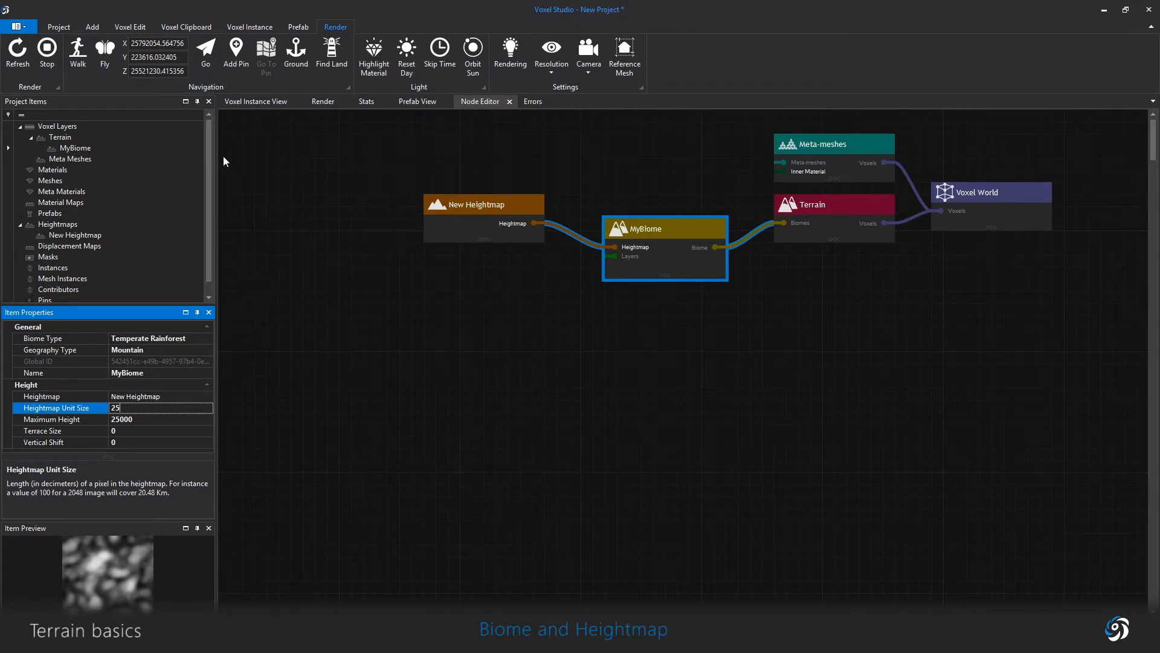
{"action": "left_click", "coordinate": [75, 148]}
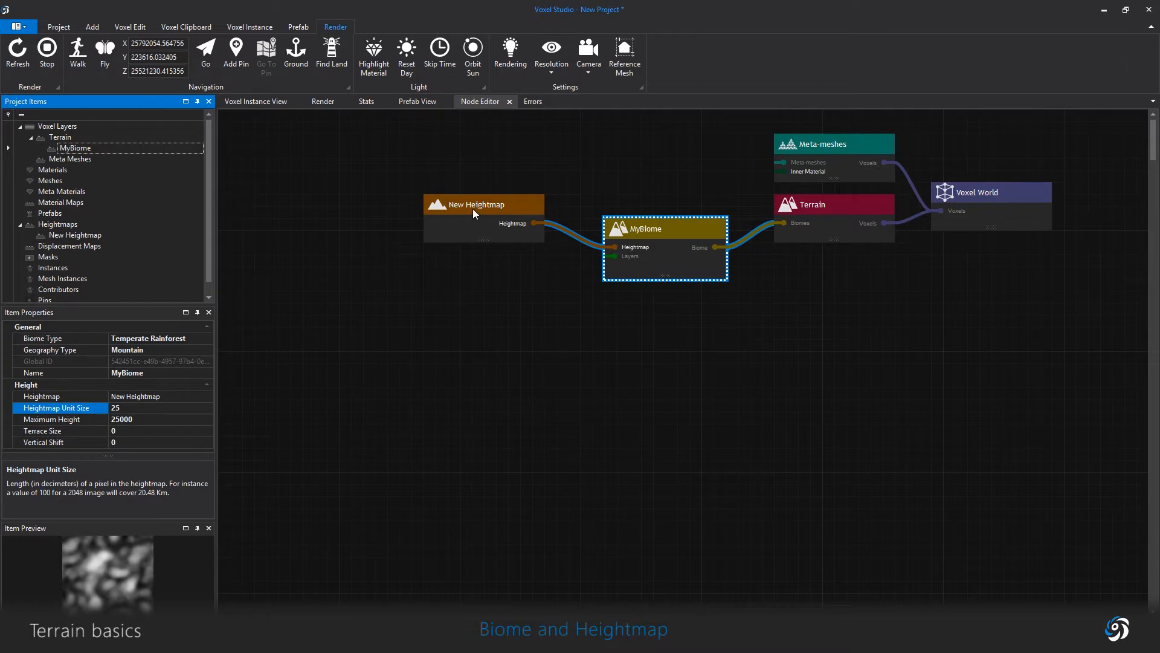
{"action": "left_click", "coordinate": [484, 204]}
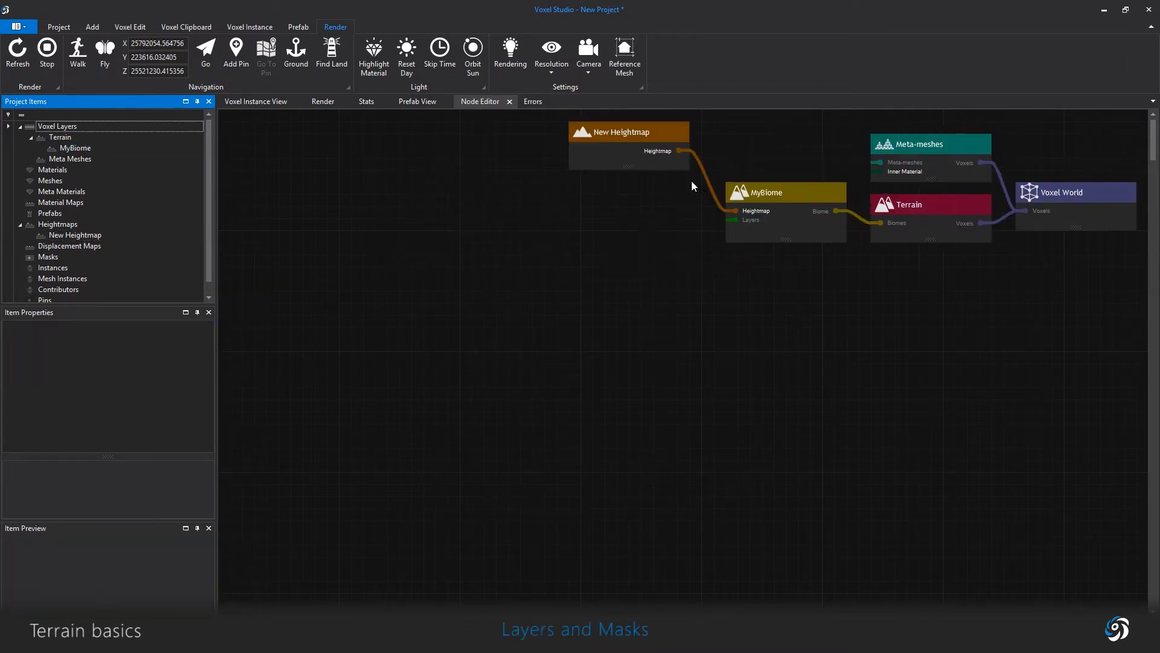
Step: Add a first biome layer to MyBiome and type a name for it
{"action": "left_click", "coordinate": [769, 192]}
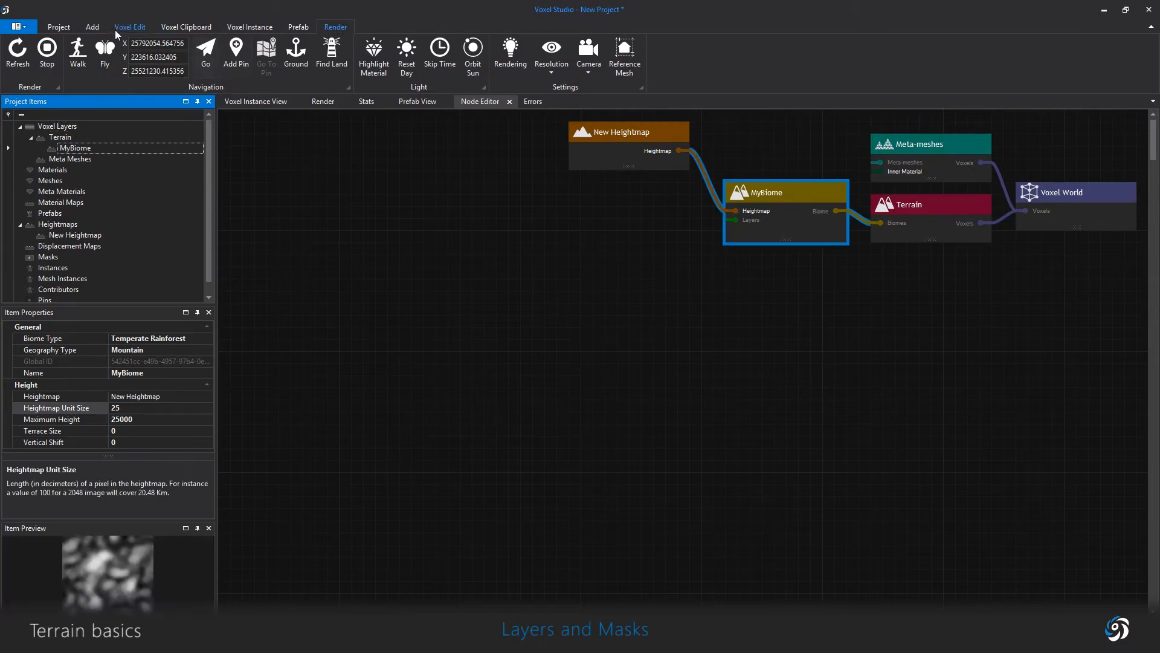
{"action": "left_click", "coordinate": [92, 27]}
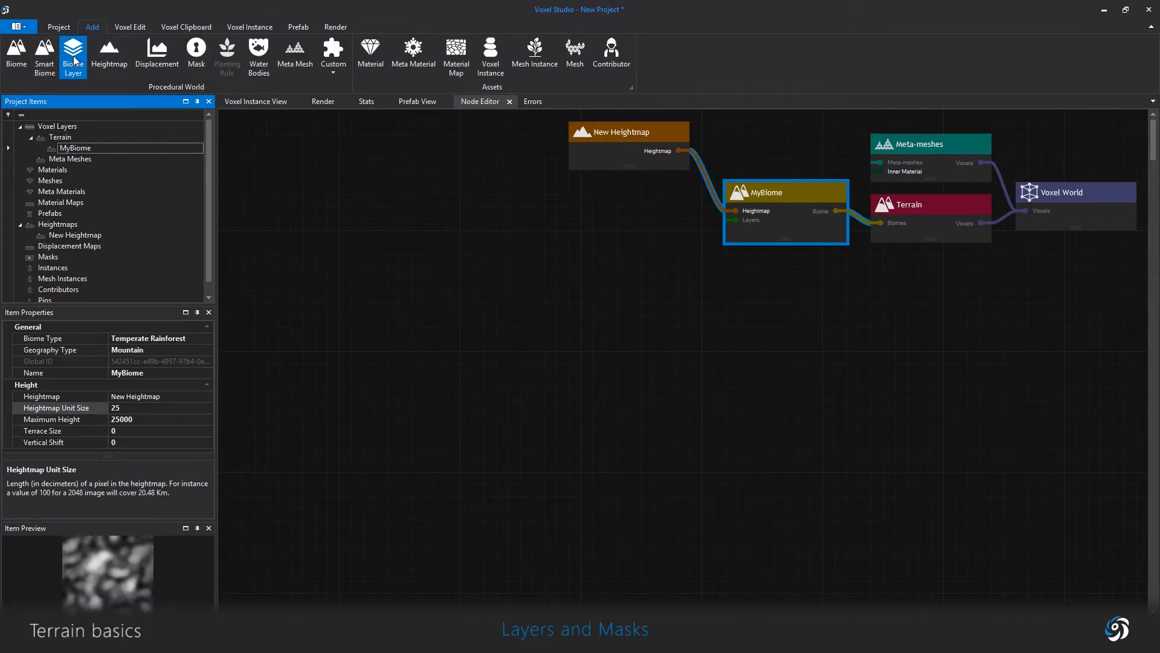
{"action": "left_click", "coordinate": [73, 55]}
{"action": "type", "text": "laye"}
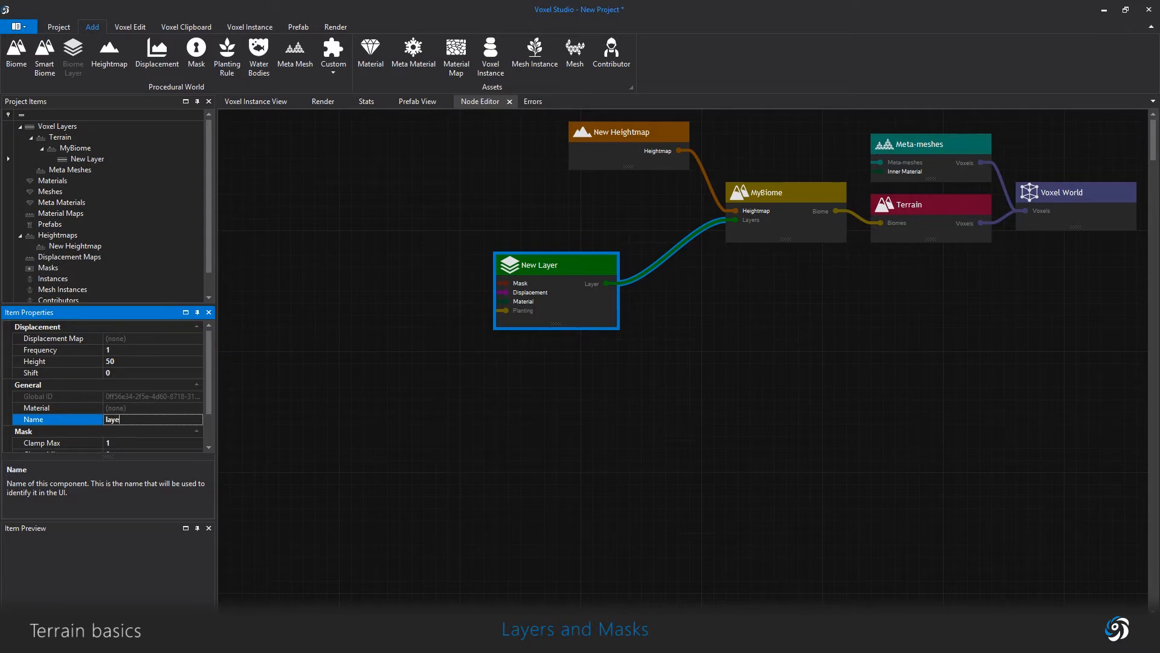
{"action": "type", "text": "r1"}
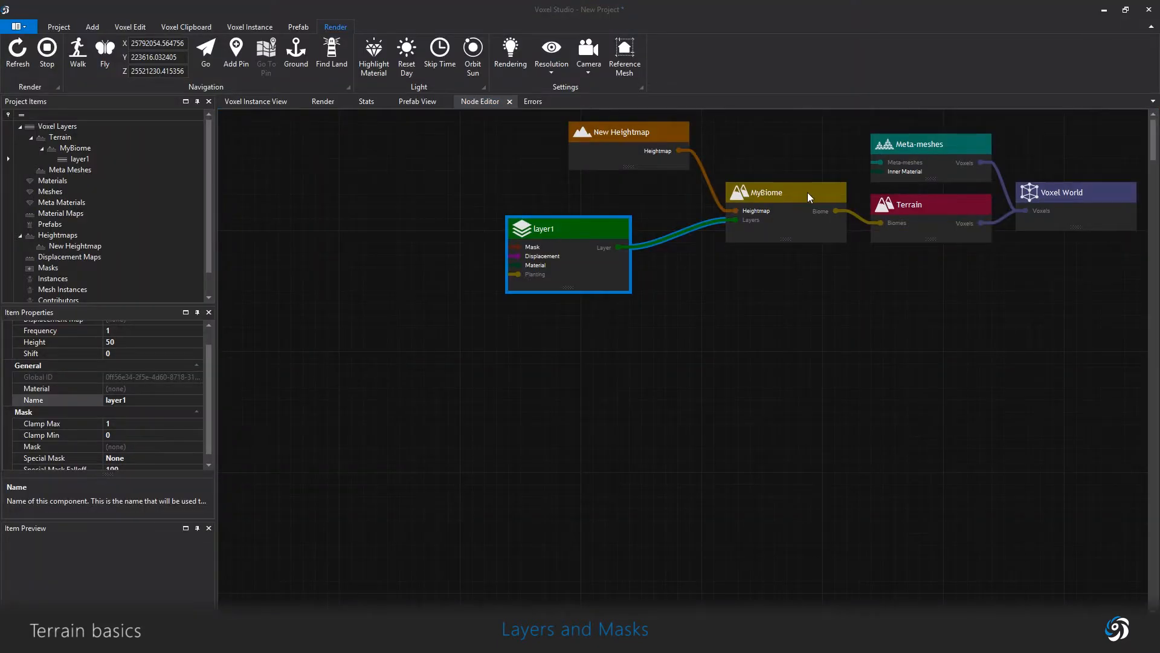
Step: Add a second layer to MyBiome and rename it rocks
{"action": "left_click", "coordinate": [785, 192]}
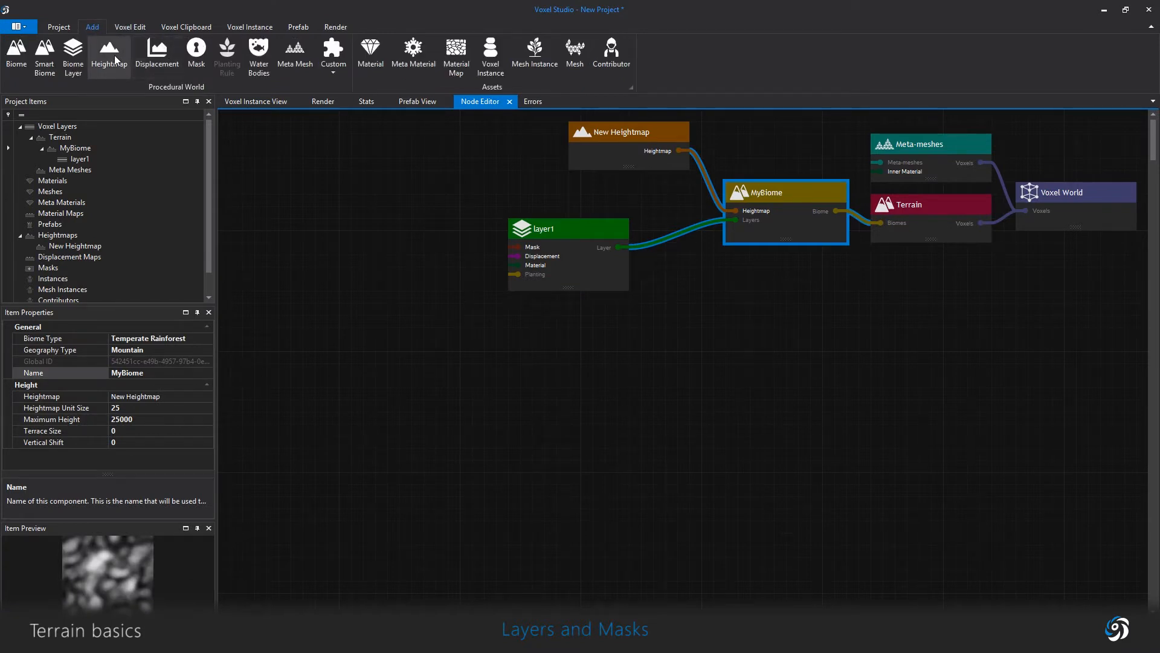
{"action": "left_click", "coordinate": [73, 54]}
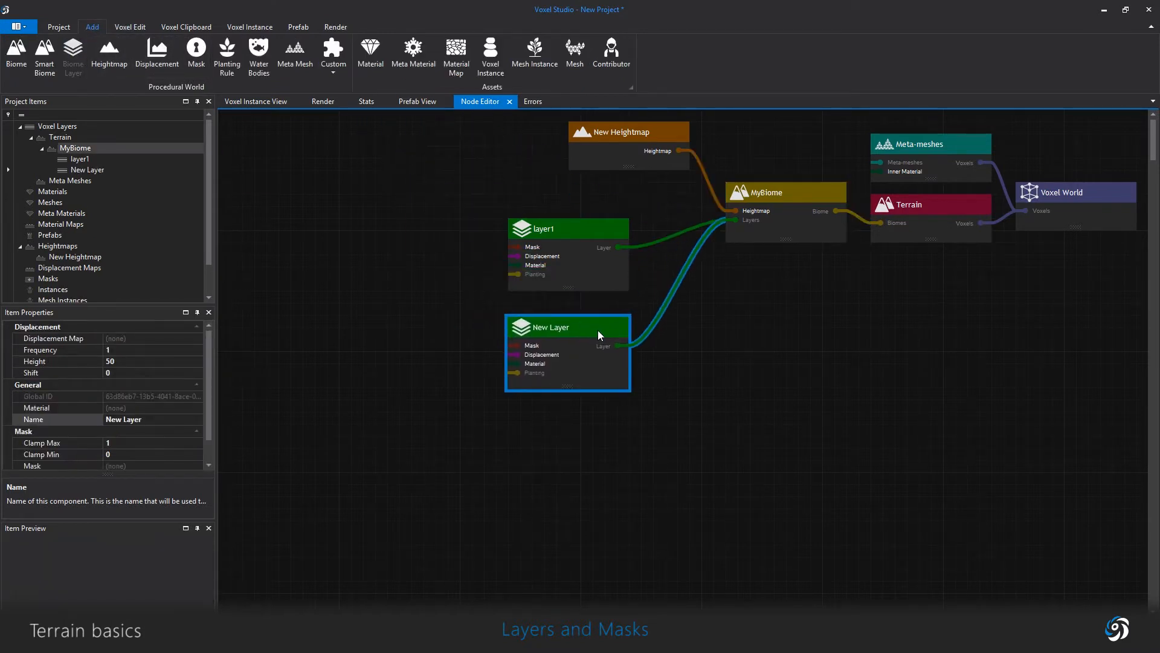
{"action": "double_click", "coordinate": [152, 419]}
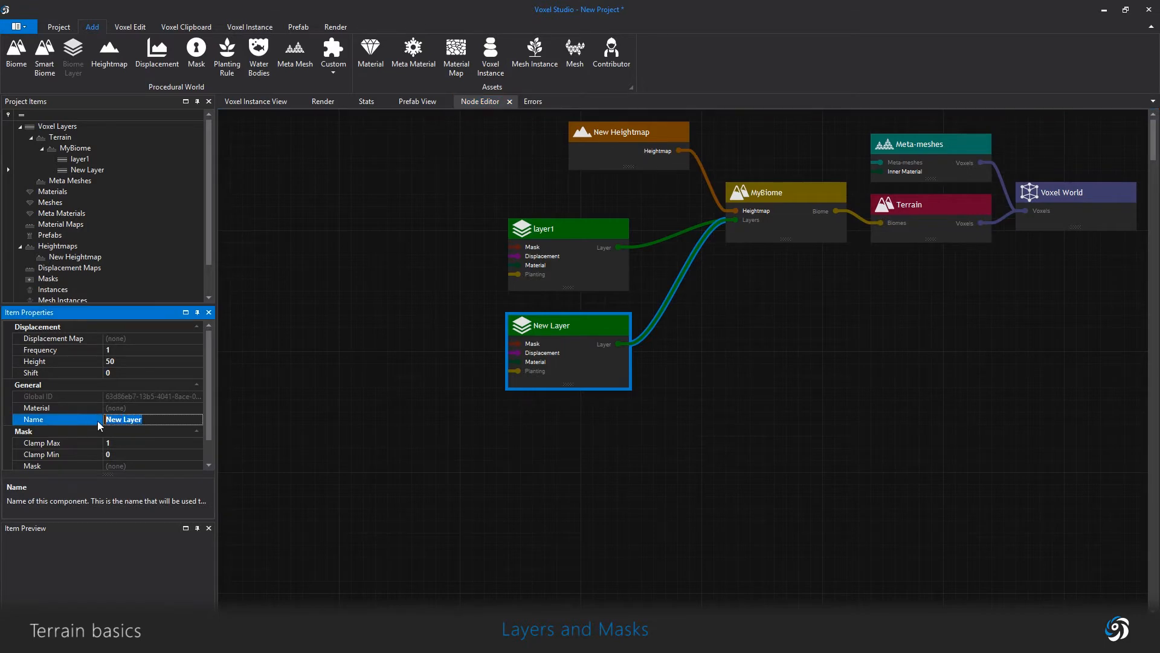
{"action": "mouse_move", "coordinate": [119, 418]}
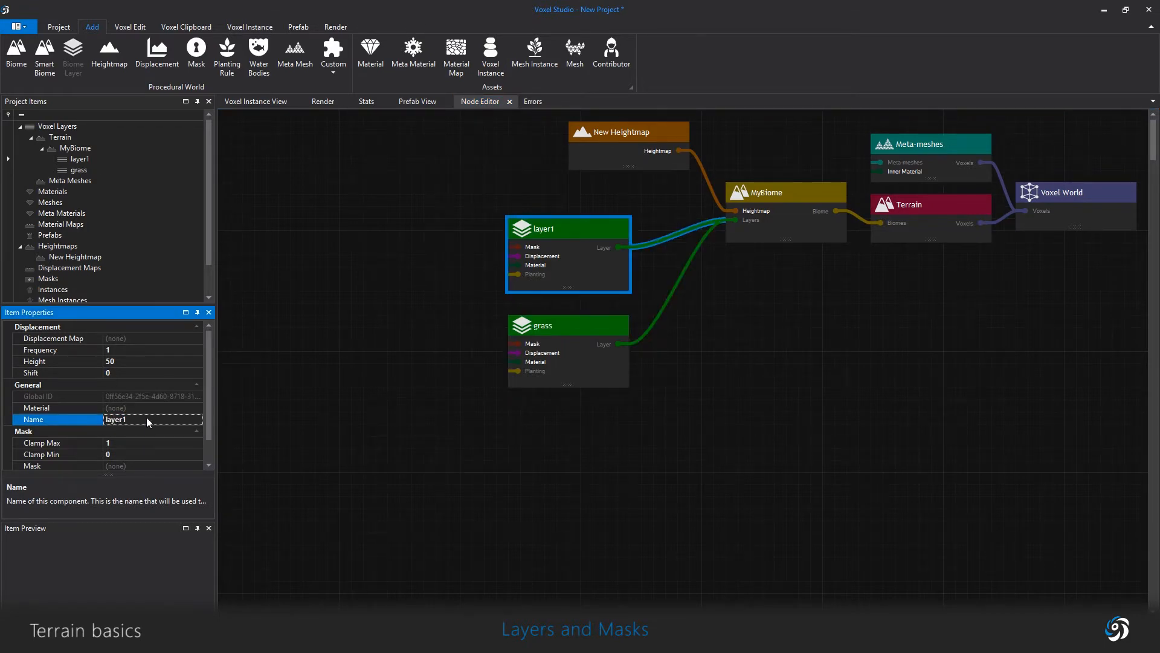
{"action": "type", "text": "rocks"}
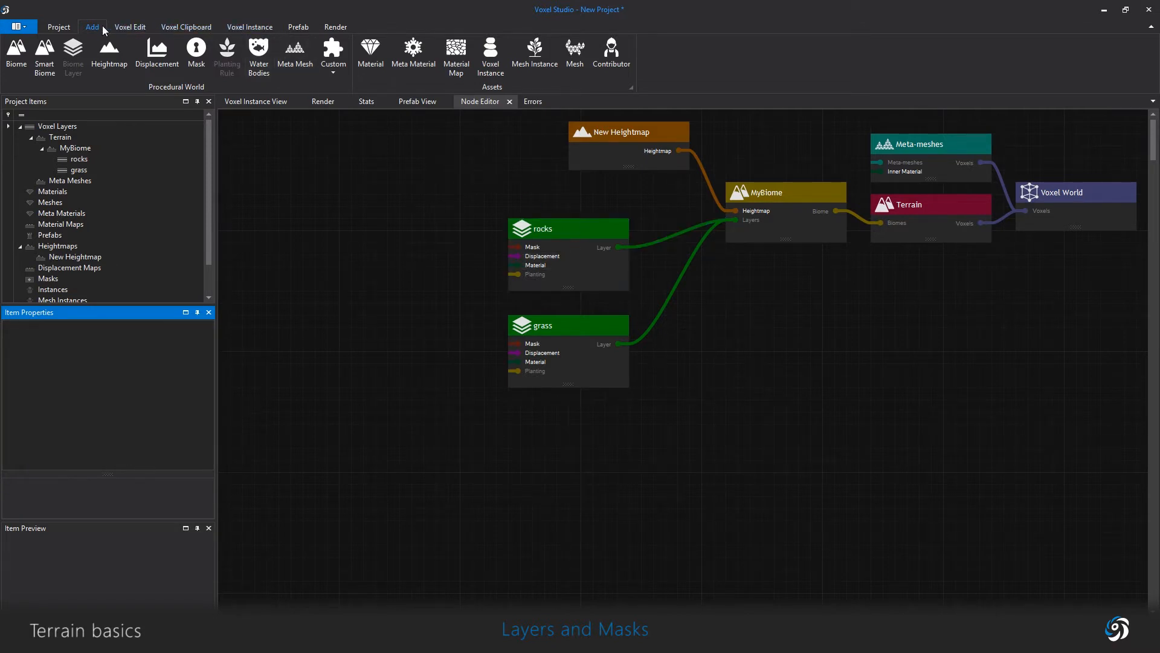
Step: Add two mask nodes and name one of them grass
{"action": "left_click", "coordinate": [196, 53]}
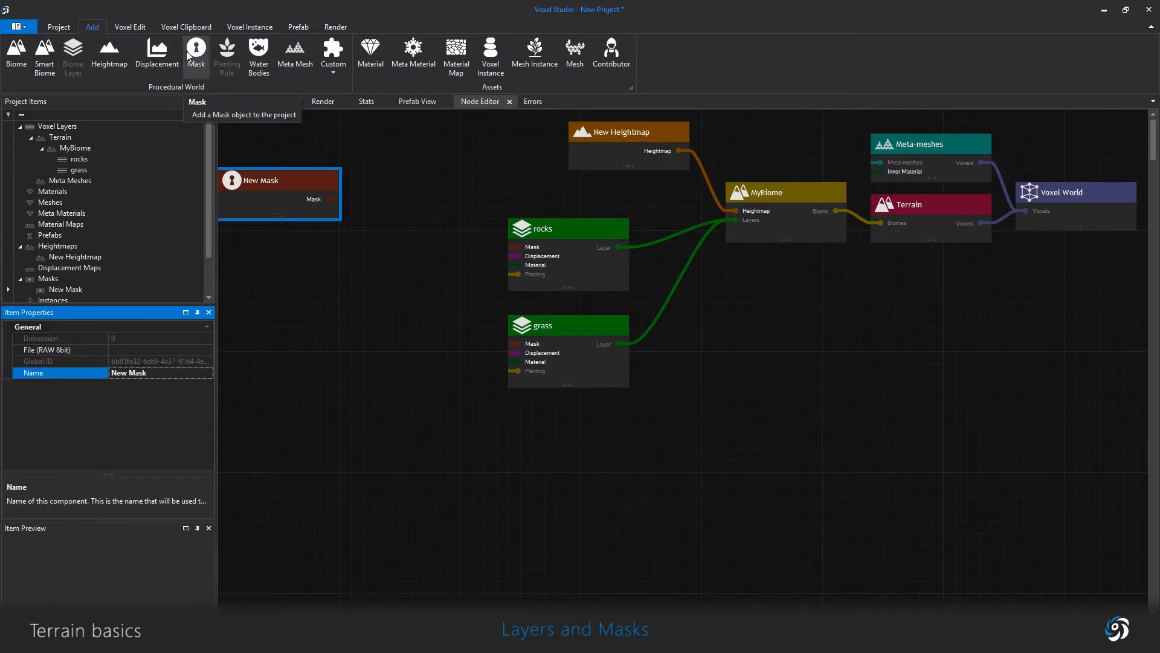
{"action": "left_click", "coordinate": [196, 55]}
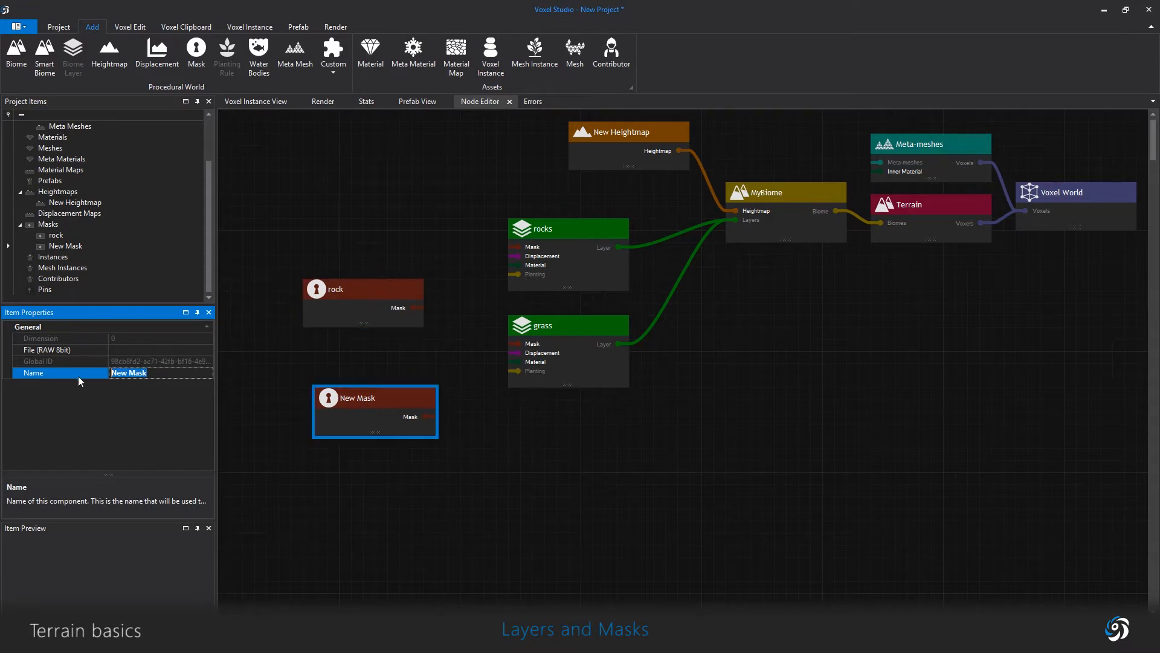
{"action": "type", "text": "grass"}
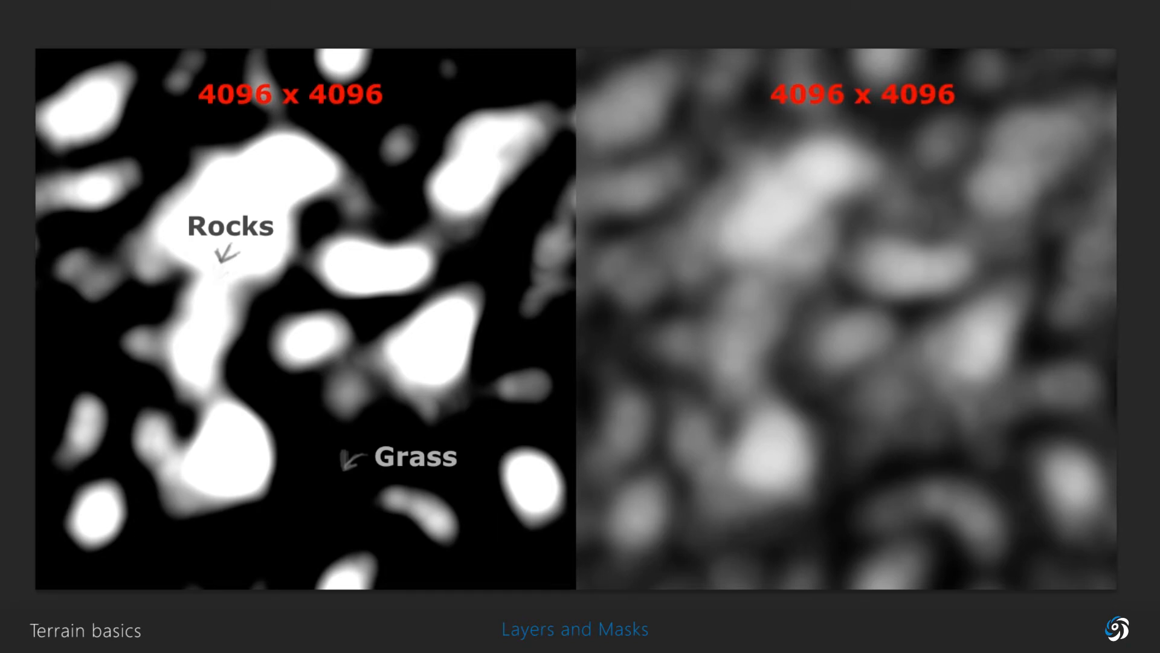
{"action": "mouse_move", "coordinate": [515, 240]}
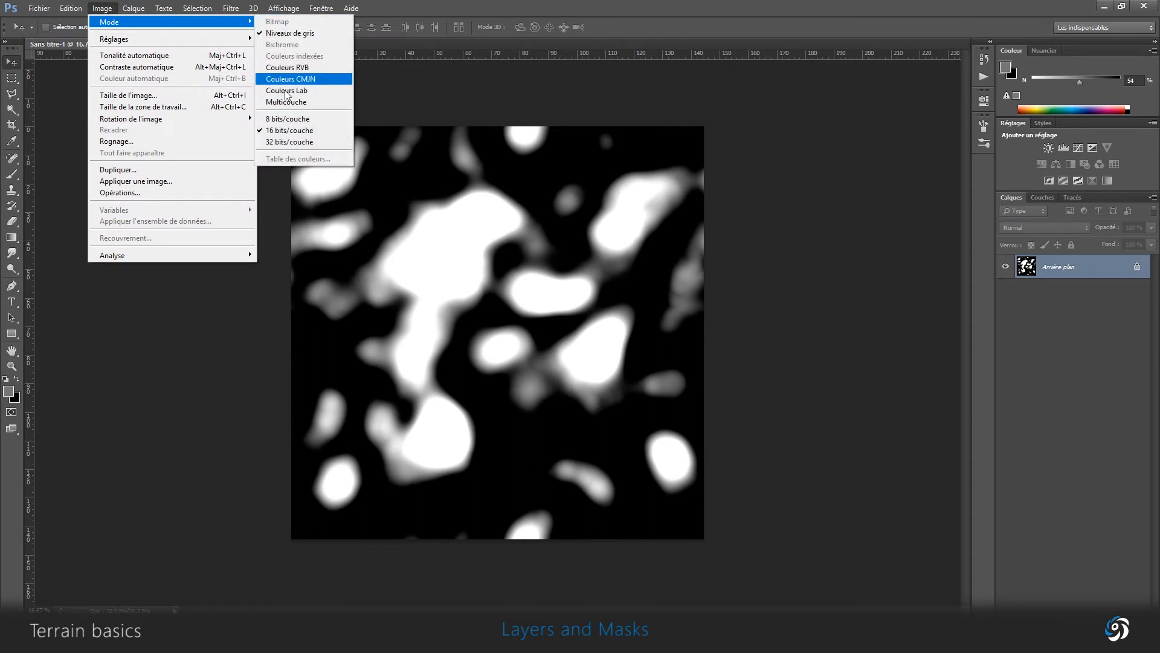
Step: Convert the mask image to 8 bits per channel and save it as Photoshop RAW
{"action": "left_click", "coordinate": [287, 120]}
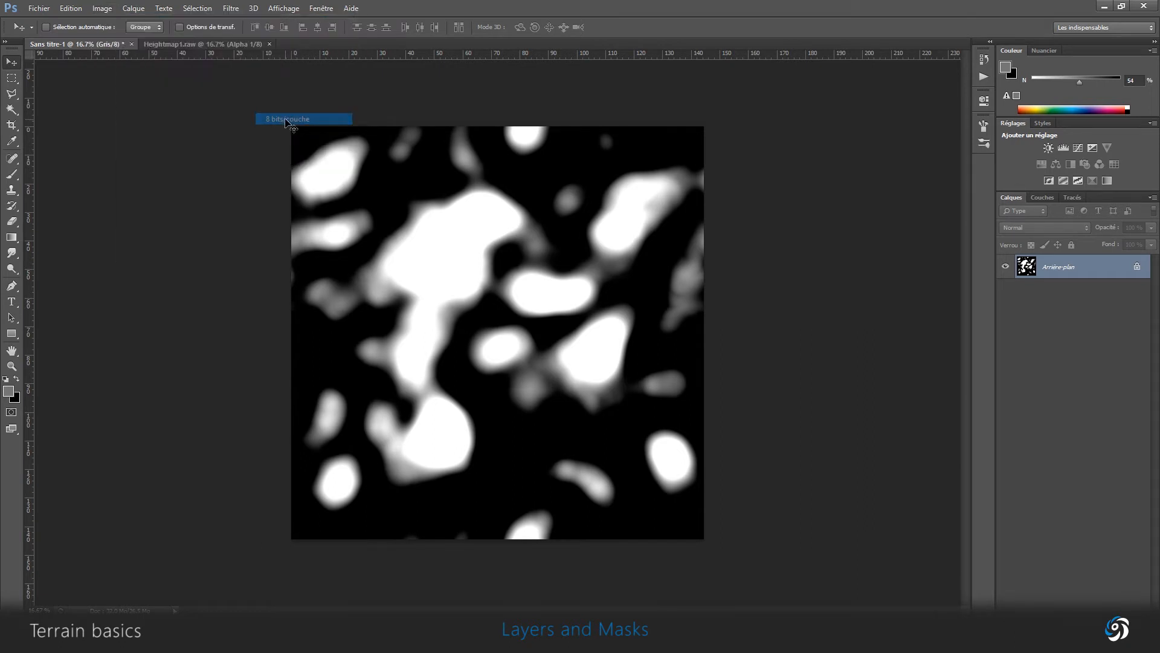
{"action": "left_click", "coordinate": [38, 8]}
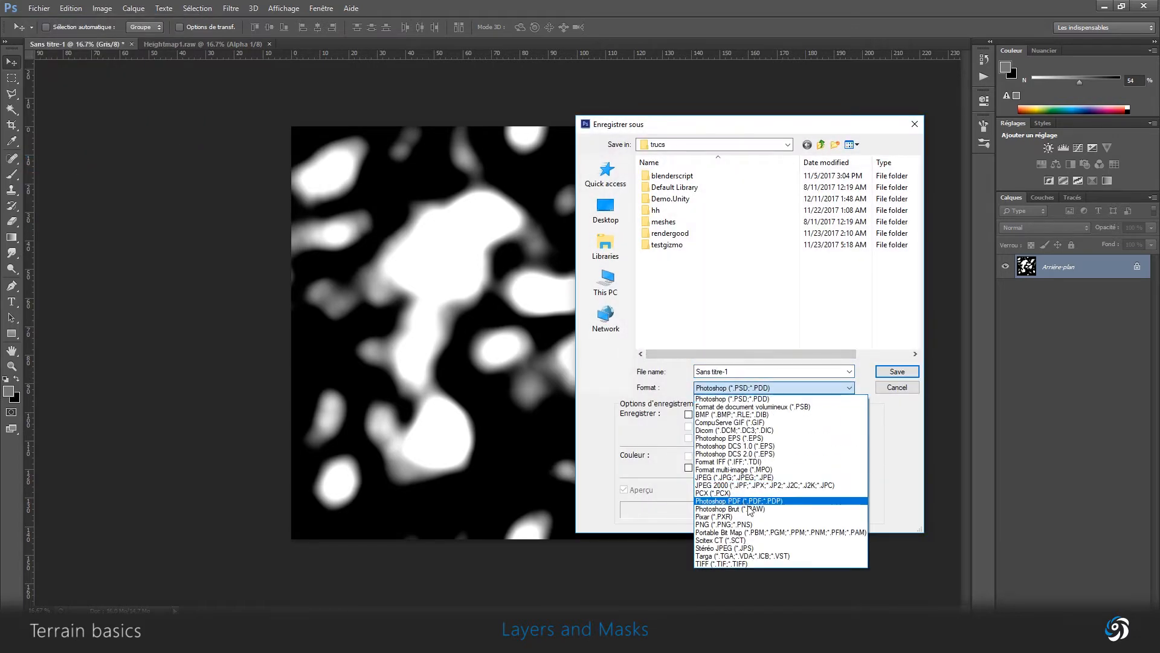
{"action": "left_click", "coordinate": [730, 517]}
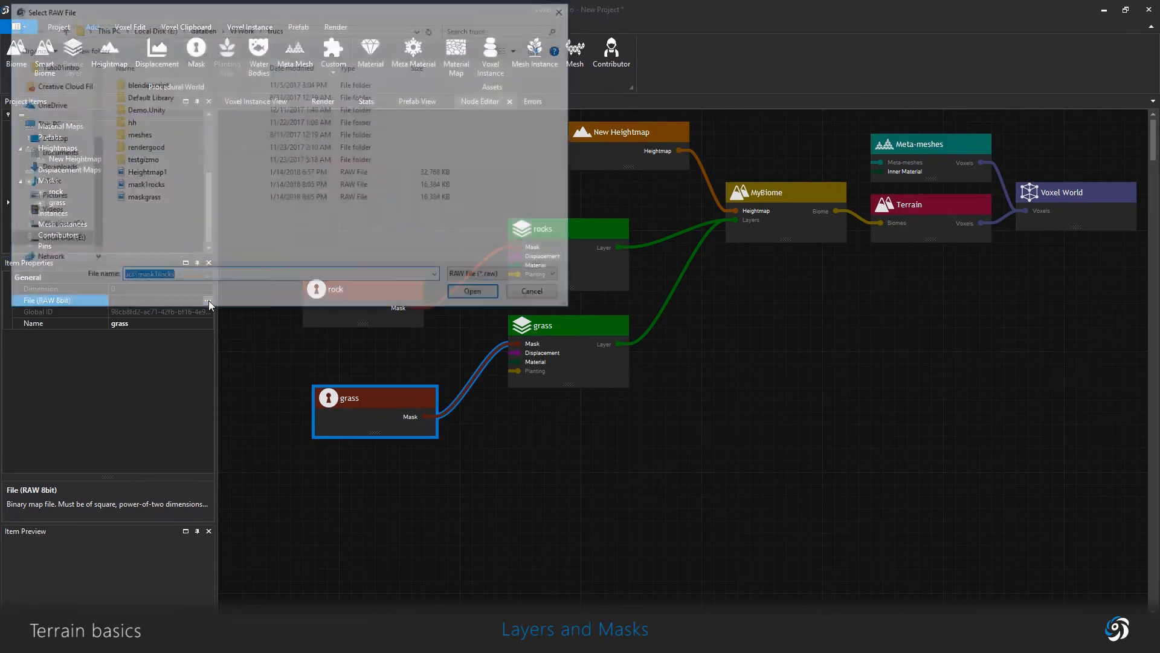
Step: Load the raw file into the grass mask and review the rocks and grass layer settings
{"action": "left_click", "coordinate": [471, 290]}
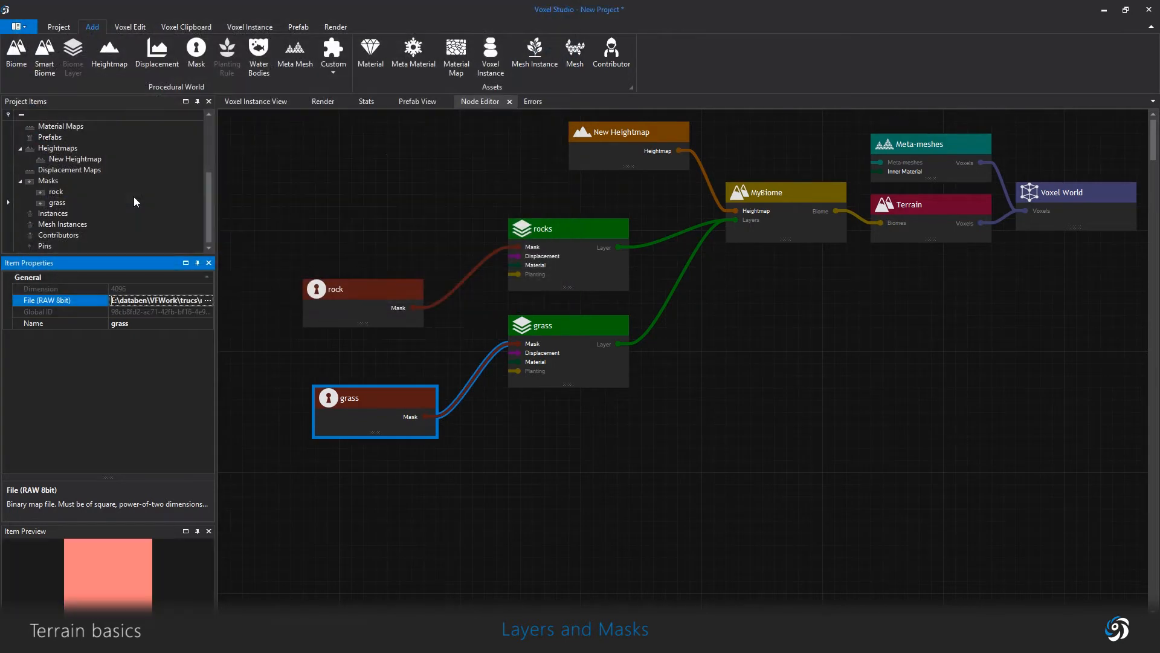
{"action": "left_click", "coordinate": [363, 289]}
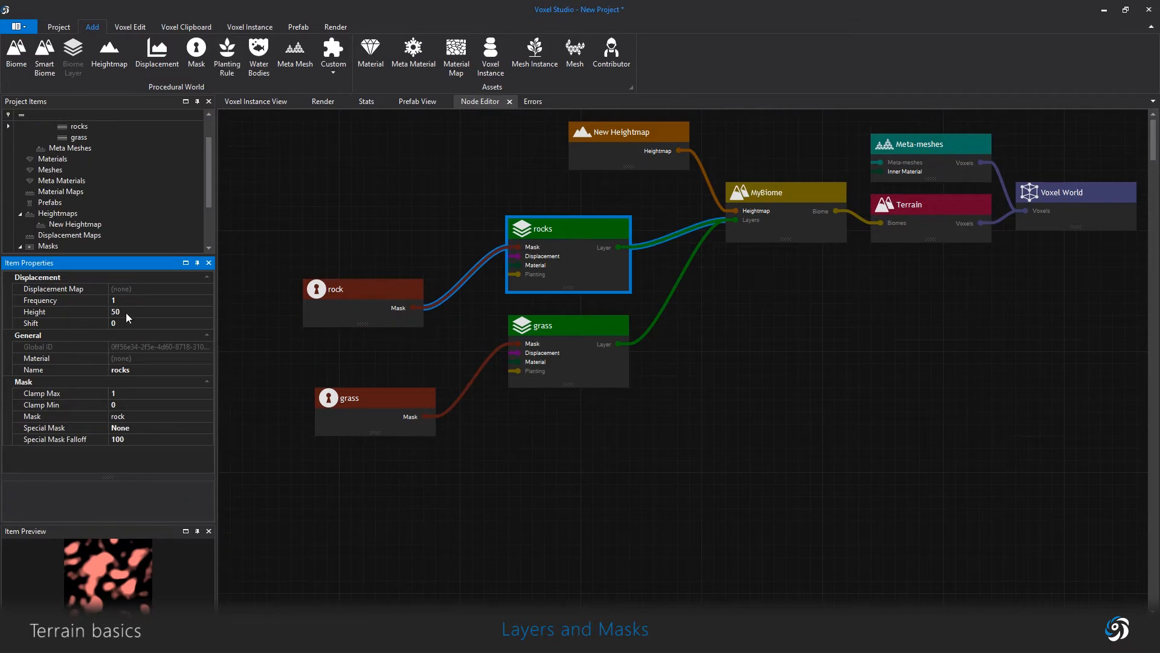
{"action": "mouse_move", "coordinate": [136, 316]}
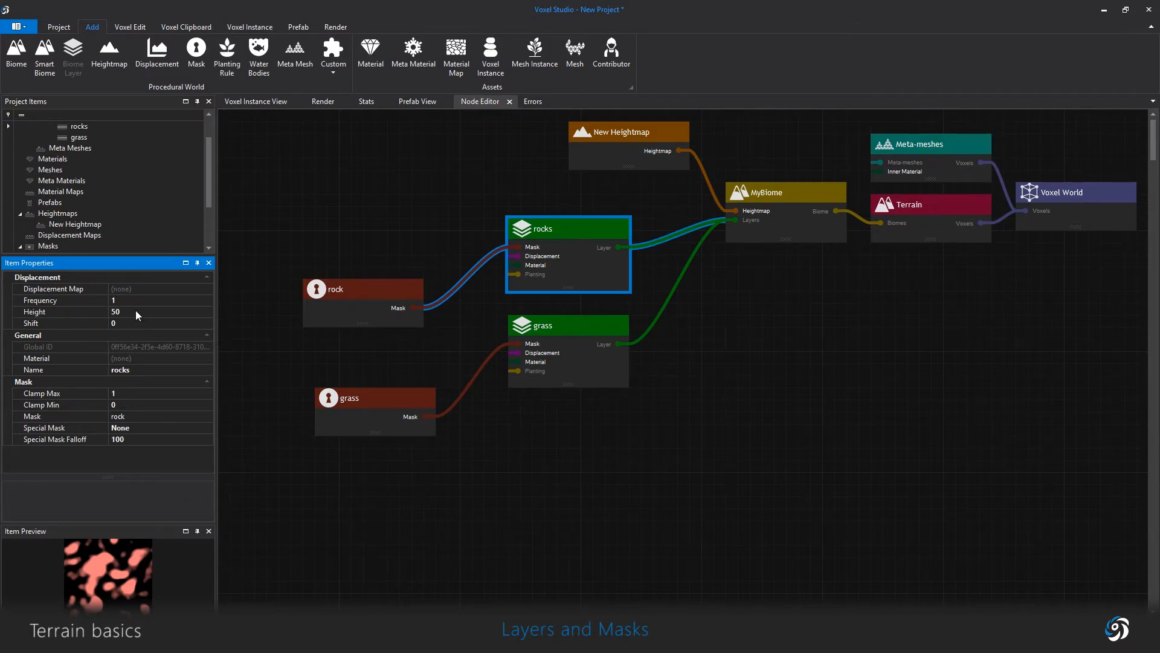
{"action": "left_click", "coordinate": [567, 326]}
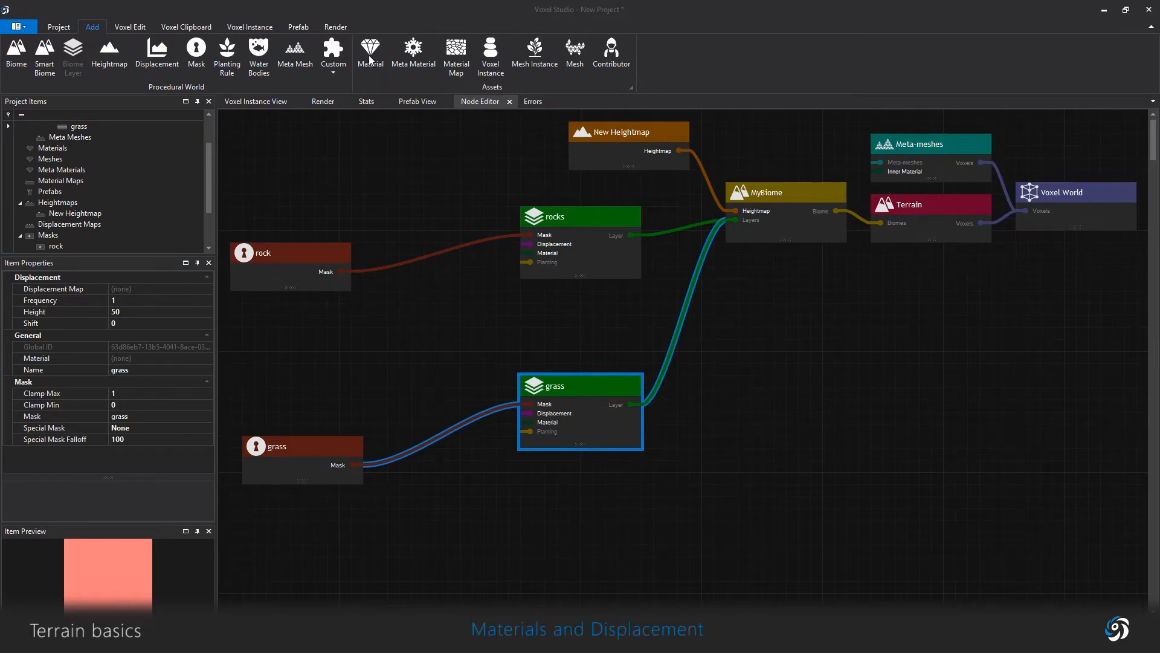
Step: Add a material node beside the grass mask and name it rocks
{"action": "left_click", "coordinate": [370, 53]}
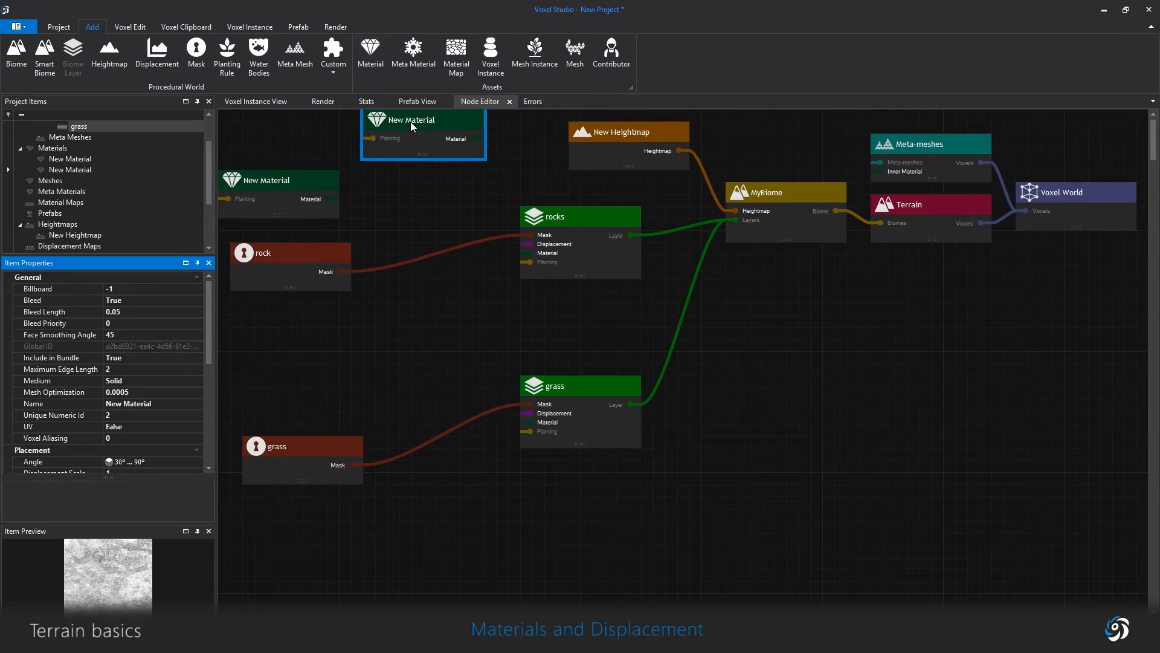
{"action": "left_click_drag", "start_coordinate": [422, 120], "coordinate": [326, 194]}
{"action": "type", "text": "r"}
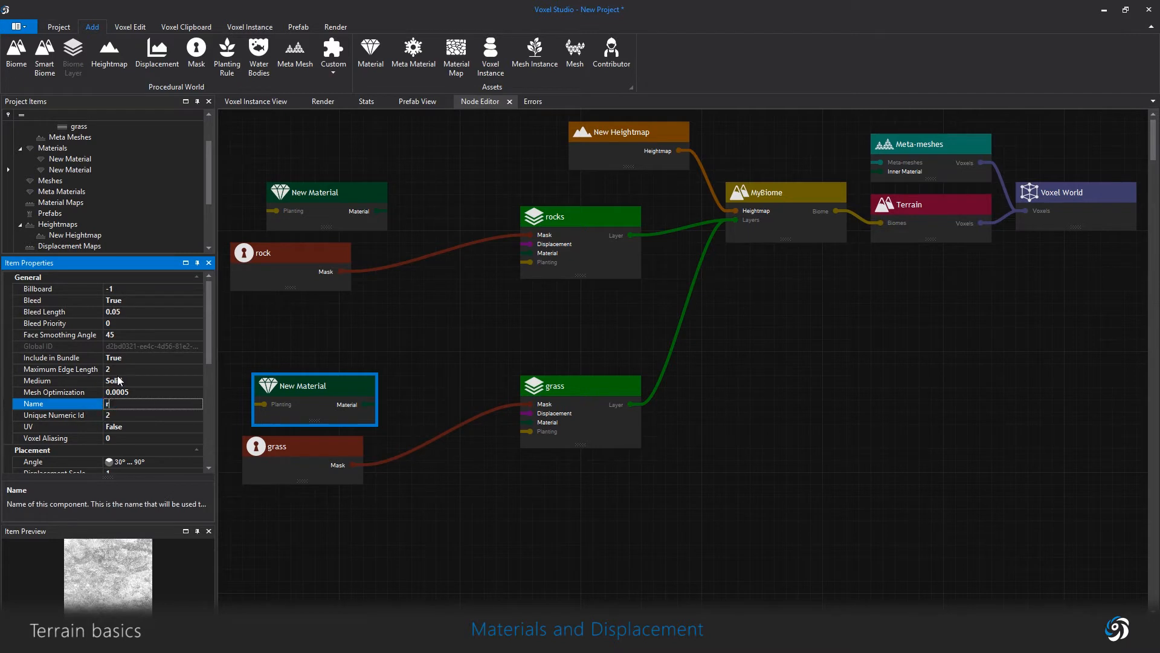
{"action": "type", "text": "ocks"}
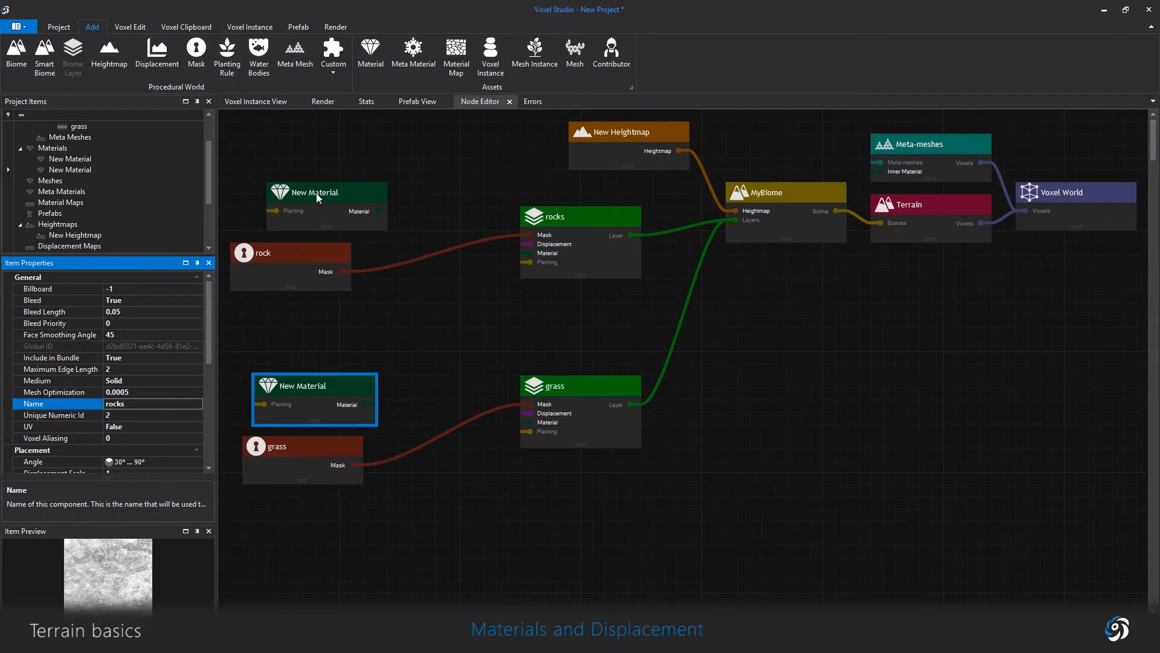
Step: Load a texture image into the upper material node
{"action": "left_click", "coordinate": [326, 192]}
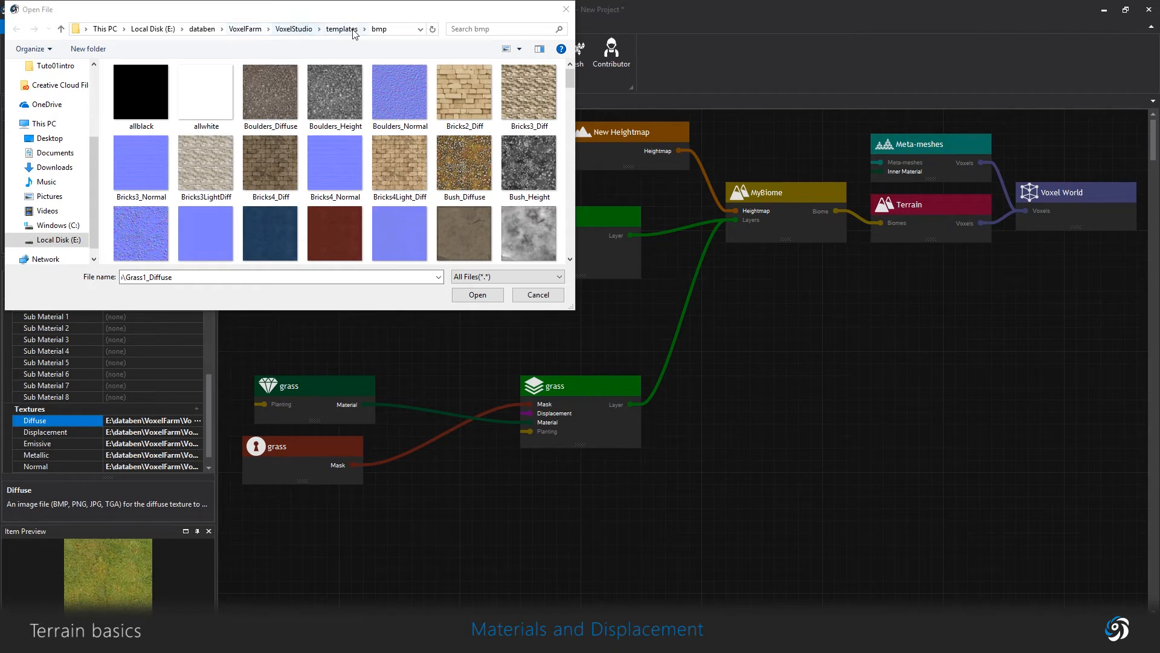
{"action": "mouse_move", "coordinate": [385, 48]}
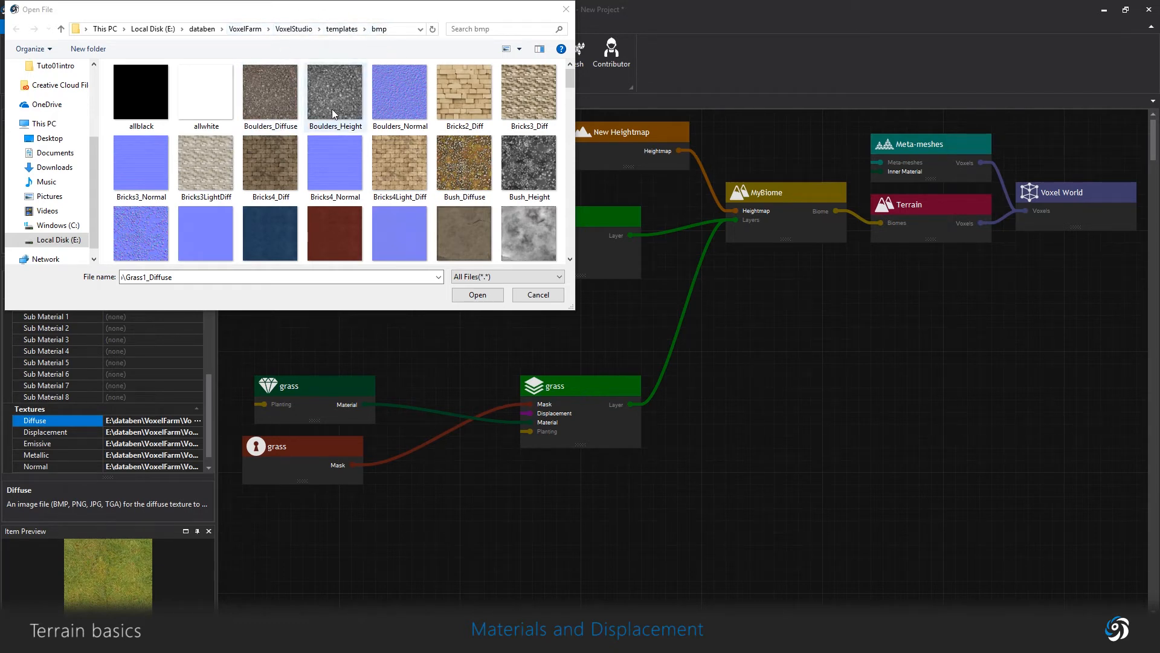
{"action": "scroll", "scroll_direction": "down", "scroll_amount": 3}
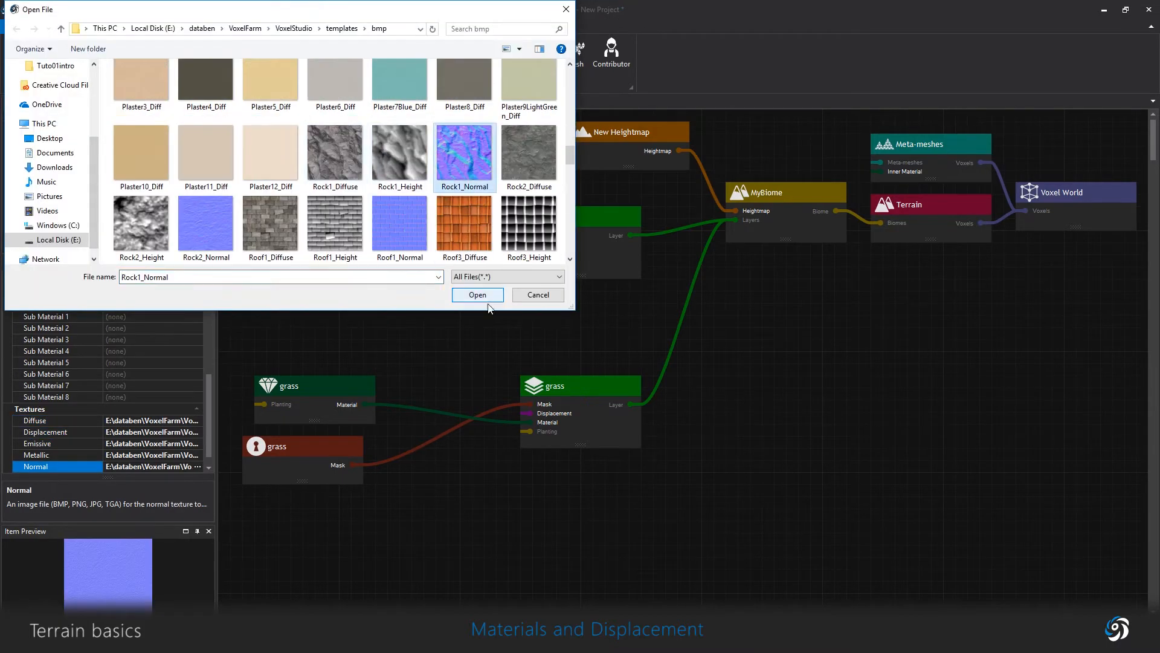
{"action": "left_click", "coordinate": [477, 295]}
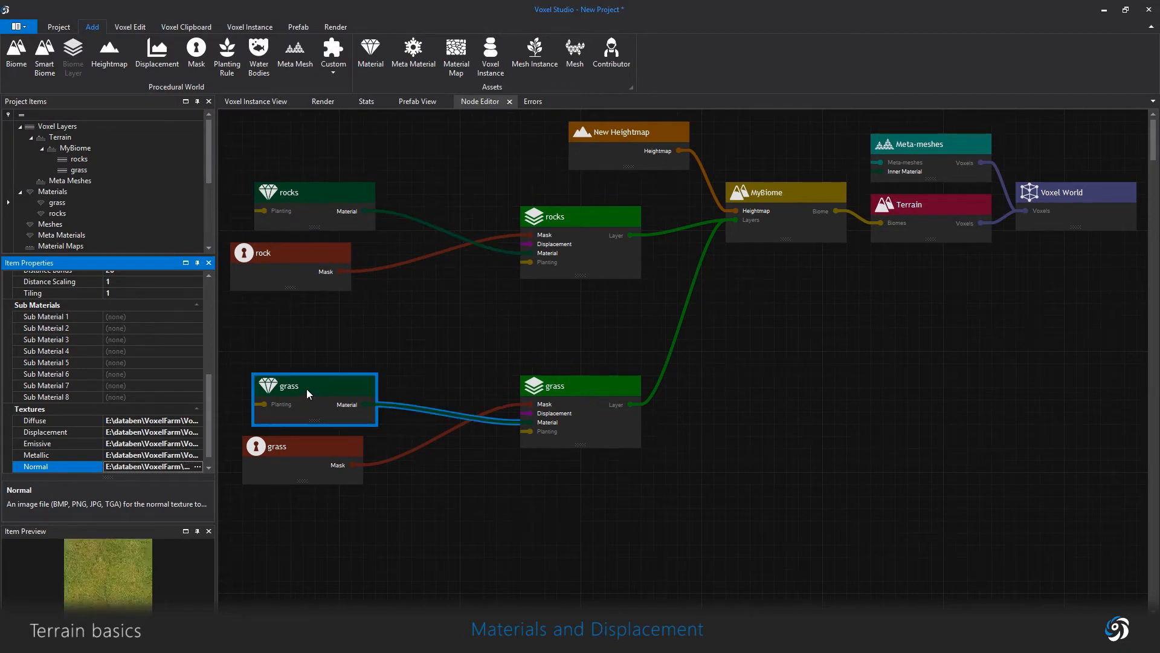
{"action": "left_click", "coordinate": [313, 192]}
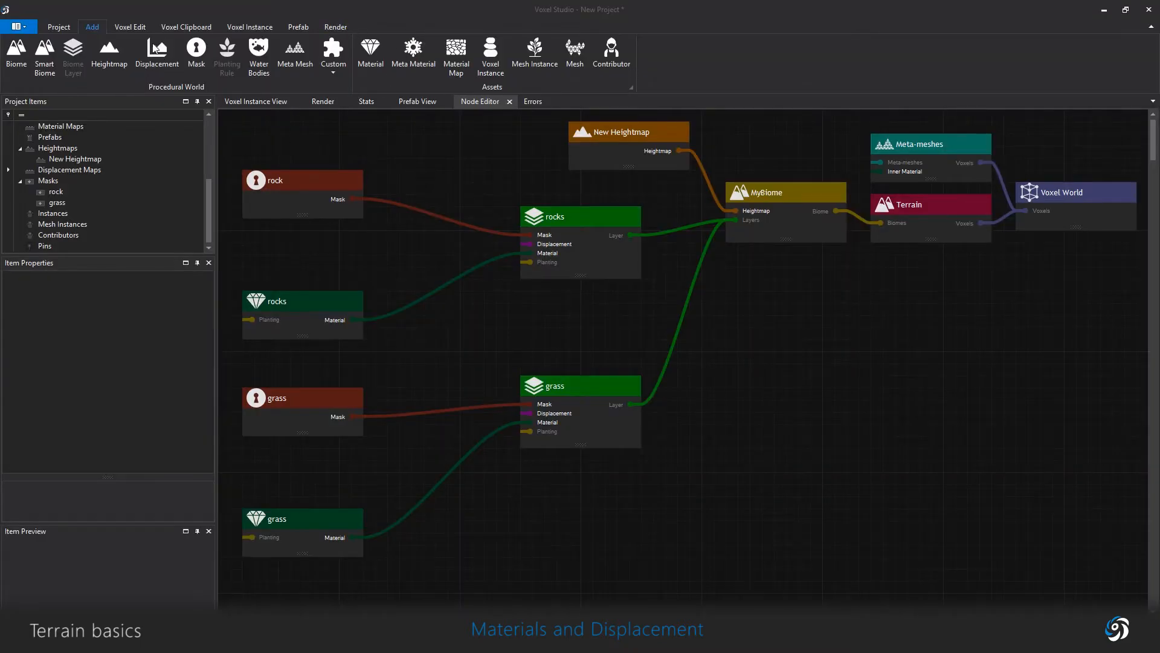
Step: Add two displacement maps named grassdisp and rockdisp
{"action": "left_click", "coordinate": [156, 55]}
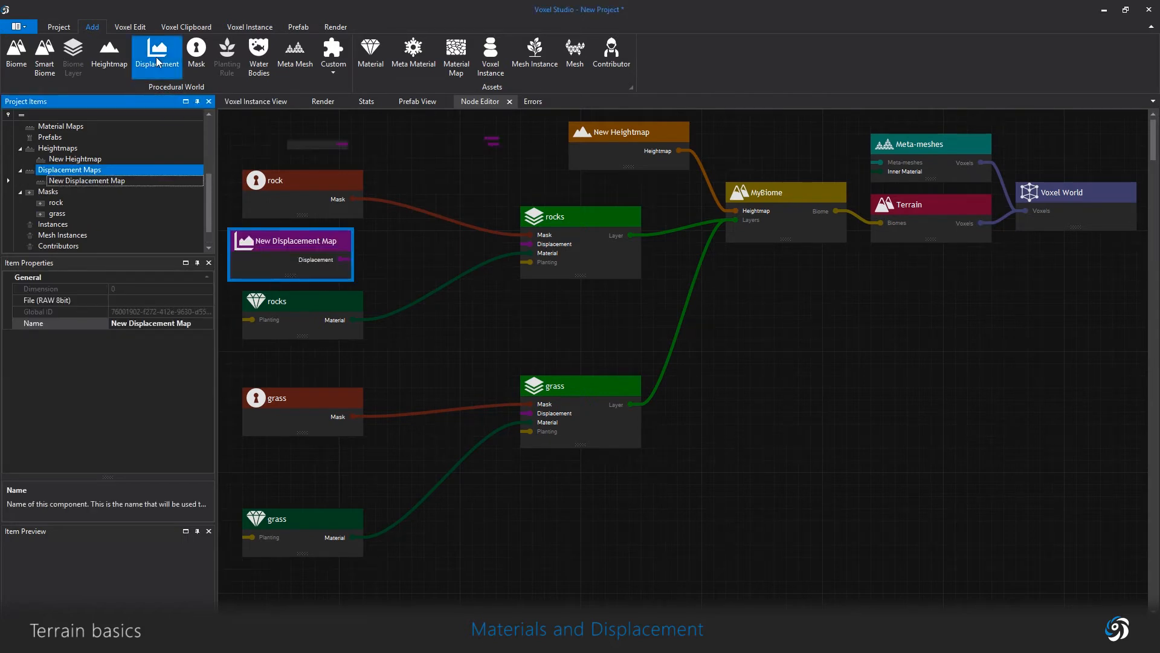
{"action": "left_click", "coordinate": [156, 53]}
{"action": "type", "text": "gfra"}
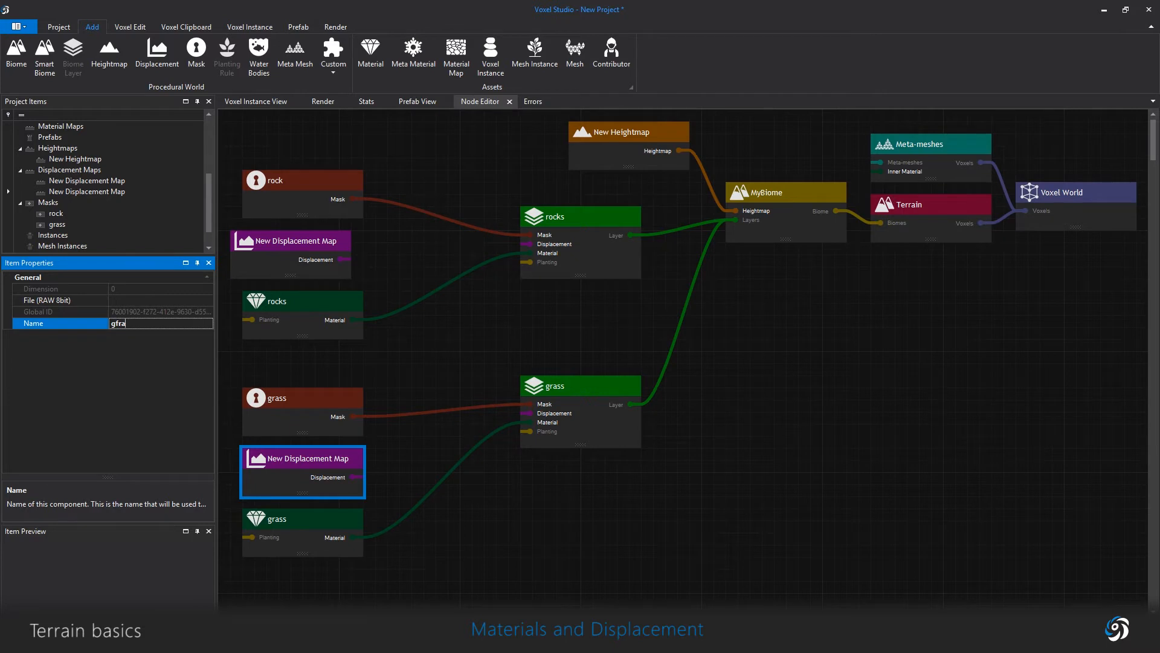
{"action": "type", "text": "grassdisp"}
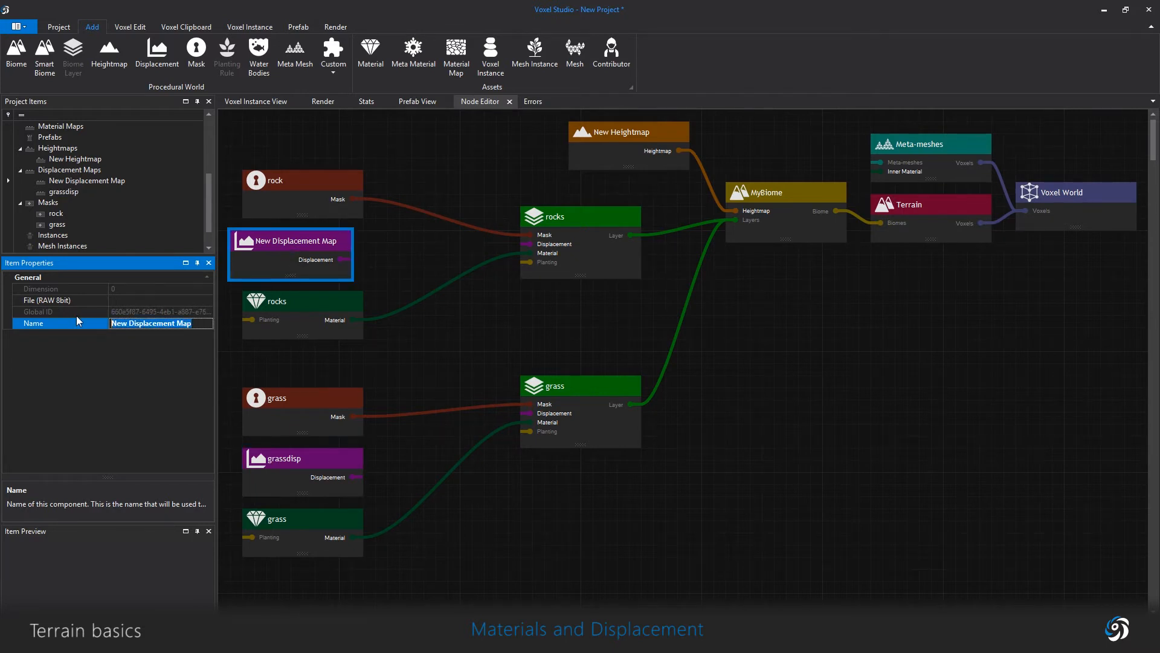
{"action": "type", "text": "rockdisp"}
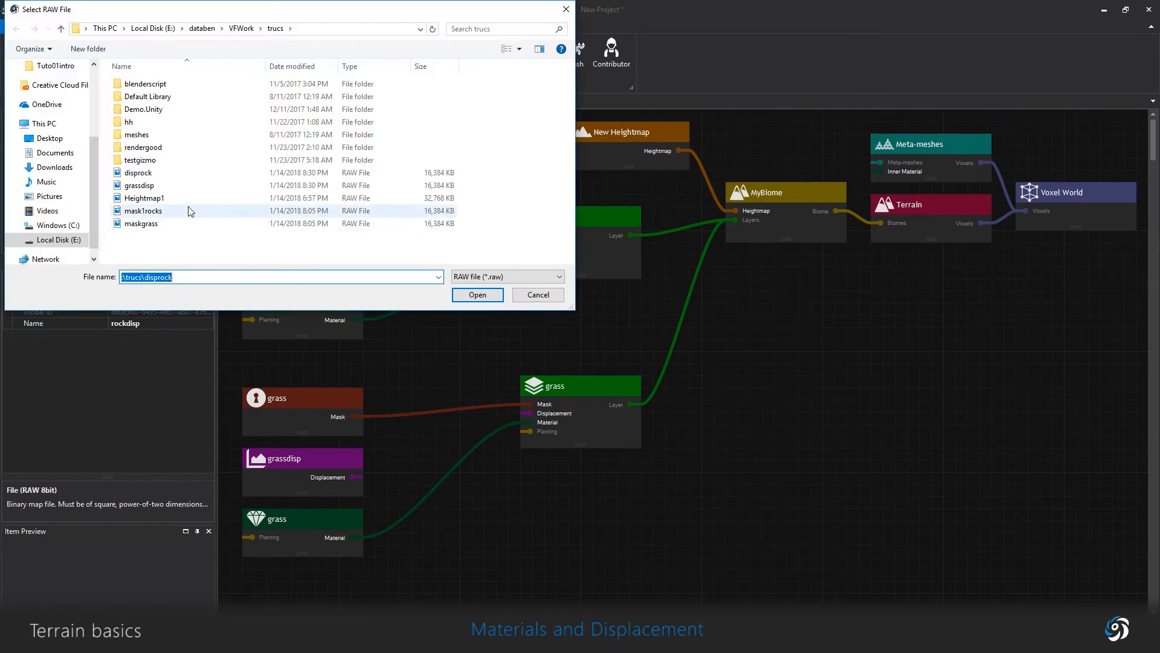
Step: Load the disprock and grassdisp raw files into the two displacement maps
{"action": "left_click", "coordinate": [138, 172]}
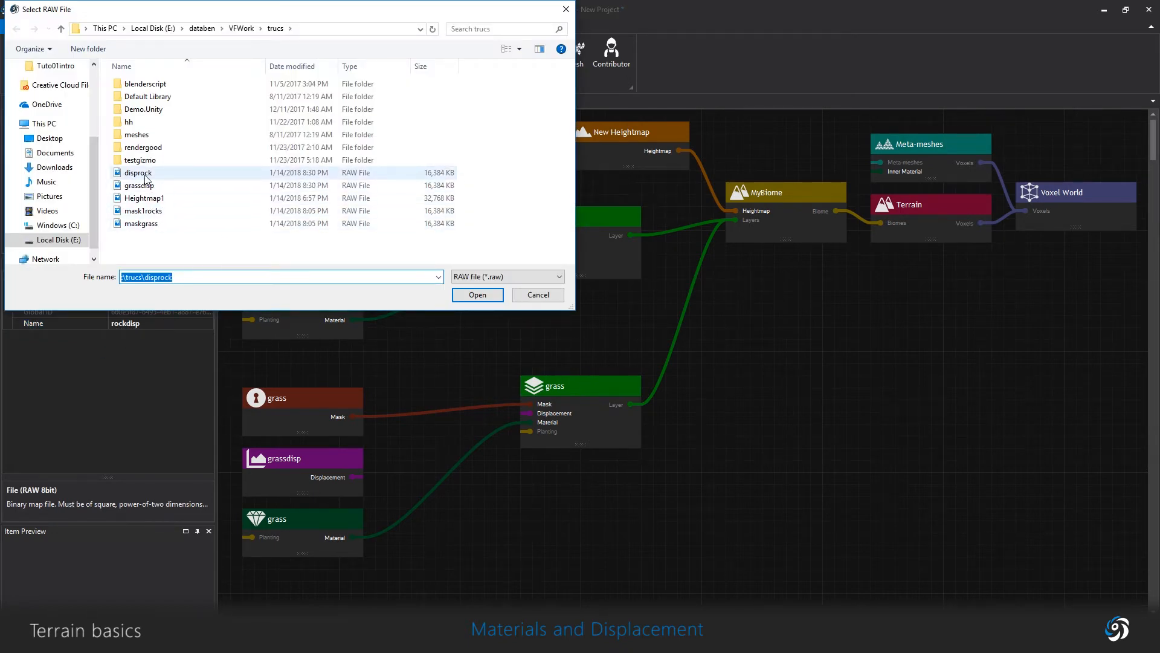
{"action": "left_click", "coordinate": [477, 294]}
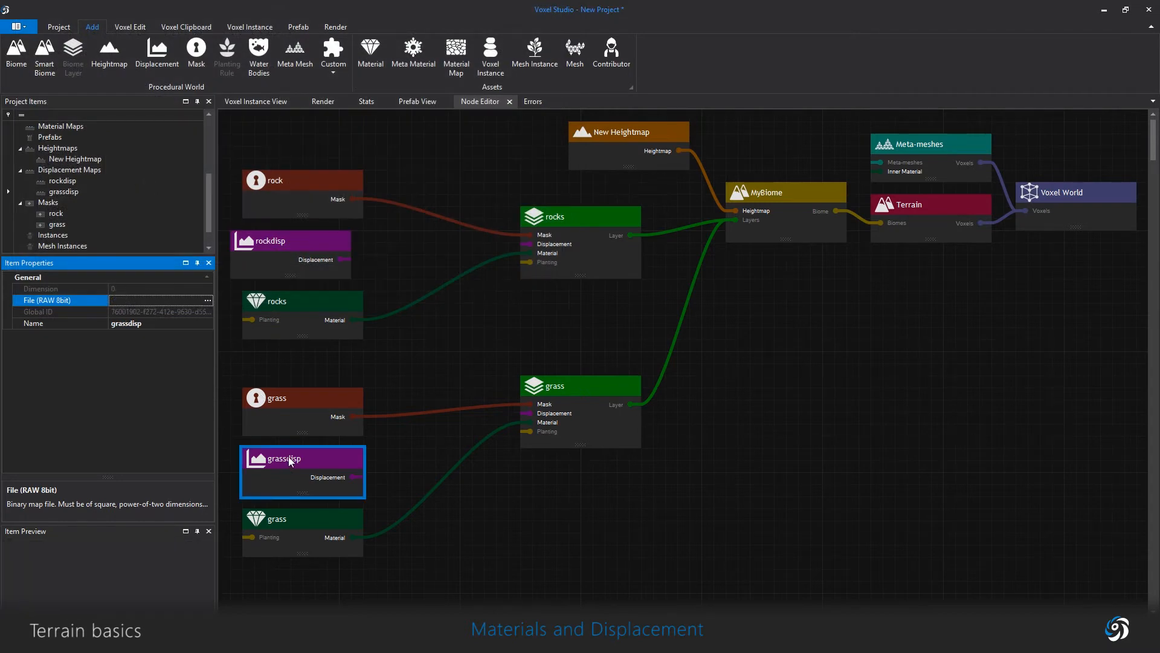
{"action": "left_click", "coordinate": [207, 299]}
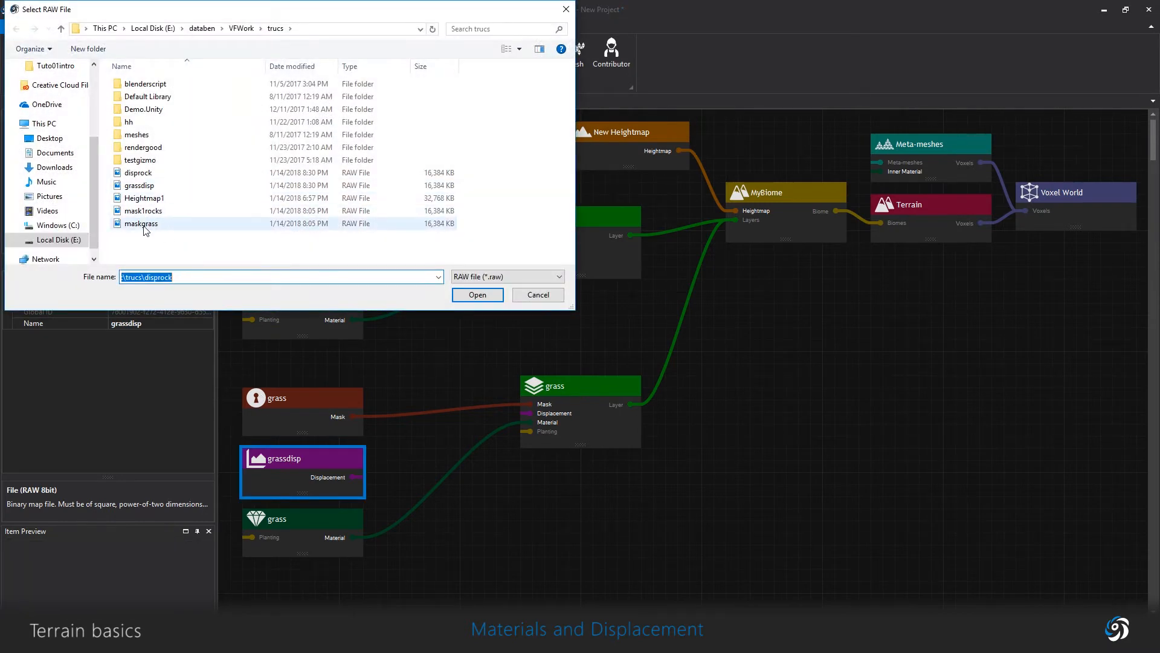
{"action": "left_click", "coordinate": [477, 294]}
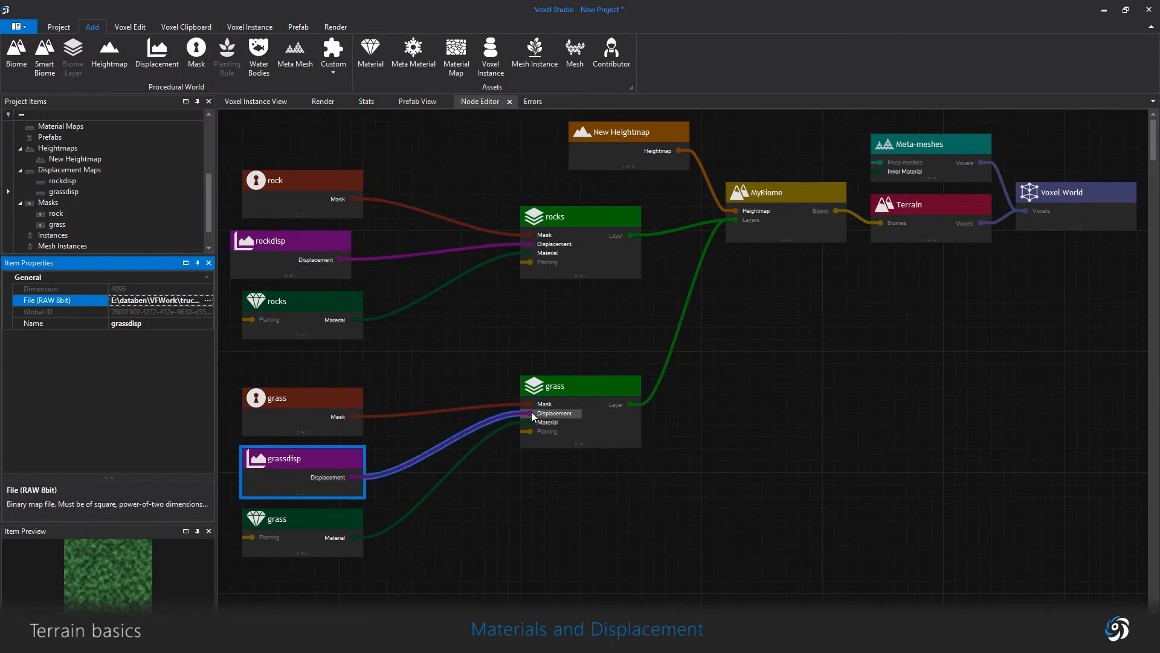
{"action": "mouse_move", "coordinate": [327, 406]}
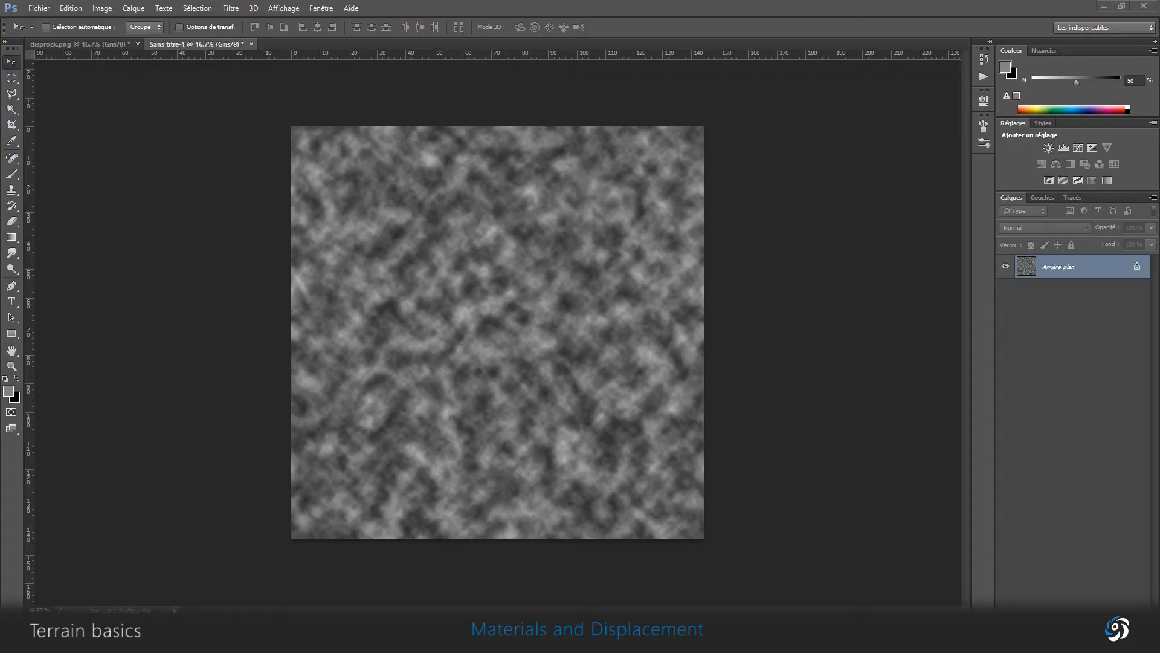
Step: Save the cloud-noise image as 8-bit Photoshop RAW under a grassd… file name
{"action": "left_click", "coordinate": [102, 8]}
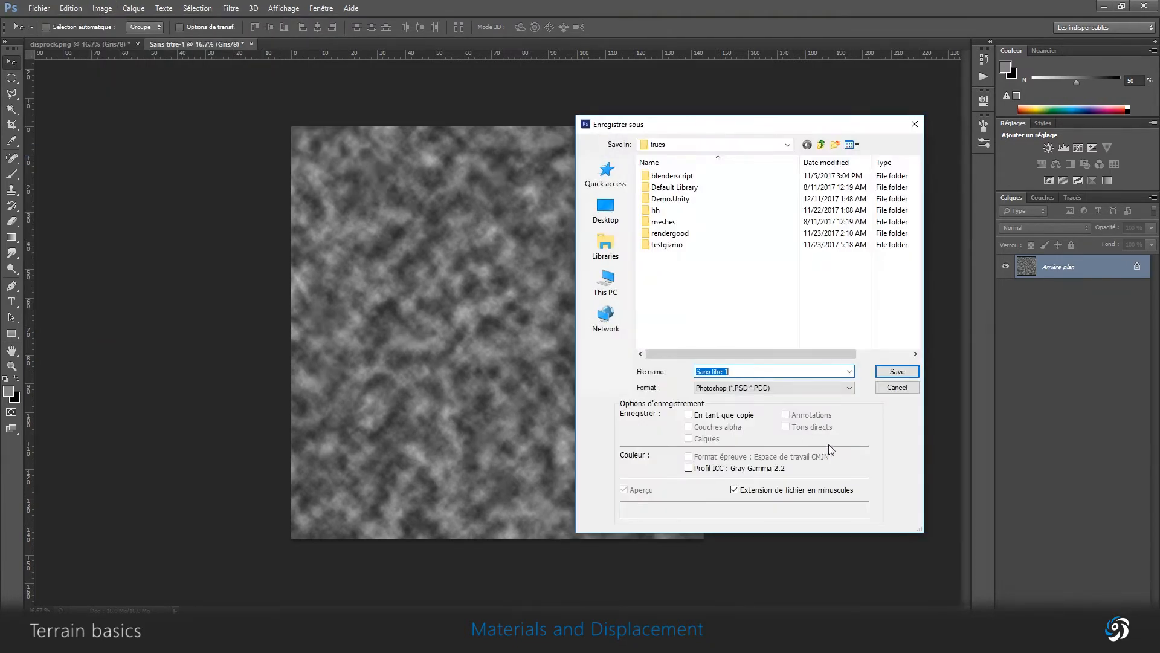
{"action": "left_click", "coordinate": [773, 386]}
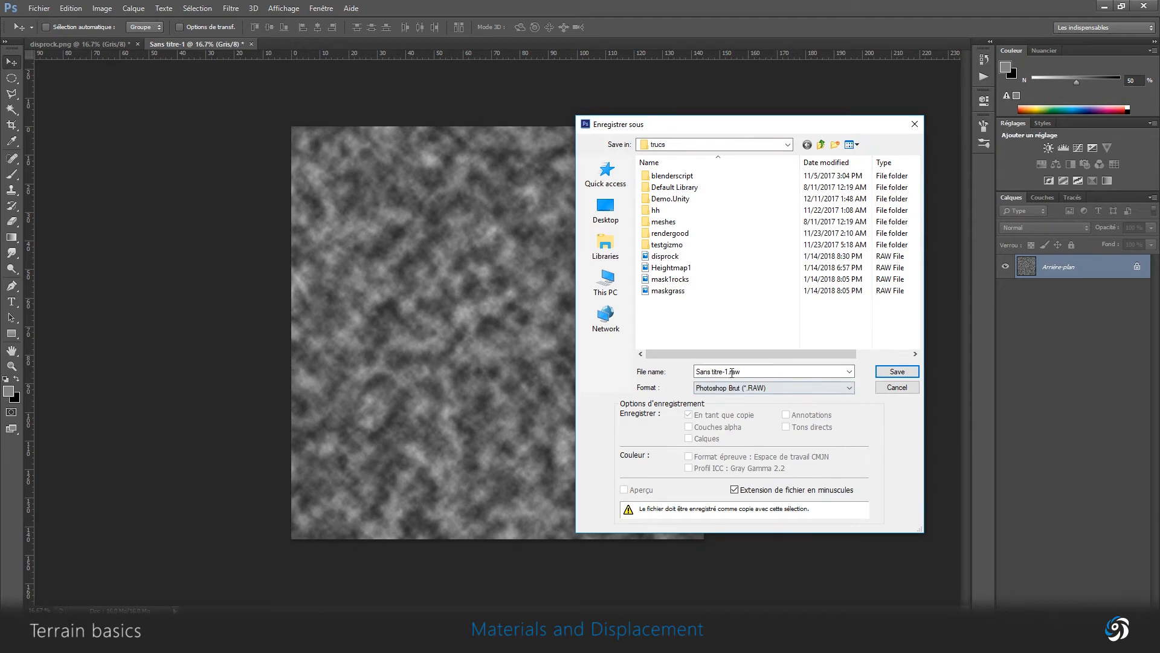
{"action": "type", "text": "grassdisp"}
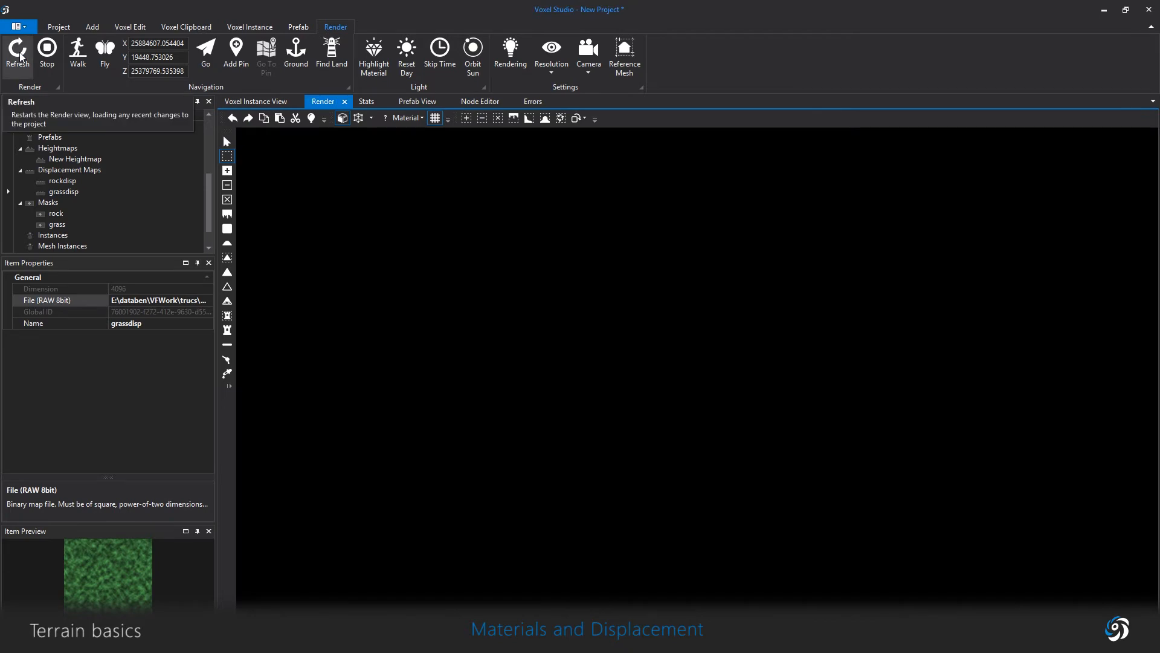
Step: Refresh the render to see grassy hills with rock patches, then return to the node graph
{"action": "left_click", "coordinate": [16, 52]}
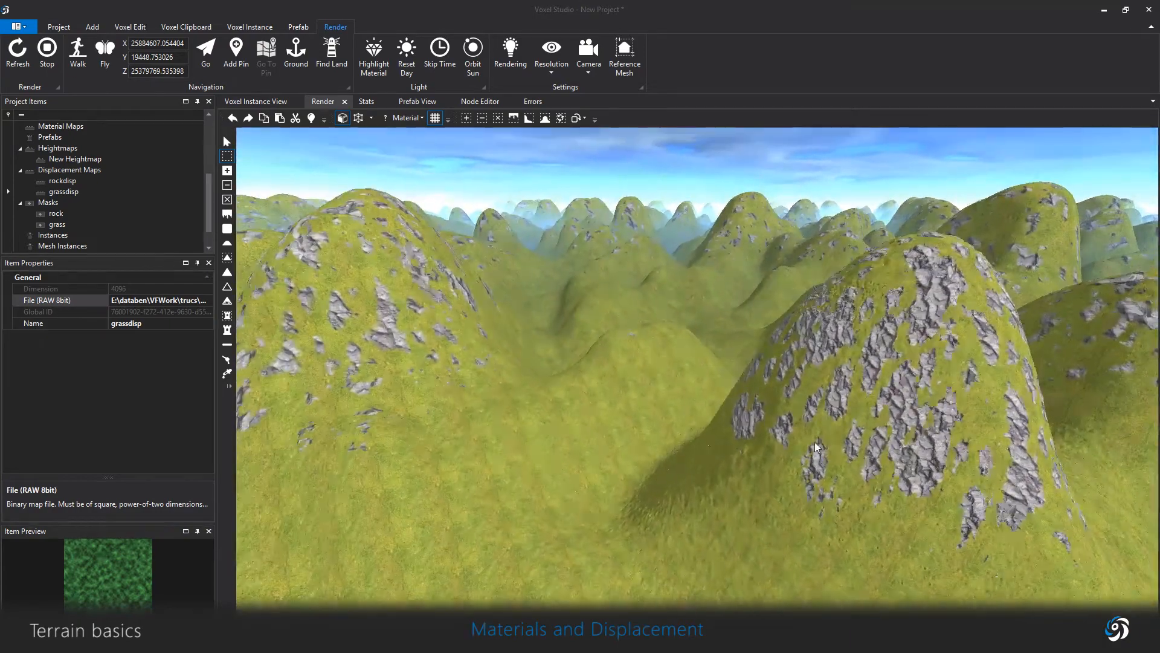
{"action": "left_click", "coordinate": [479, 101]}
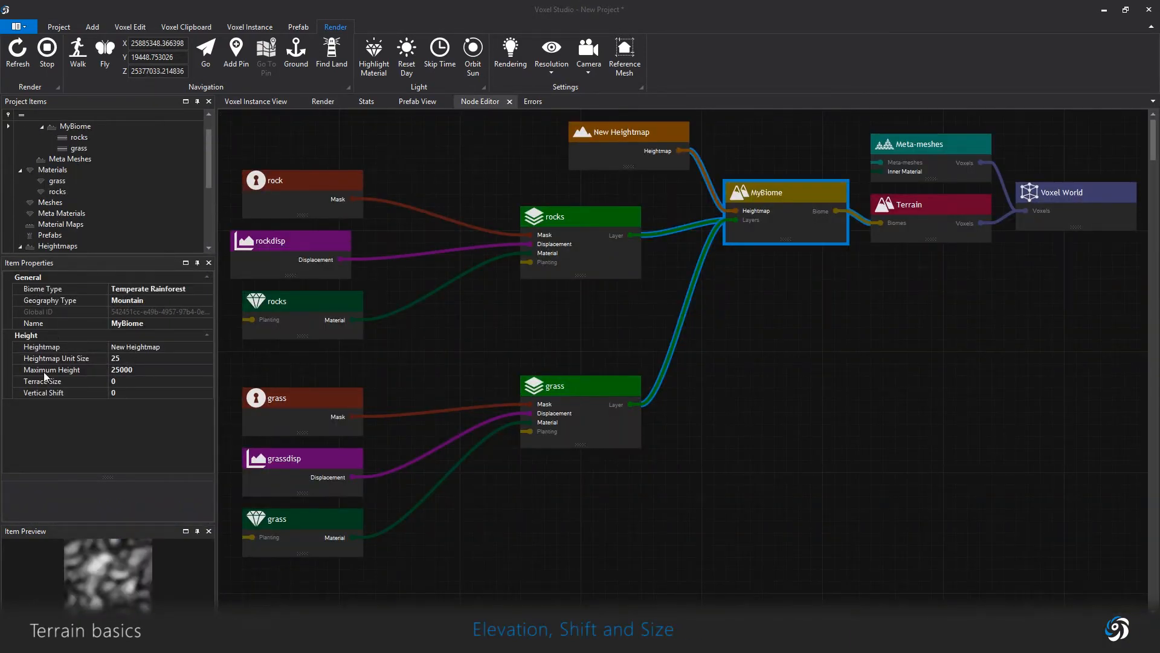
{"action": "mouse_move", "coordinate": [120, 390]}
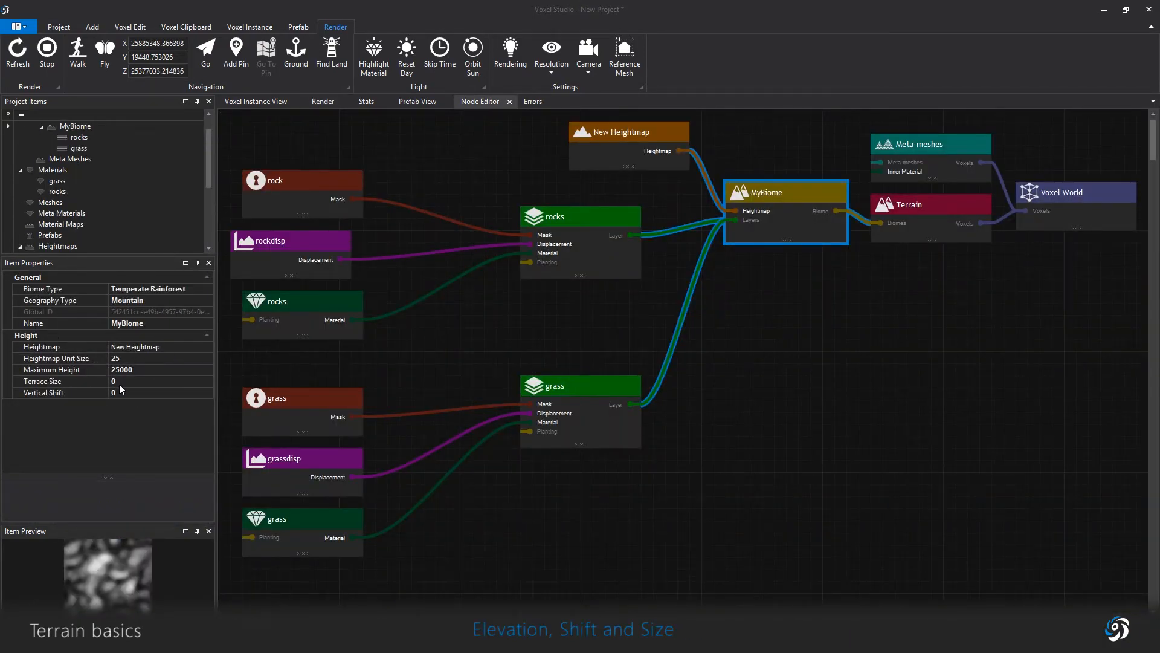
Step: Inspect New Heightmap, MyBiome and Terrain properties (elevation 40000, ocean depth 20000)
{"action": "left_click", "coordinate": [628, 132]}
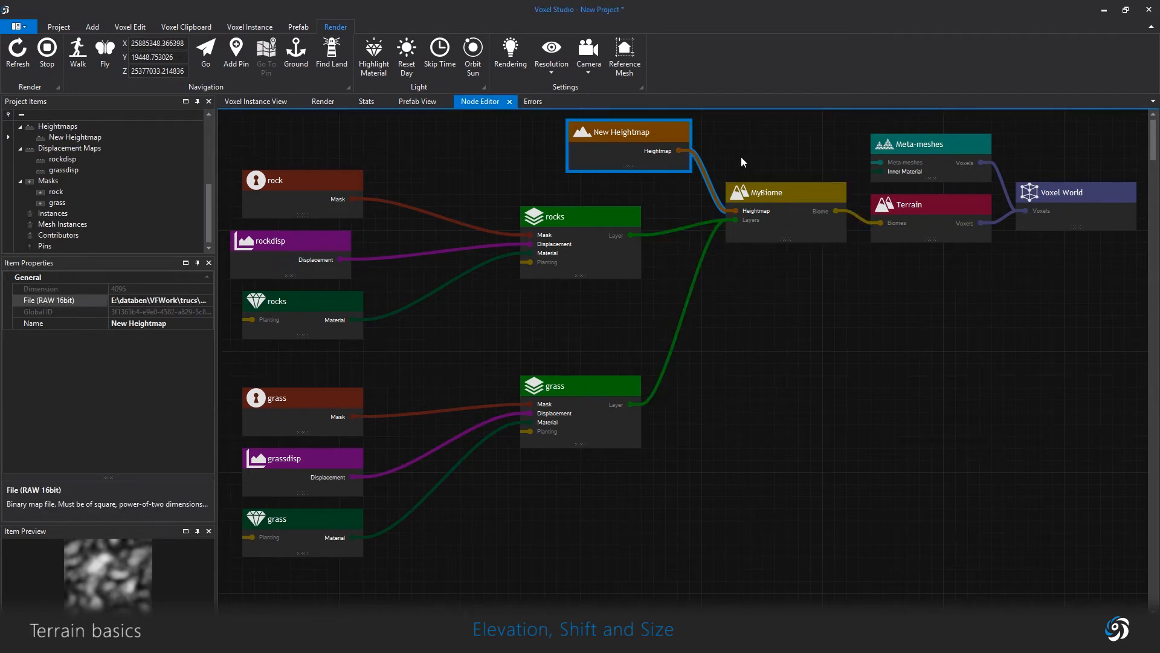
{"action": "left_click", "coordinate": [769, 192]}
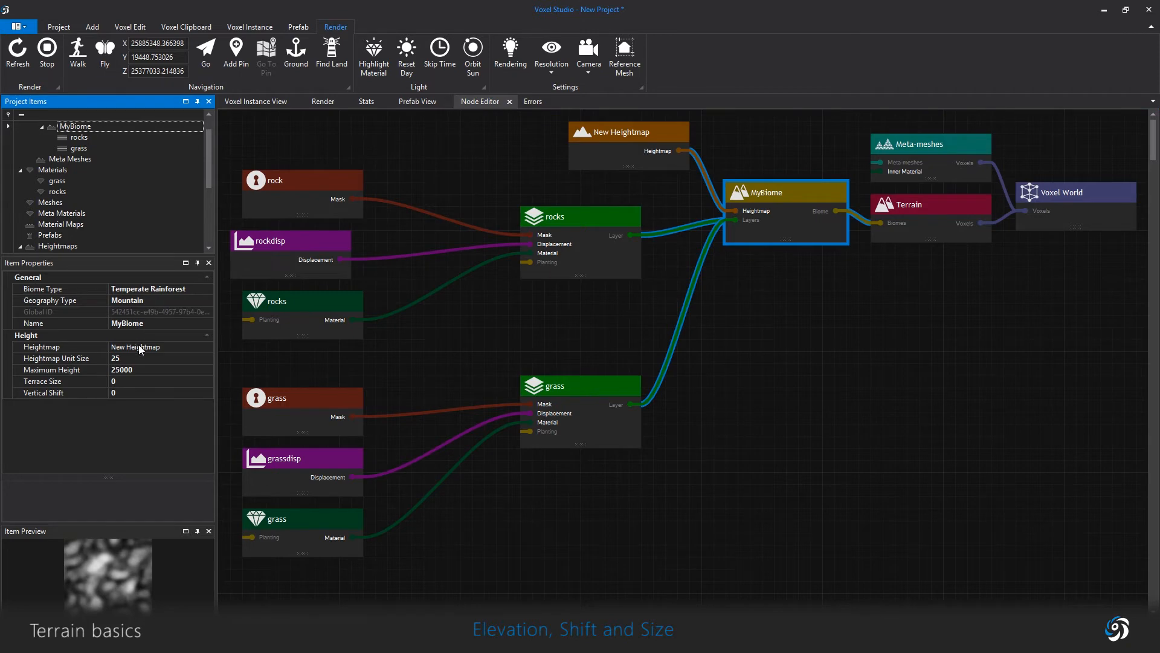
{"action": "mouse_move", "coordinate": [126, 363]}
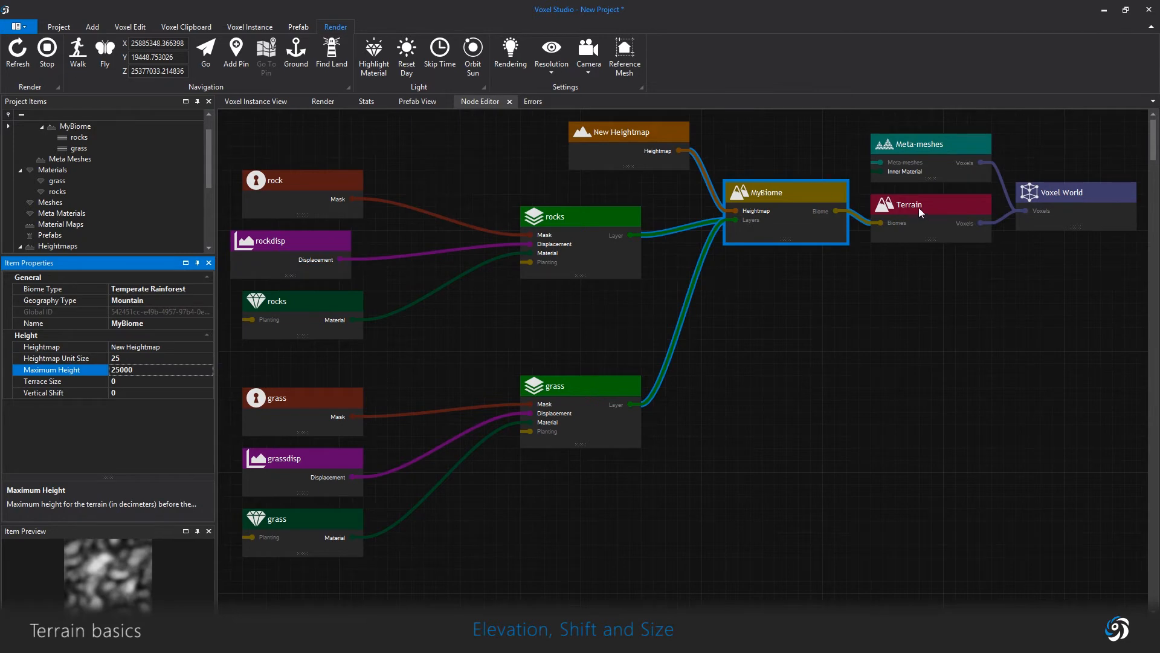
{"action": "left_click", "coordinate": [930, 204]}
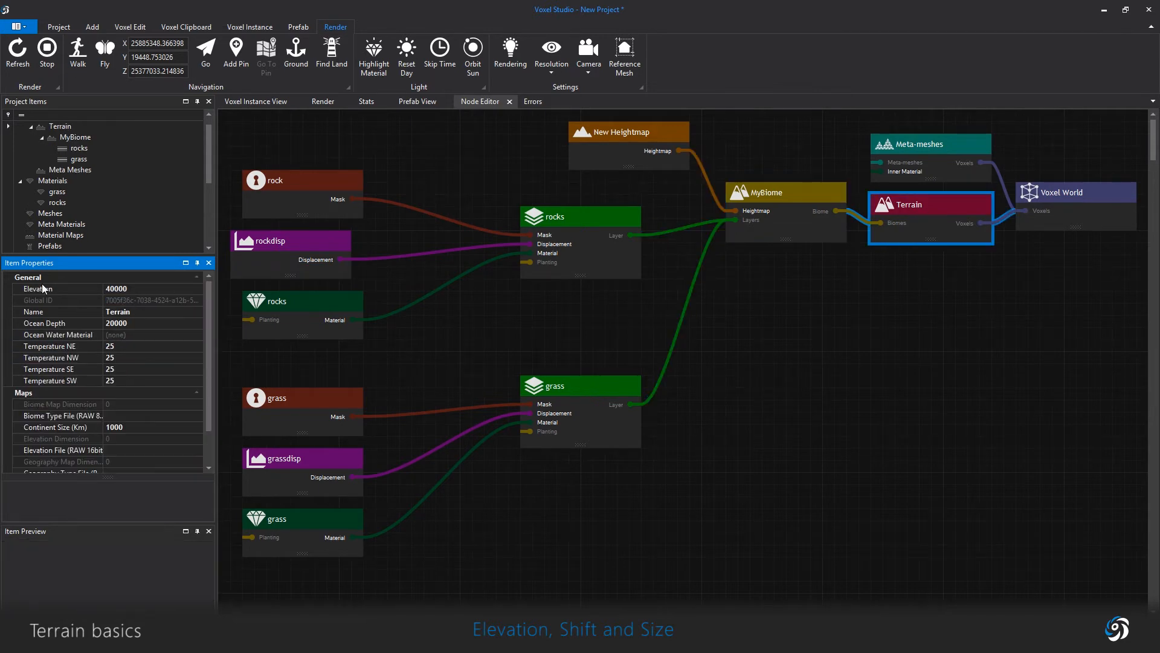
{"action": "mouse_move", "coordinate": [200, 327]}
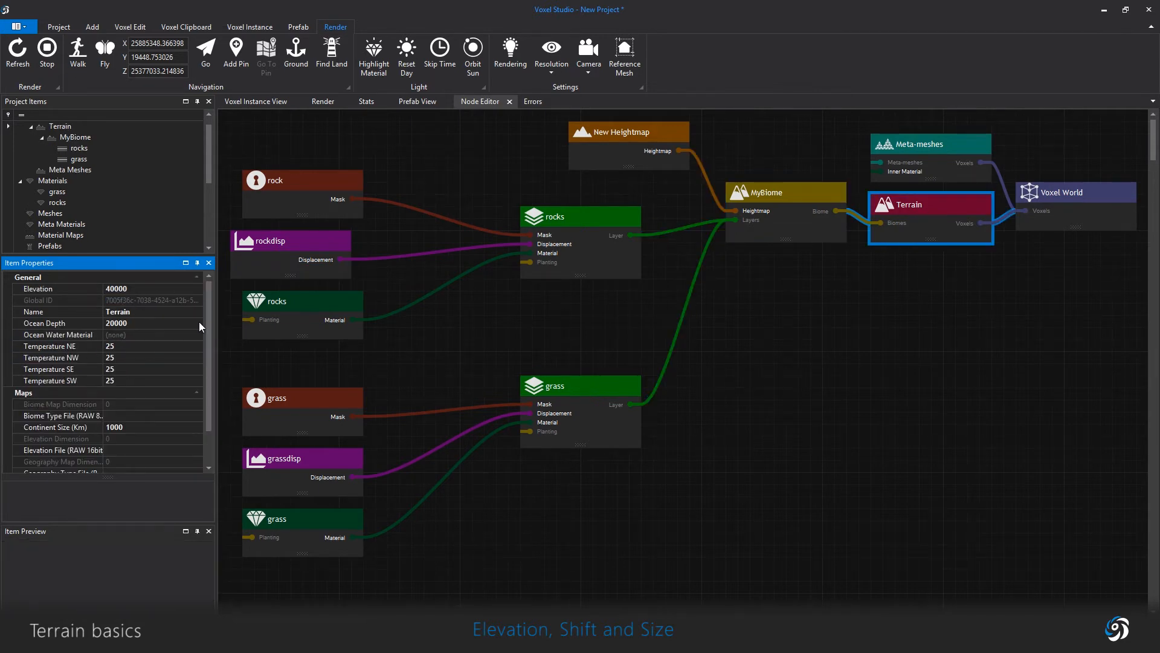
{"action": "scroll", "scroll_direction": "down", "scroll_amount": 3}
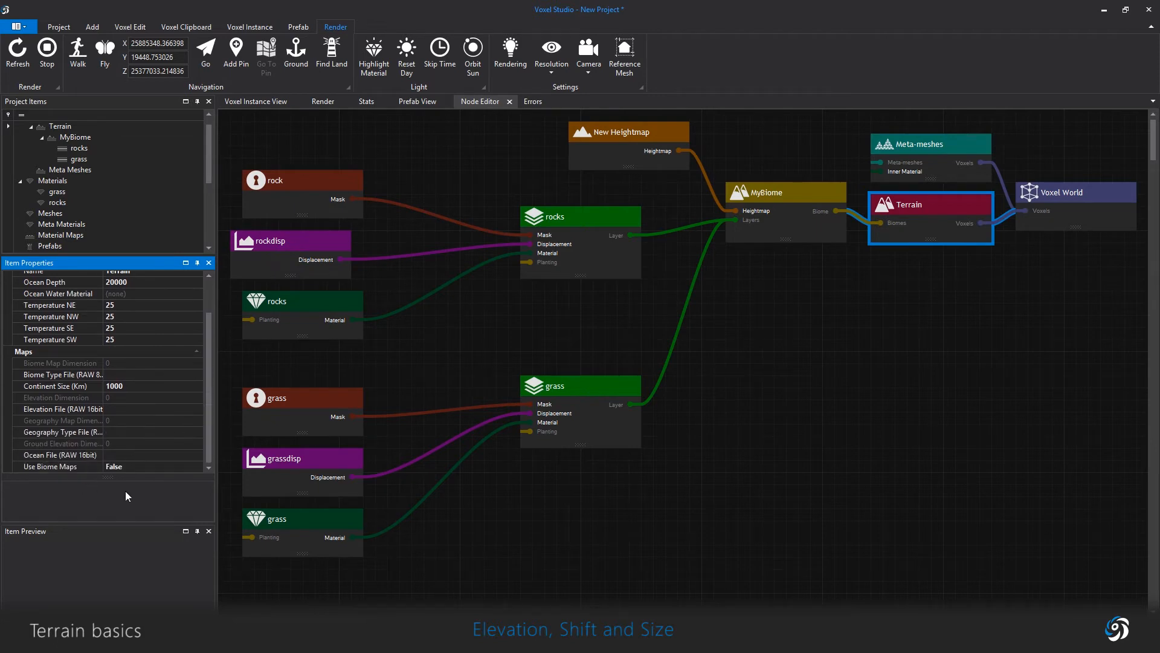
{"action": "mouse_move", "coordinate": [133, 471]}
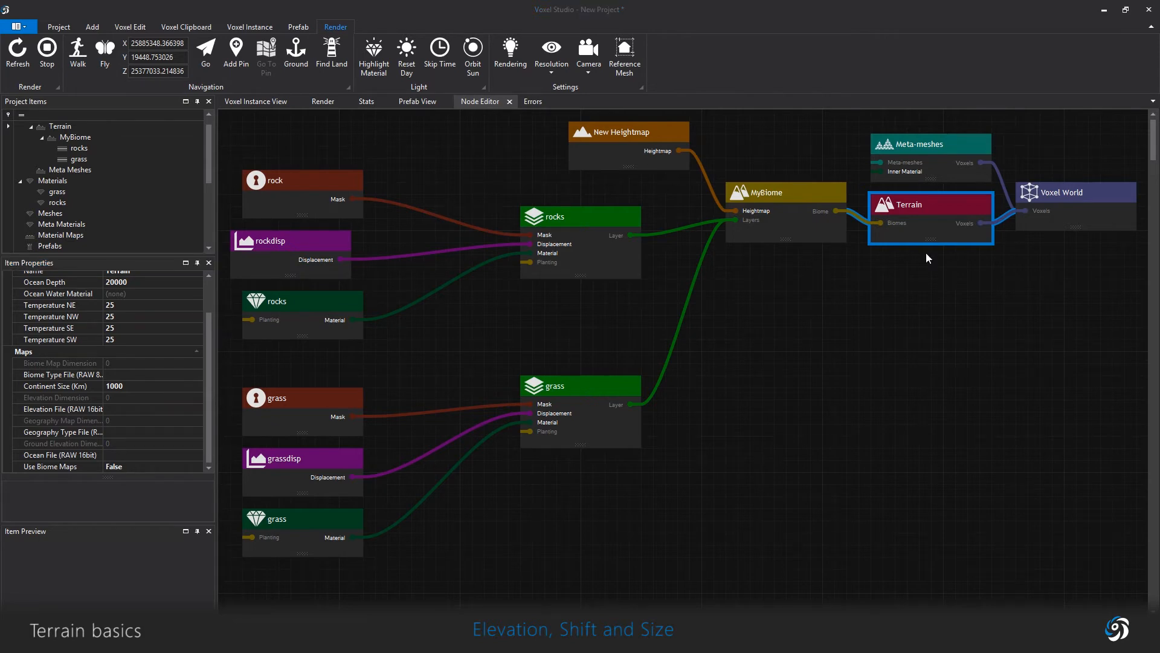
Step: Set MyBiome's heightmap unit size to 50 and restart the terrain render
{"action": "left_click", "coordinate": [772, 192]}
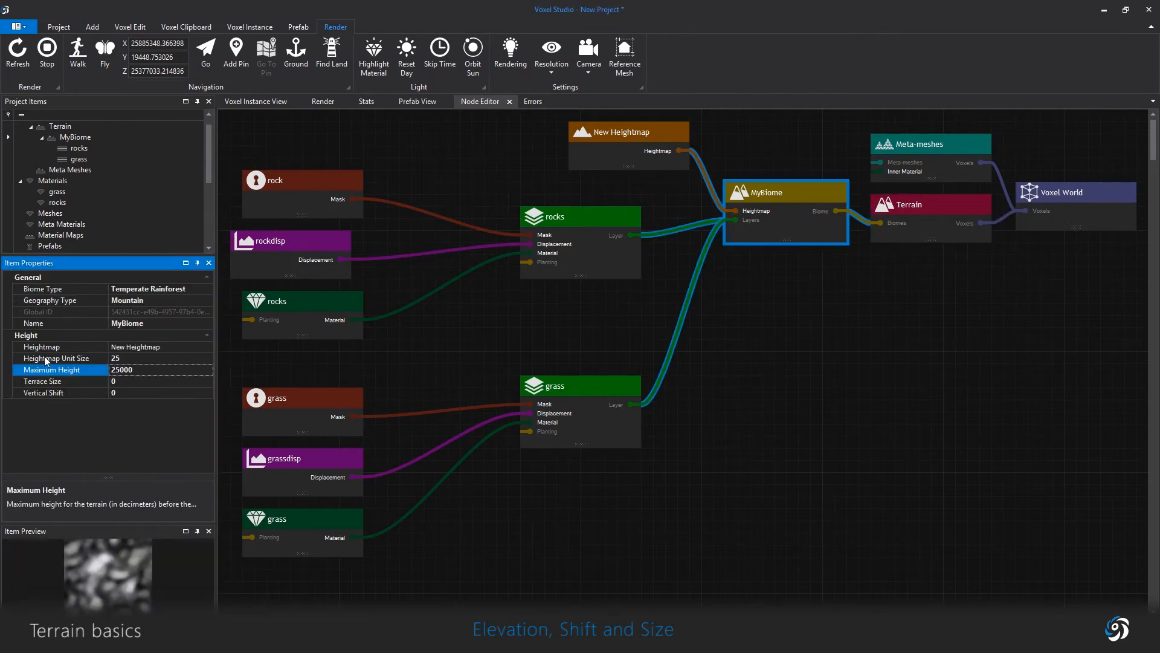
{"action": "left_click", "coordinate": [59, 358]}
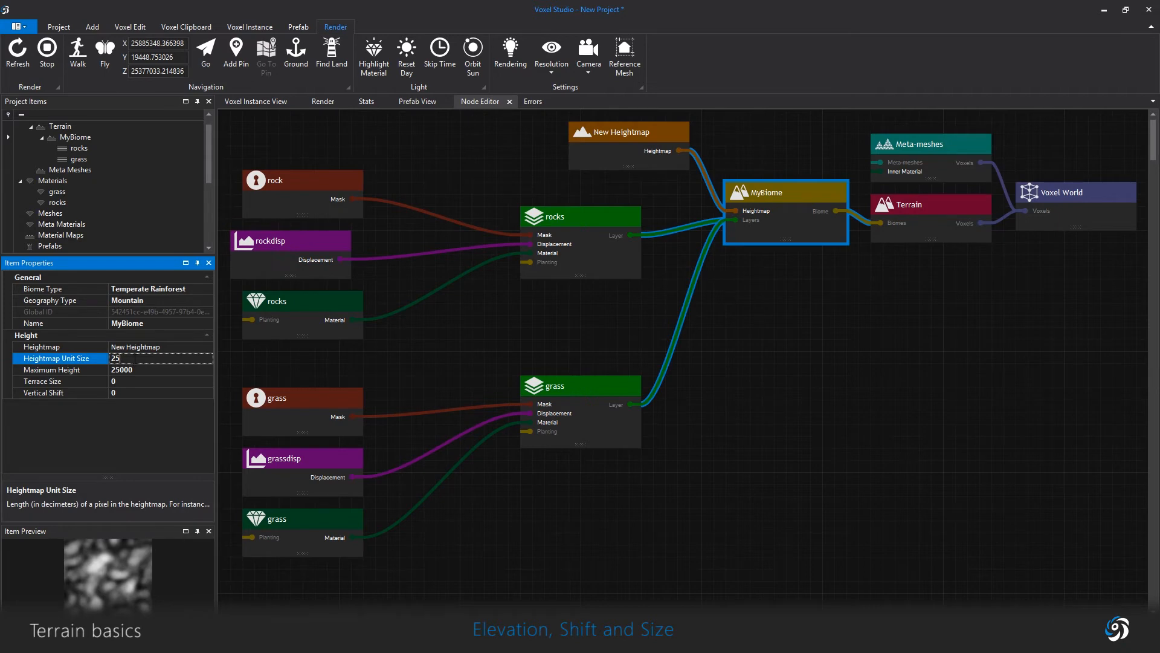
{"action": "type", "text": "30"}
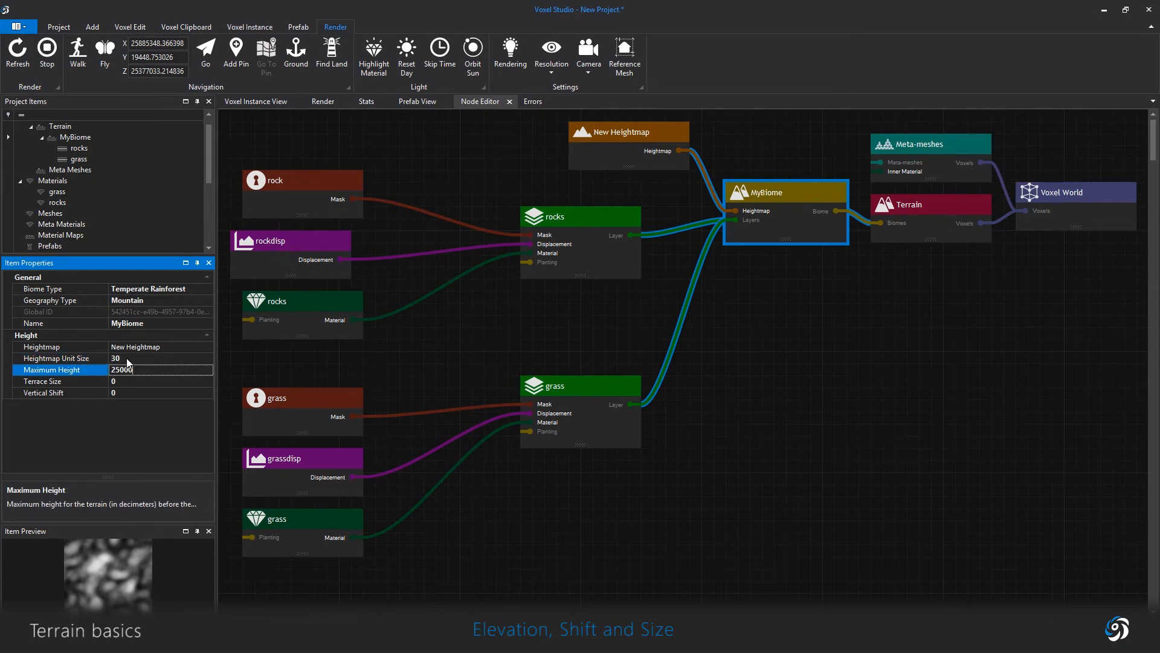
{"action": "left_click", "coordinate": [56, 358]}
{"action": "type", "text": "50"}
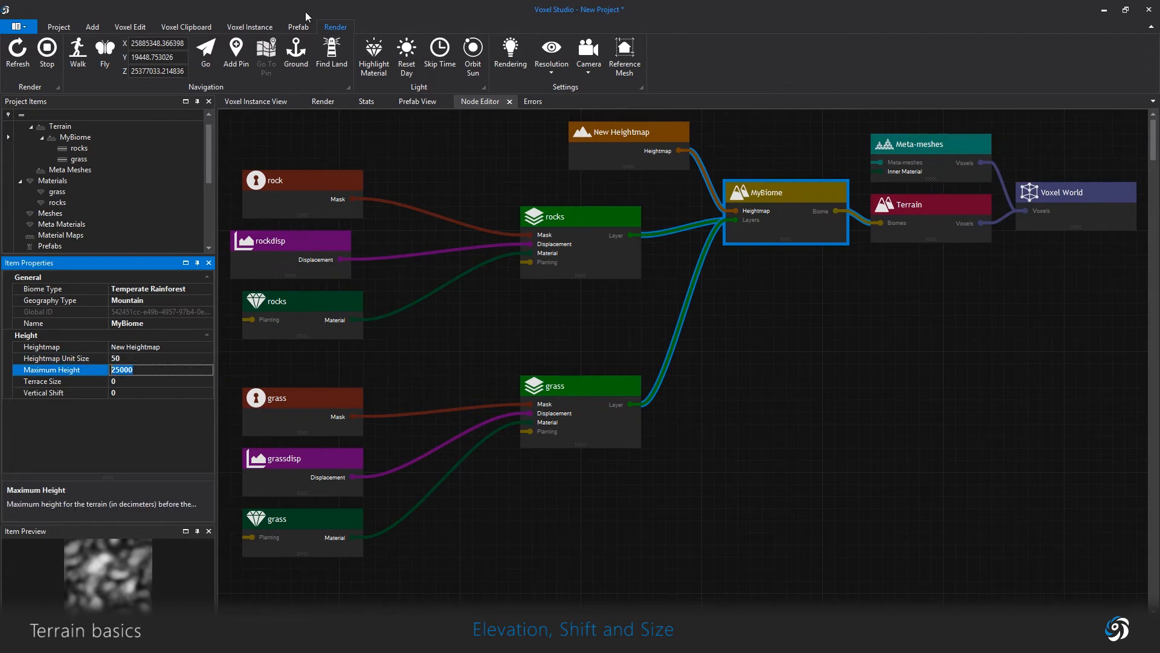
{"action": "left_click", "coordinate": [17, 53]}
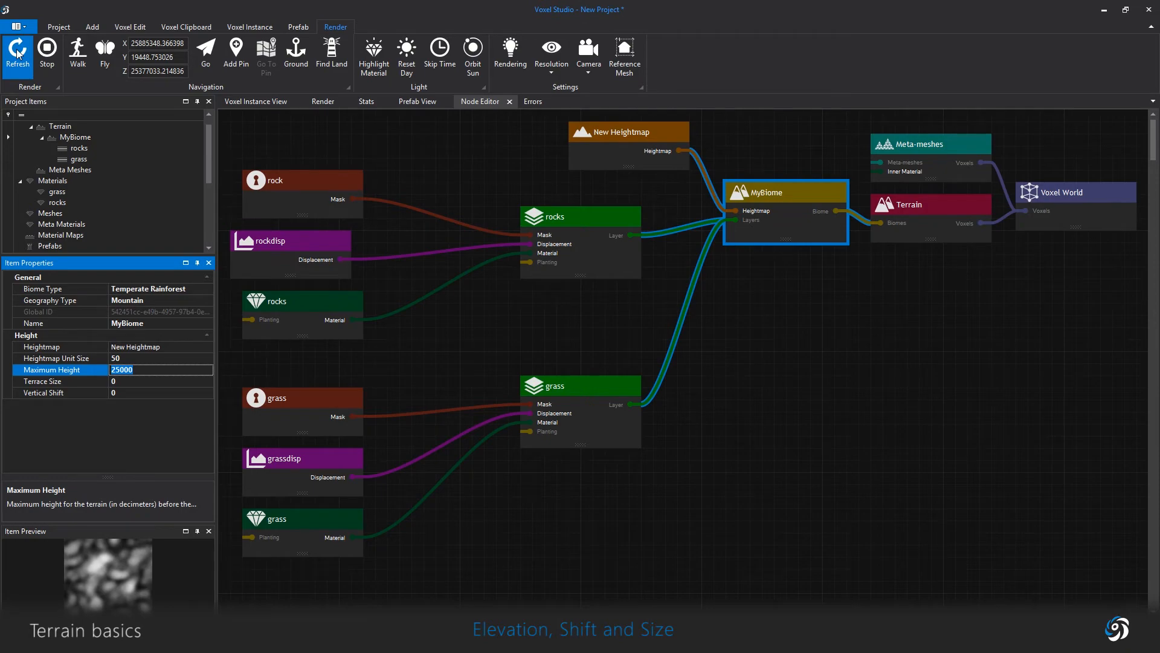
{"action": "left_click", "coordinate": [322, 102]}
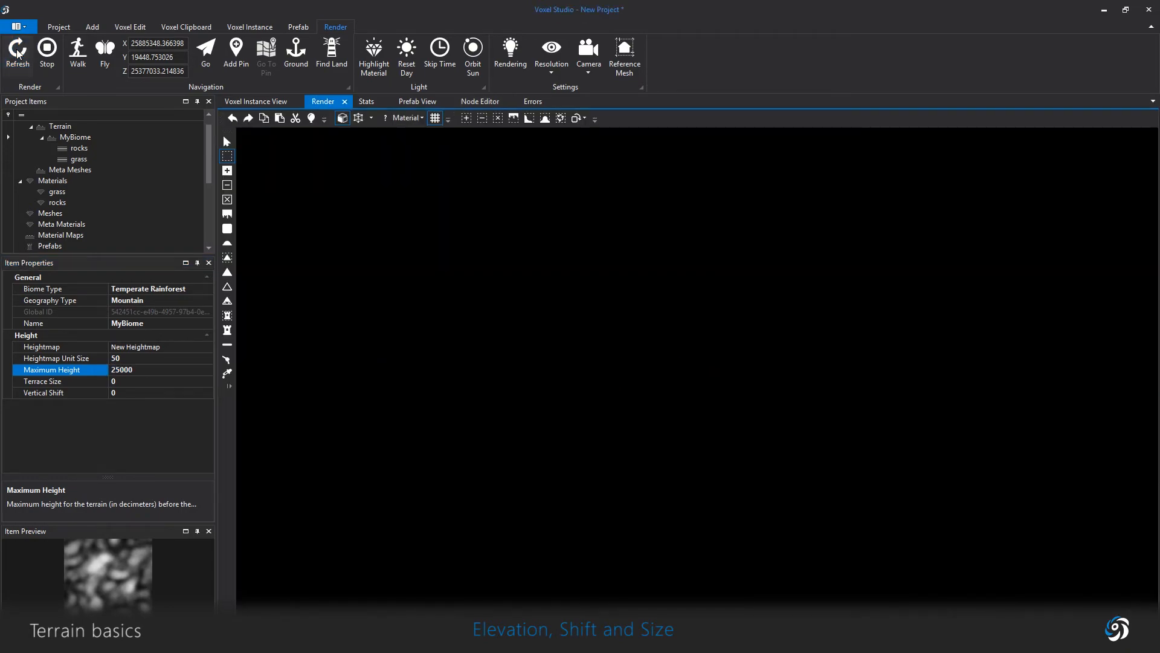
Step: Set MyBiome's heightmap unit size to 80 and vertical shift to 10000, then refresh
{"action": "left_click", "coordinate": [16, 49]}
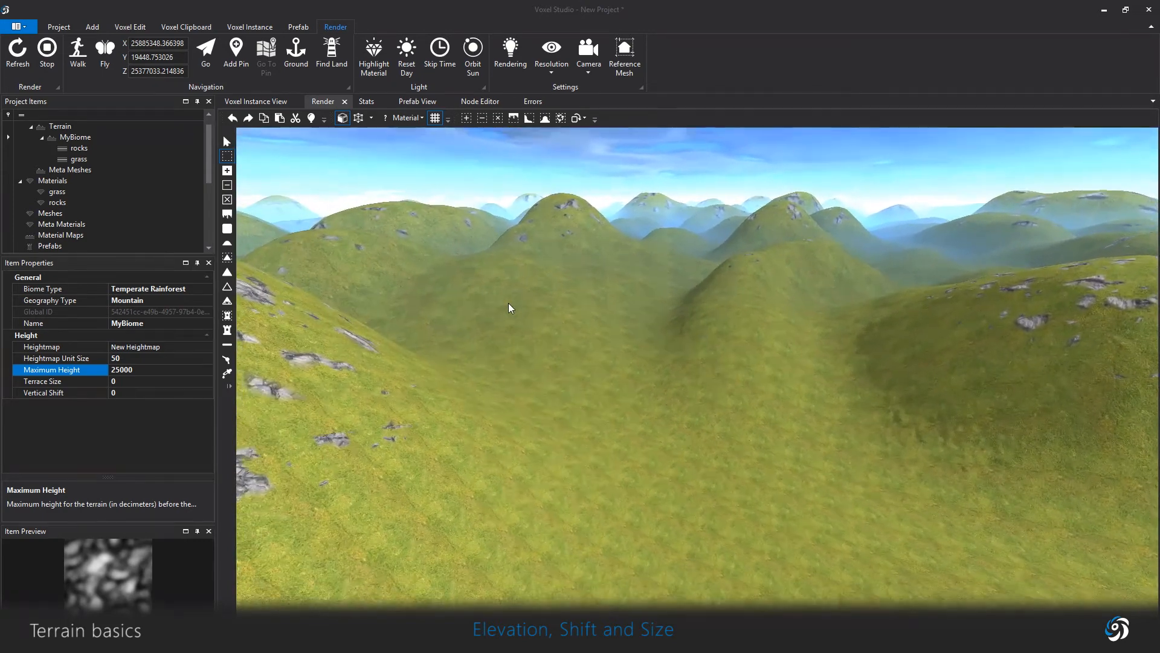
{"action": "left_click", "coordinate": [60, 358]}
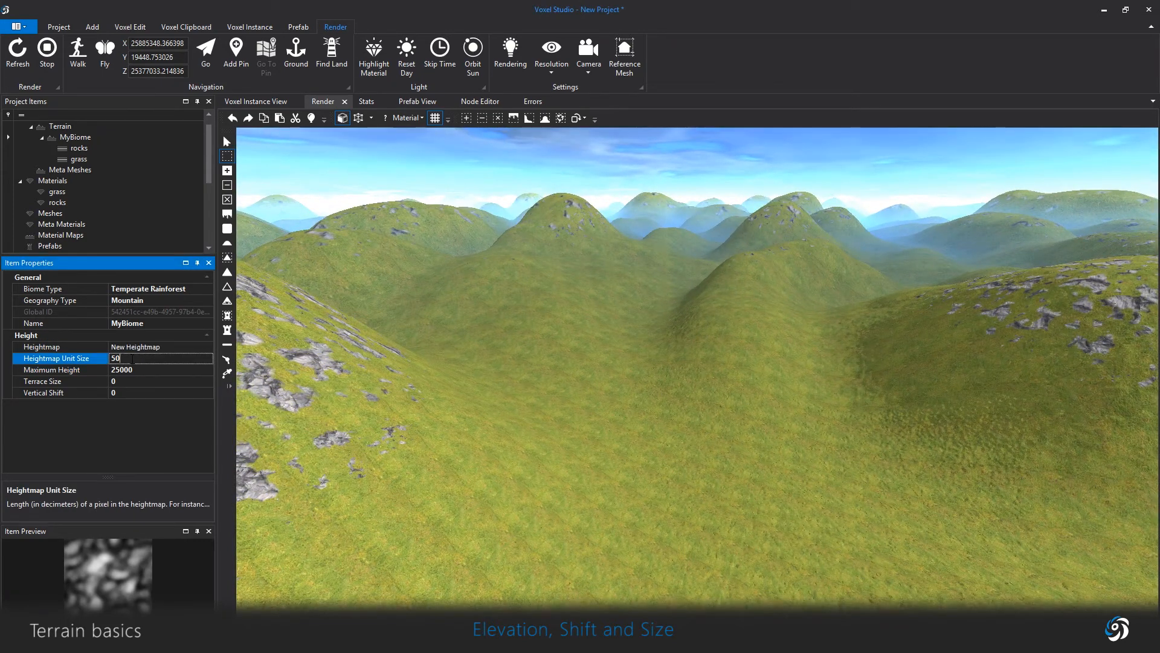
{"action": "type", "text": "80"}
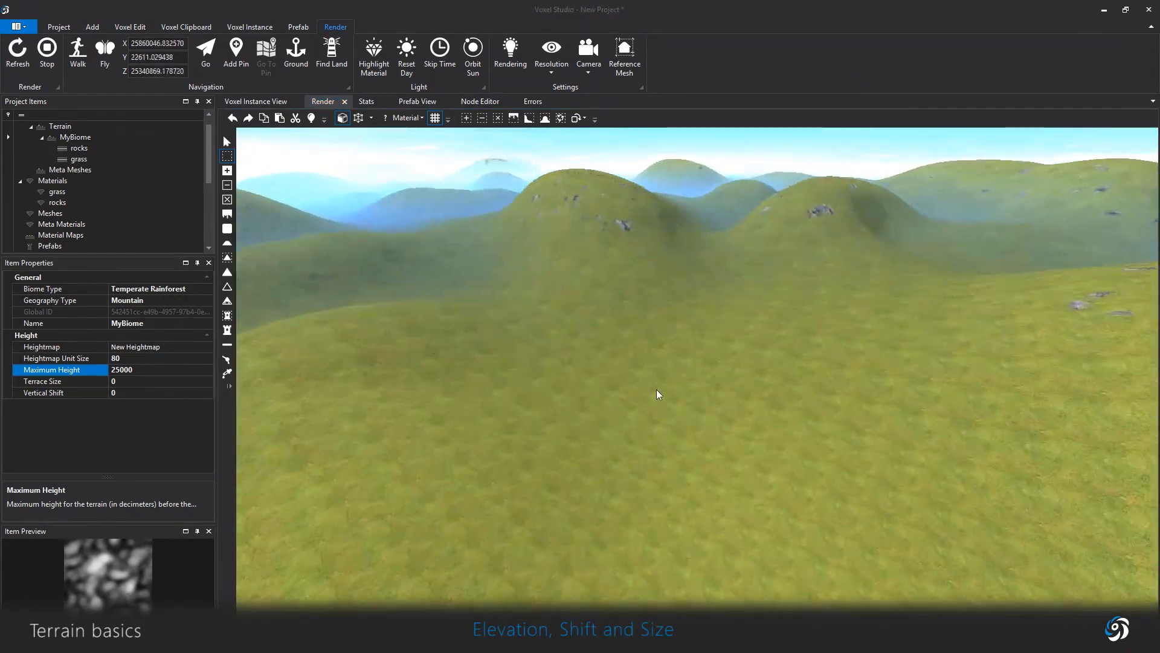
{"action": "left_click", "coordinate": [60, 392]}
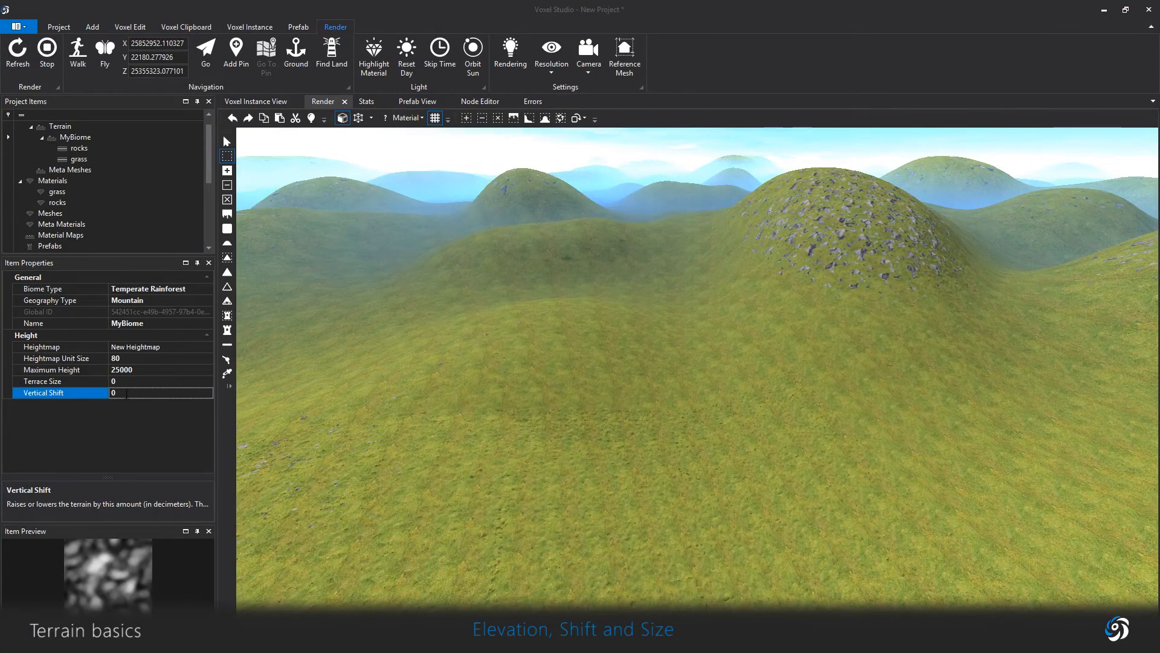
{"action": "type", "text": "10000"}
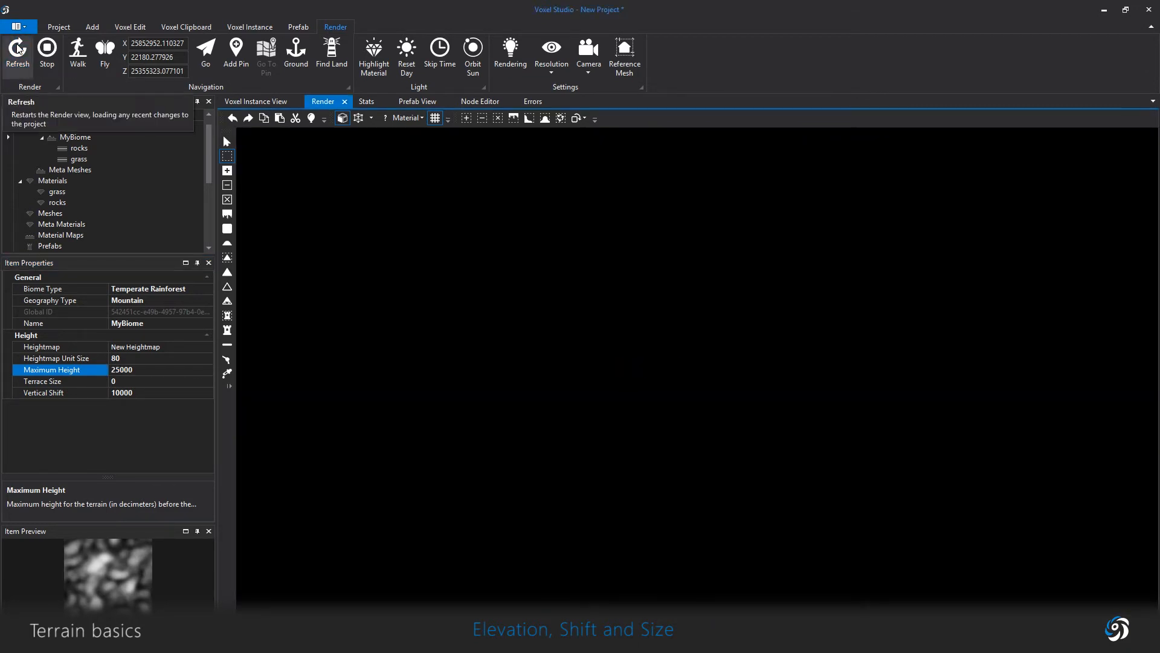
{"action": "left_click", "coordinate": [17, 52]}
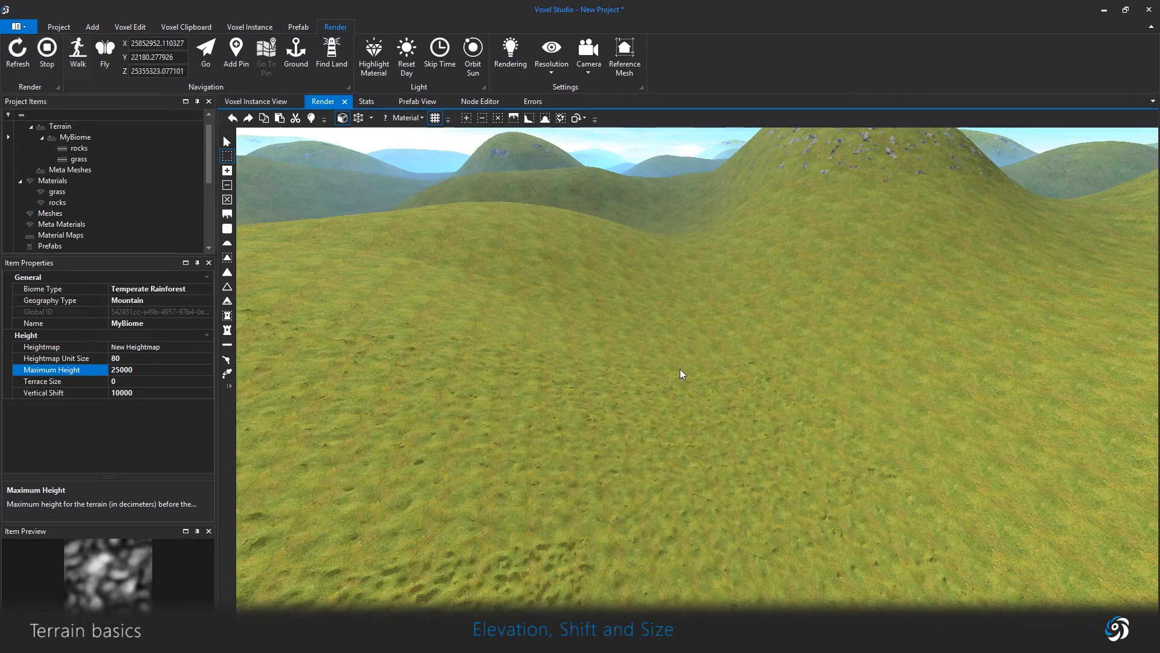
{"action": "mouse_move", "coordinate": [778, 479]}
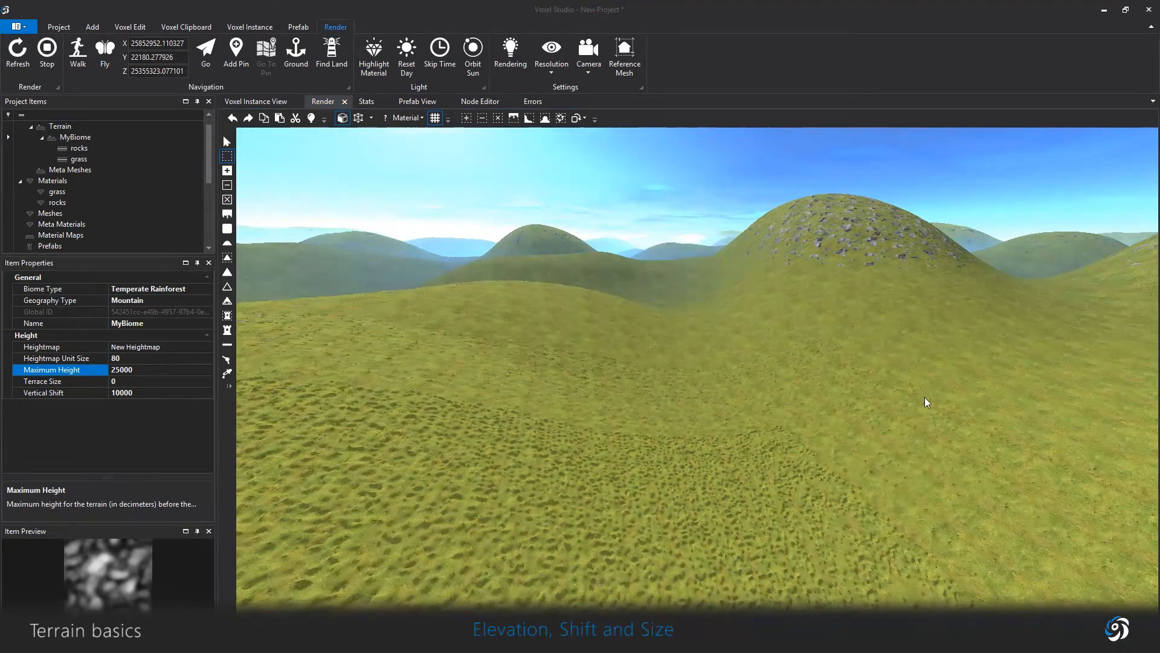
{"action": "left_click", "coordinate": [479, 102]}
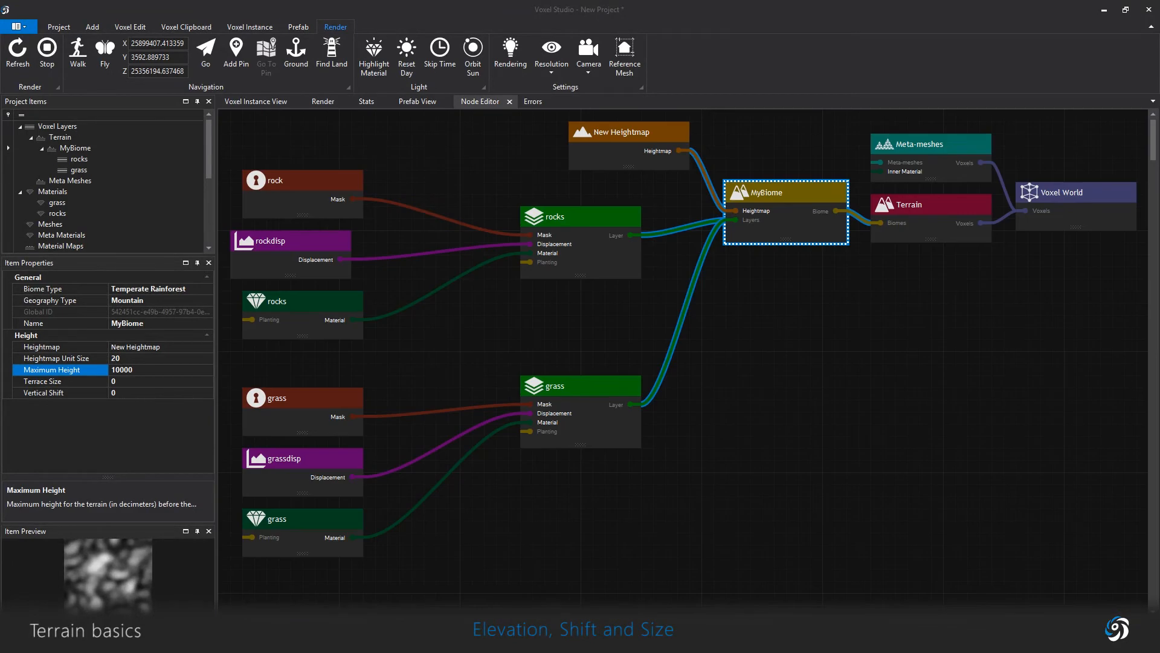
Step: Set the rocks layer's displacement frequency to 5
{"action": "left_click", "coordinate": [291, 240]}
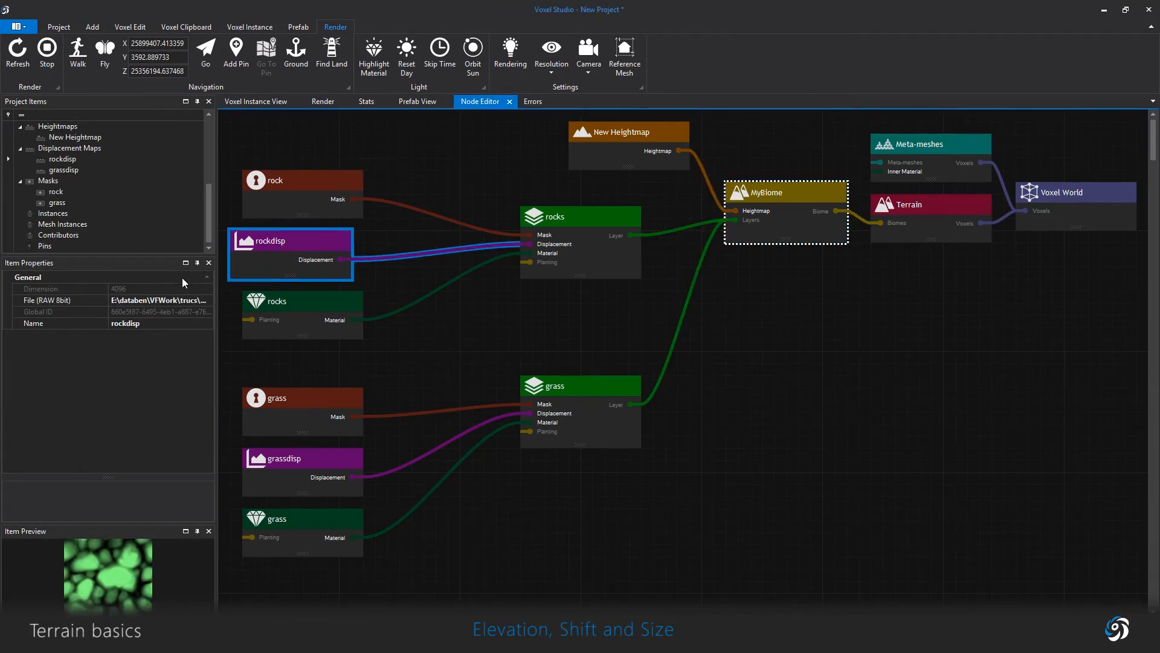
{"action": "left_click", "coordinate": [580, 216]}
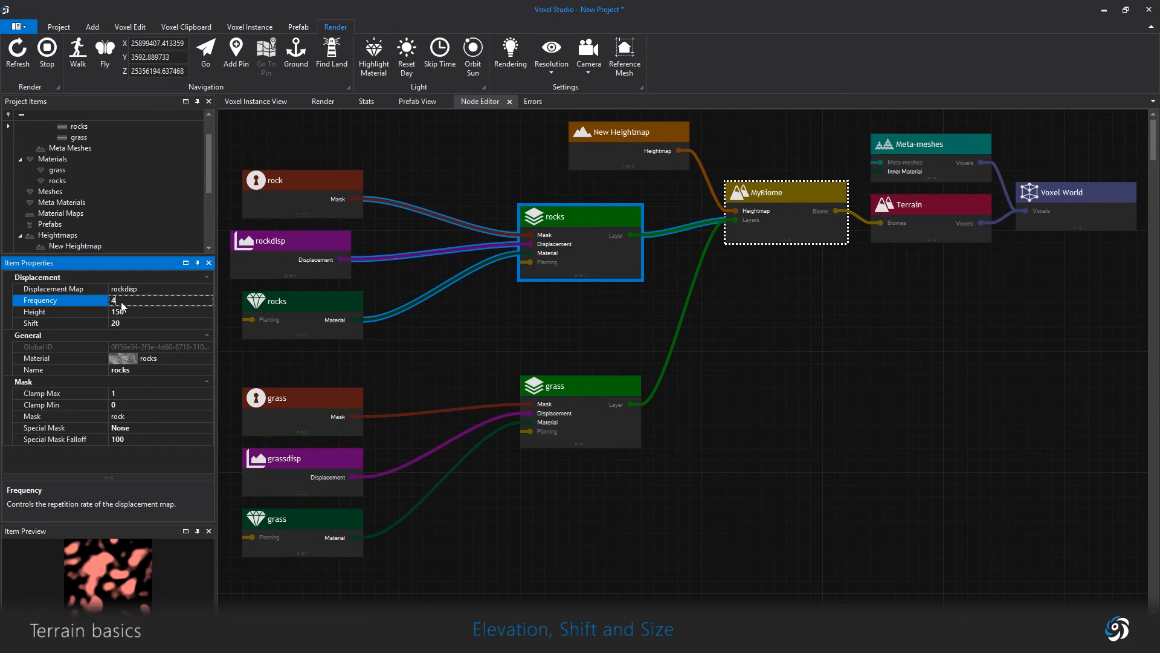
{"action": "mouse_move", "coordinate": [153, 296]}
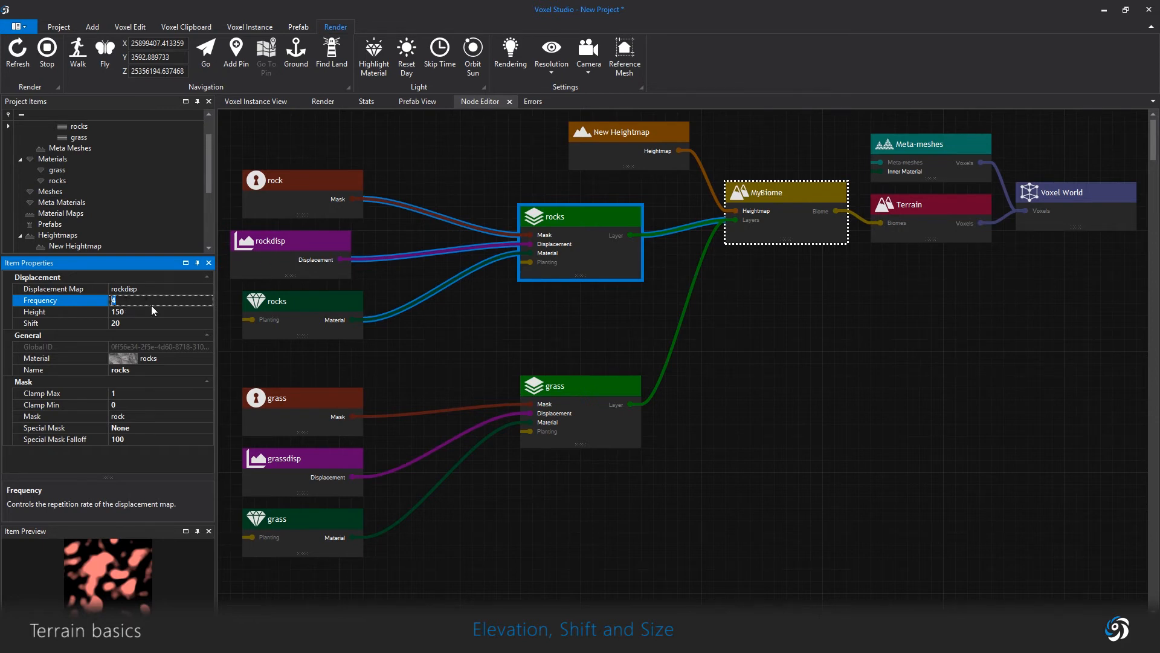
{"action": "type", "text": "5"}
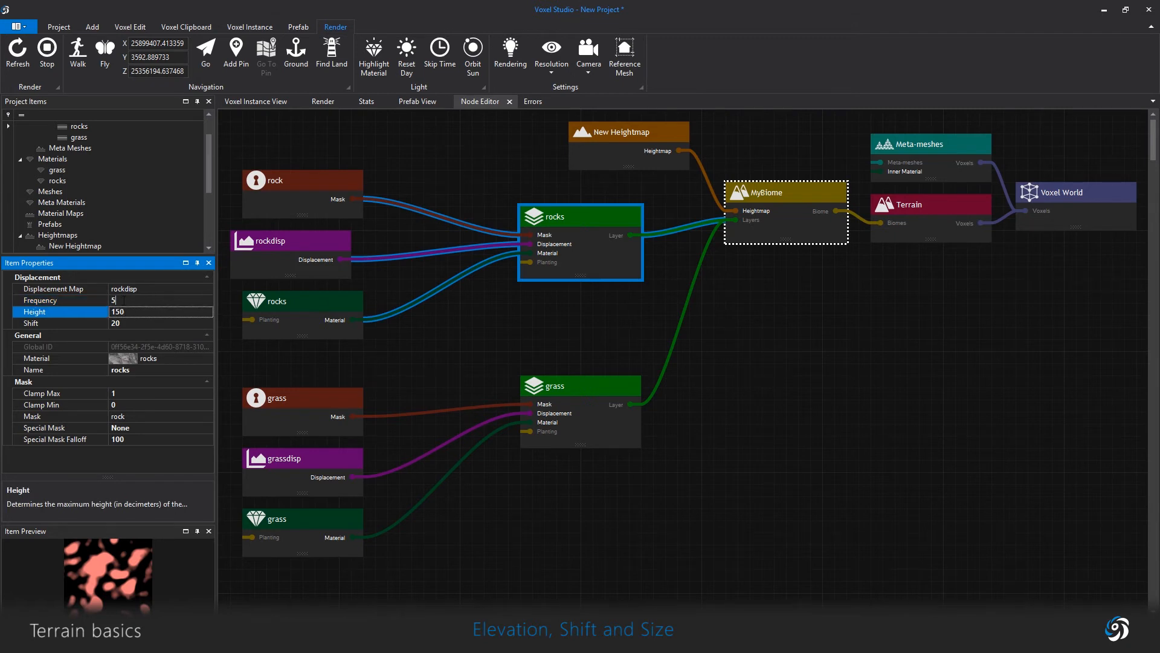
{"action": "left_click", "coordinate": [41, 299]}
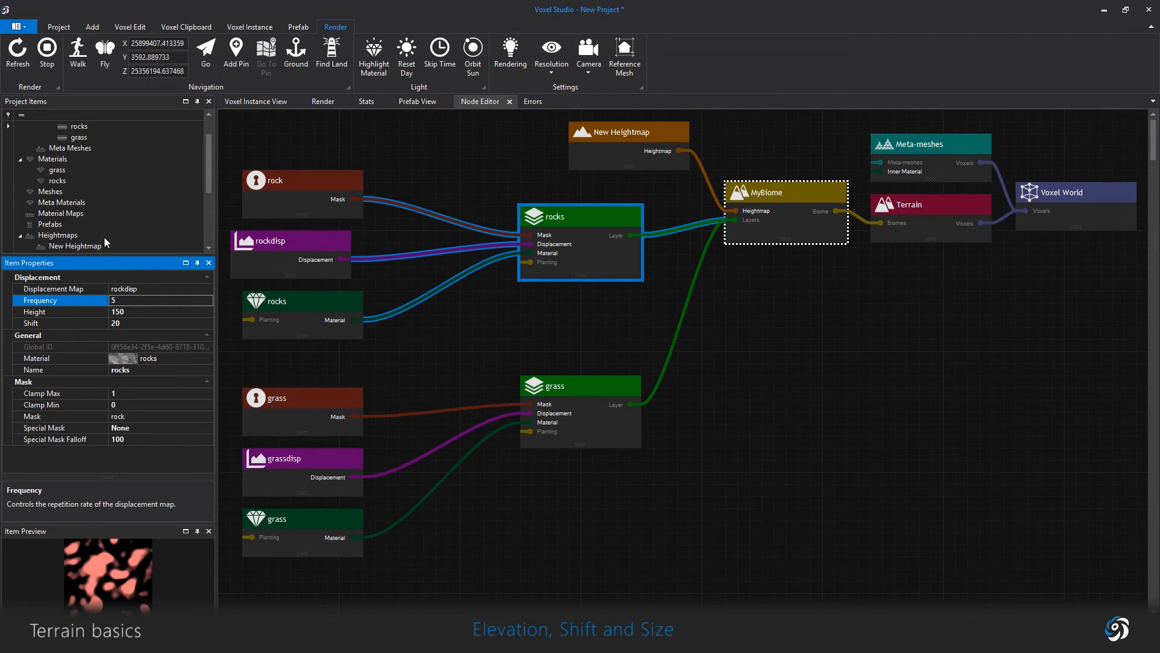
Step: Inspect the rockdisp displacement map, then return to the rocks layer settings
{"action": "scroll", "scroll_direction": "down", "scroll_amount": 3}
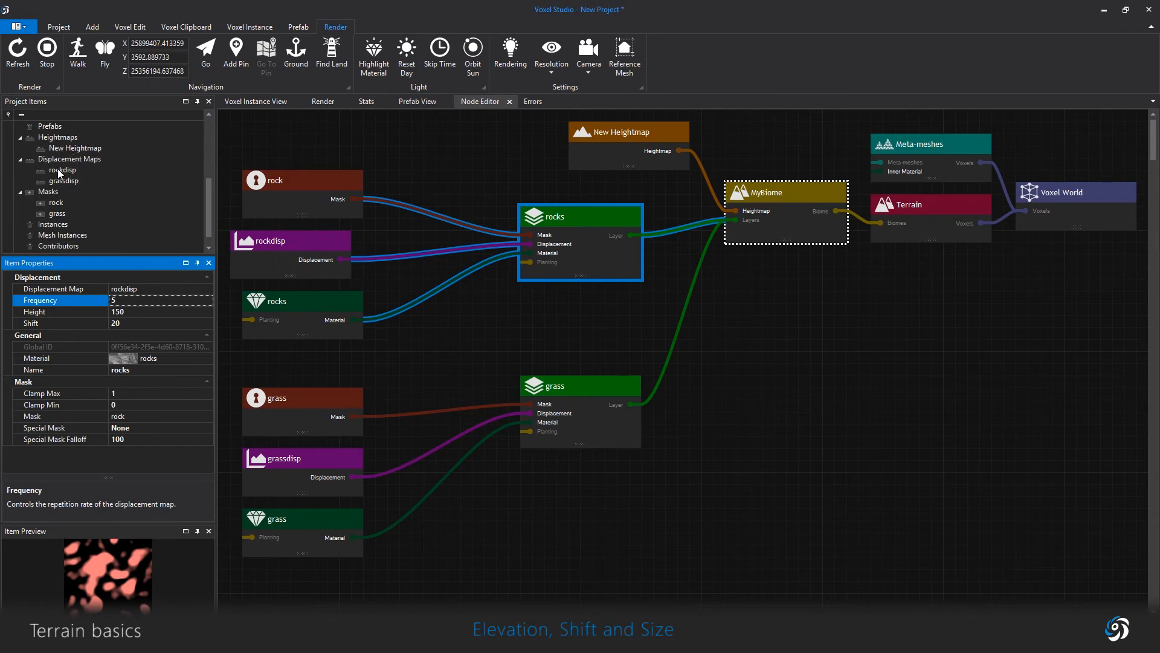
{"action": "left_click", "coordinate": [65, 170]}
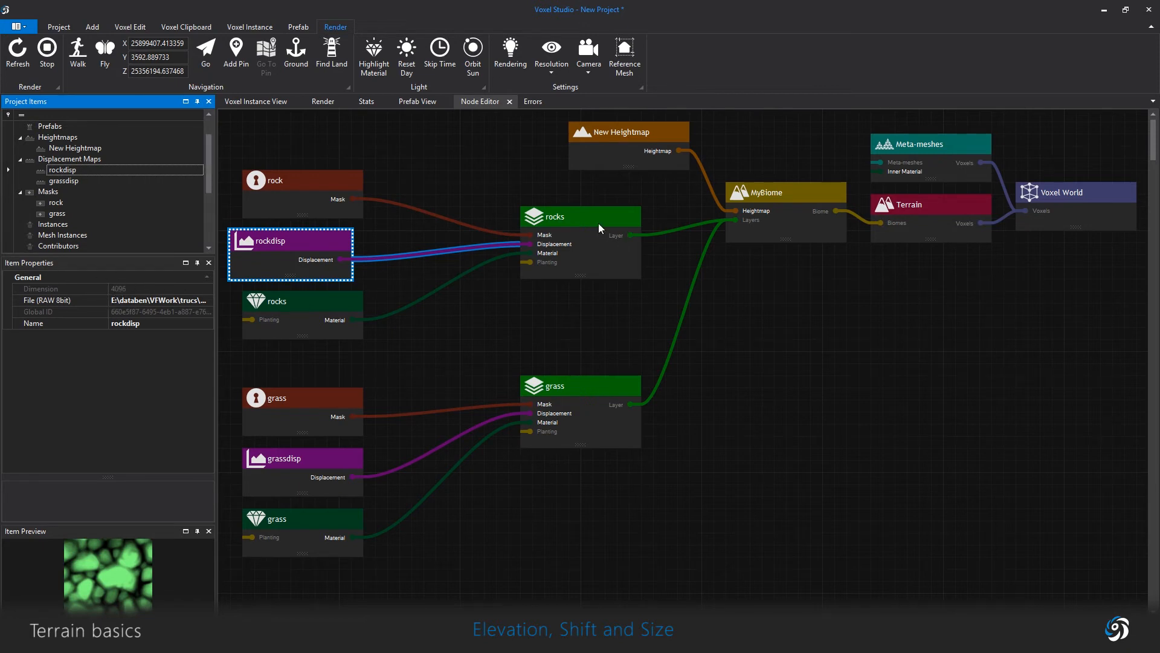
{"action": "left_click", "coordinate": [581, 217]}
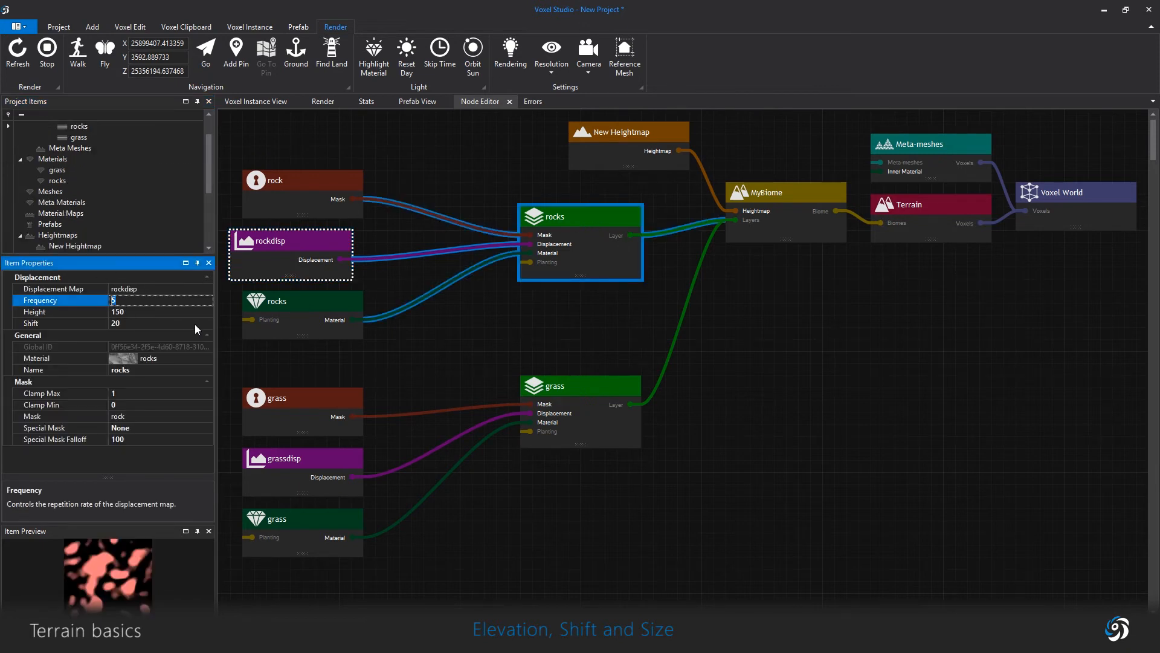
{"action": "mouse_move", "coordinate": [148, 314]}
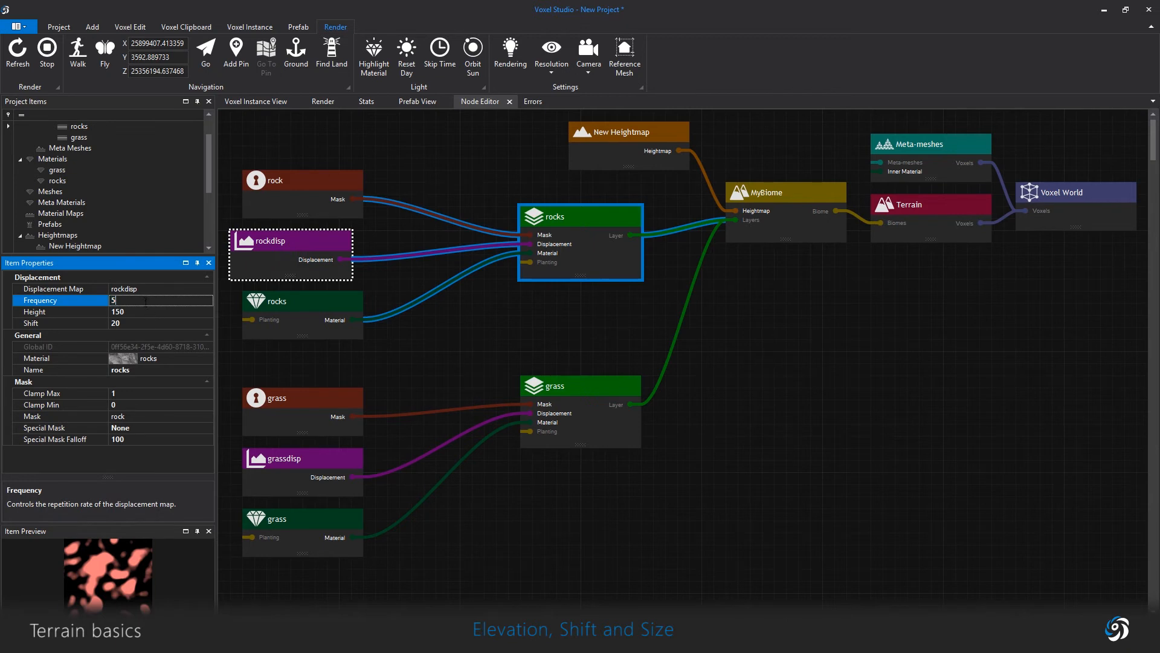
{"action": "left_click", "coordinate": [322, 101]}
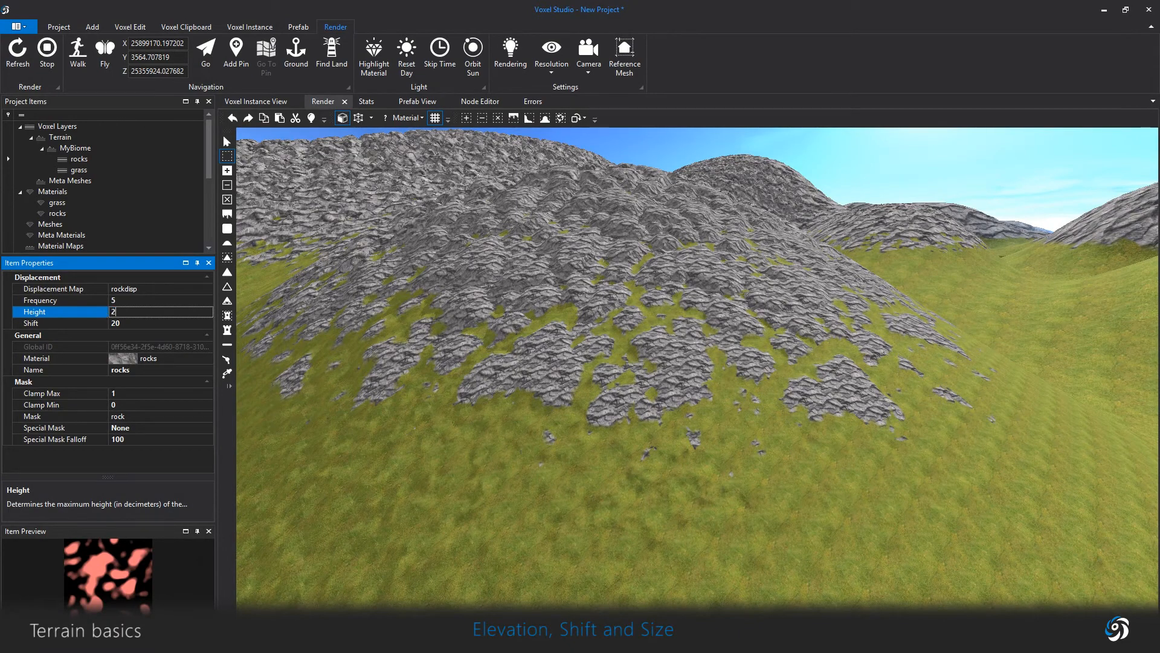
Step: Raise rock displacement height to 280, try shift 100, and settle on shift 0
{"action": "type", "text": "280"}
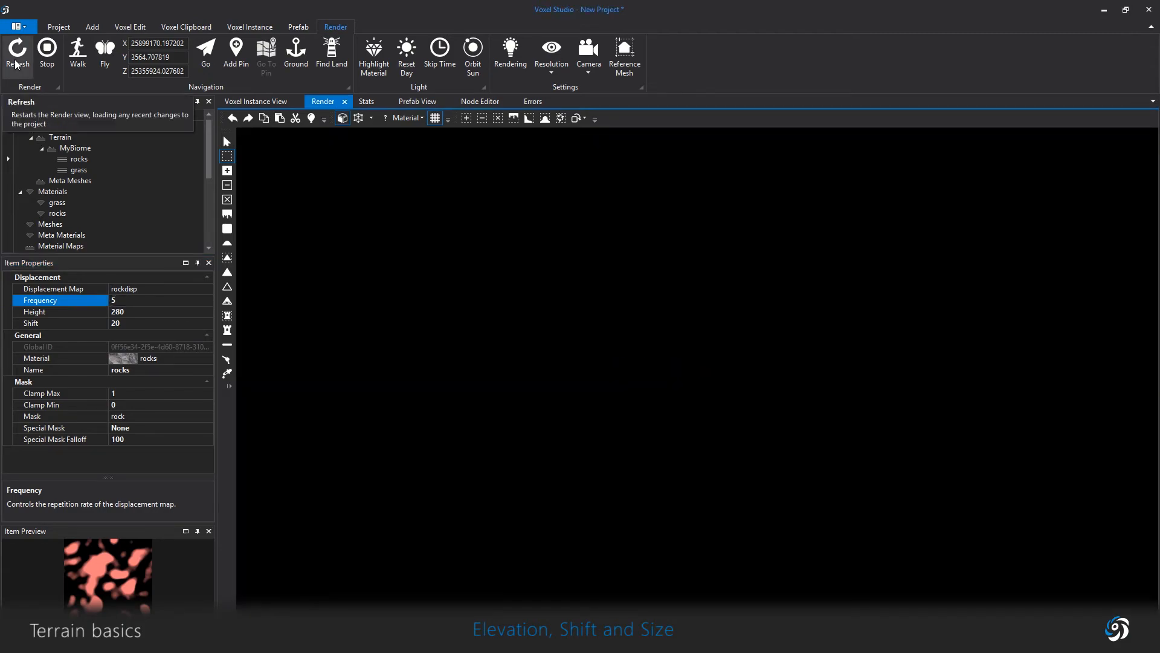
{"action": "left_click", "coordinate": [17, 53]}
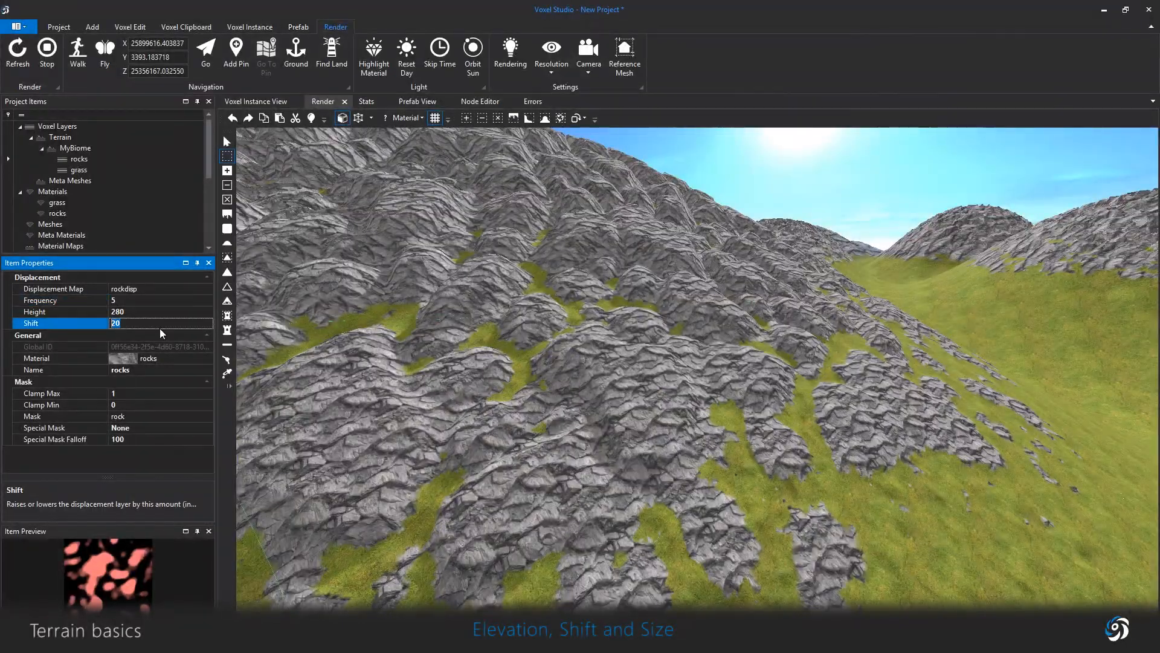
{"action": "type", "text": "100"}
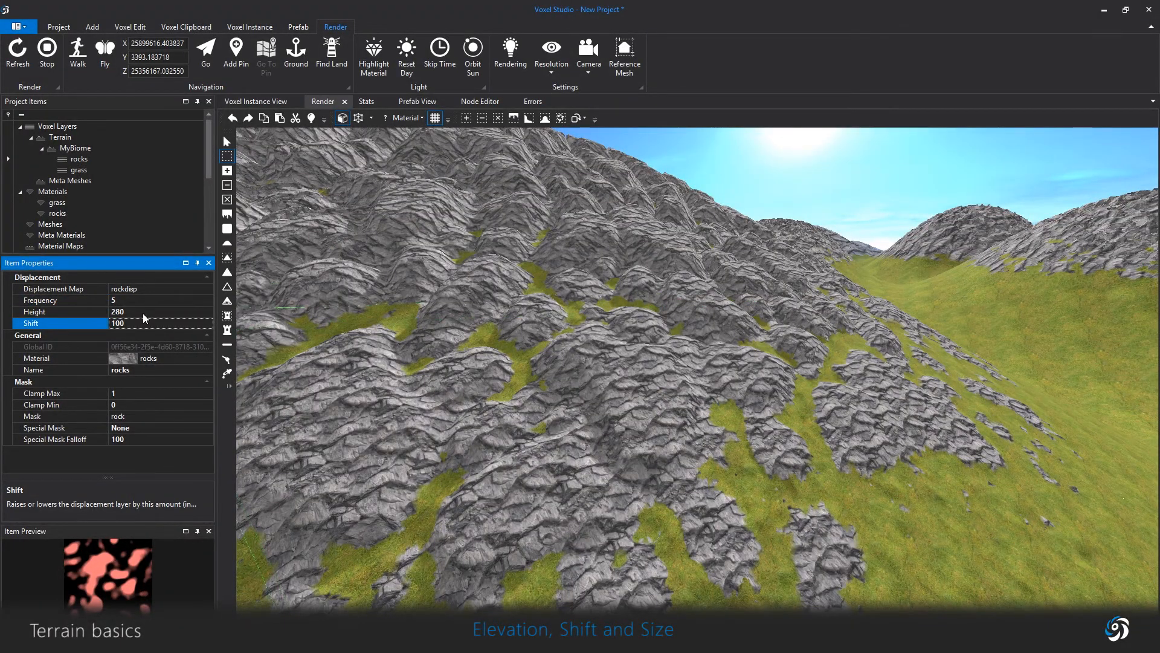
{"action": "left_click", "coordinate": [34, 312]}
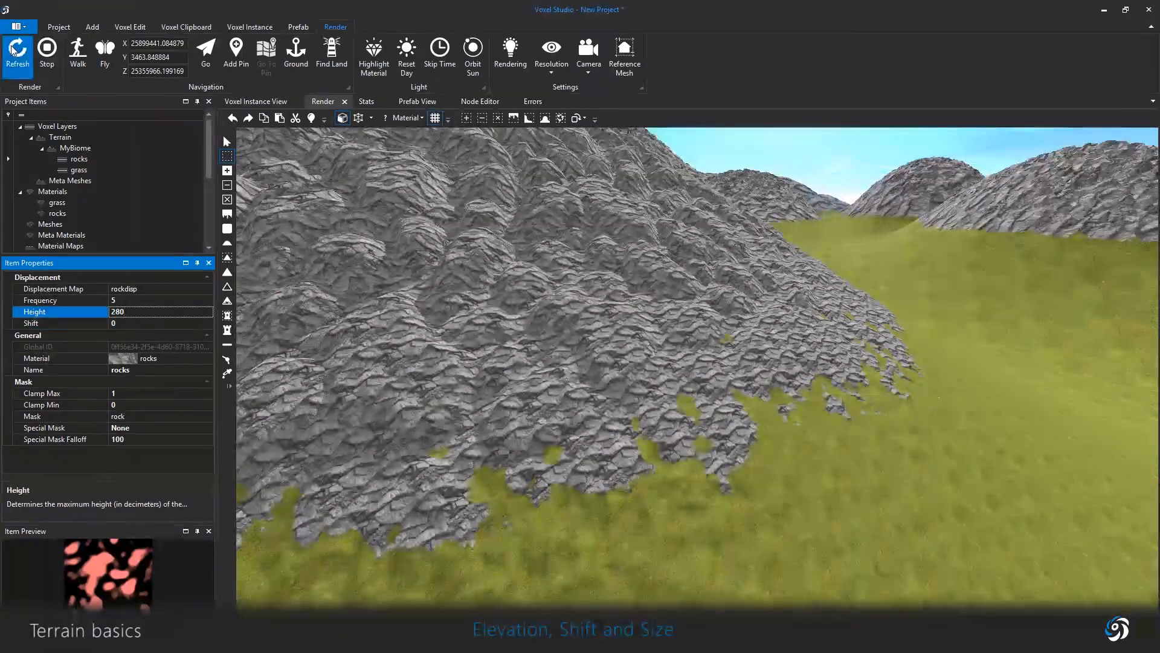
{"action": "left_click", "coordinate": [17, 55]}
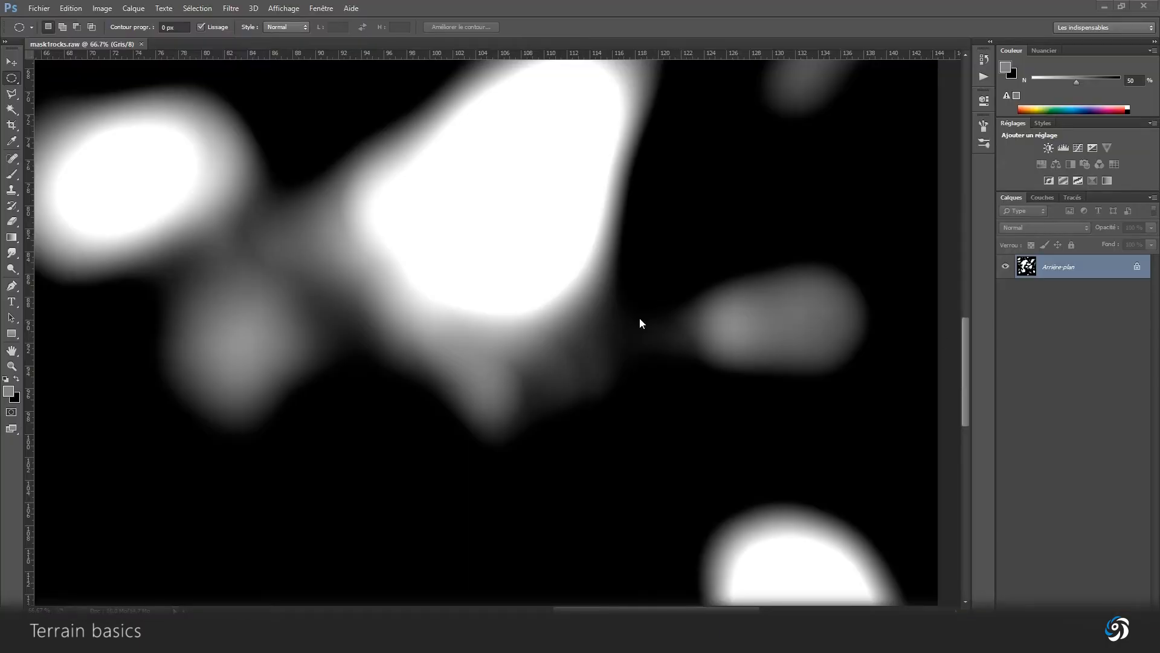
{"action": "mouse_move", "coordinate": [518, 291]}
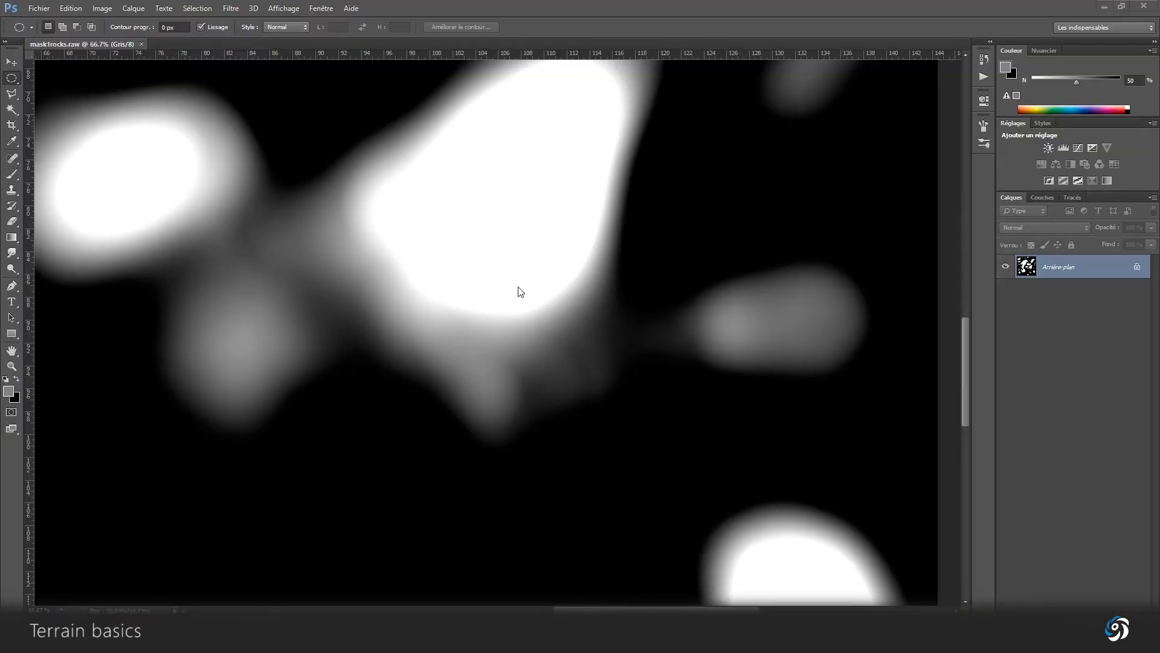
Step: Reapply Gaussian Blur to the black-and-white rock mask from the Filter menu
{"action": "left_click", "coordinate": [230, 8]}
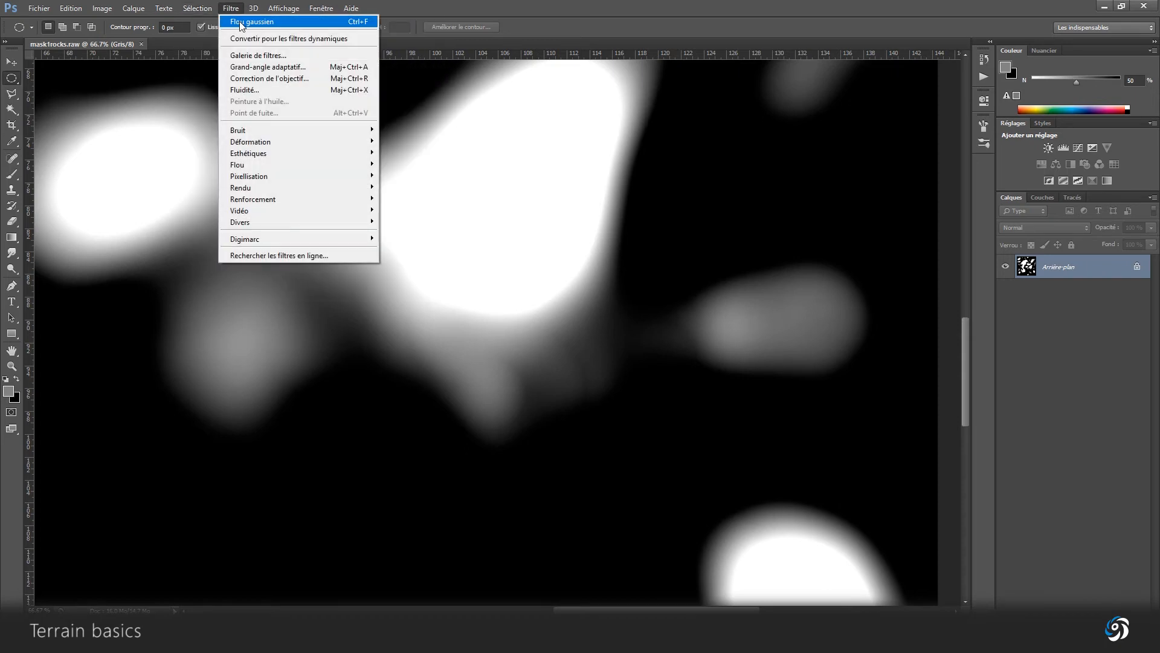
{"action": "left_click", "coordinate": [197, 8]}
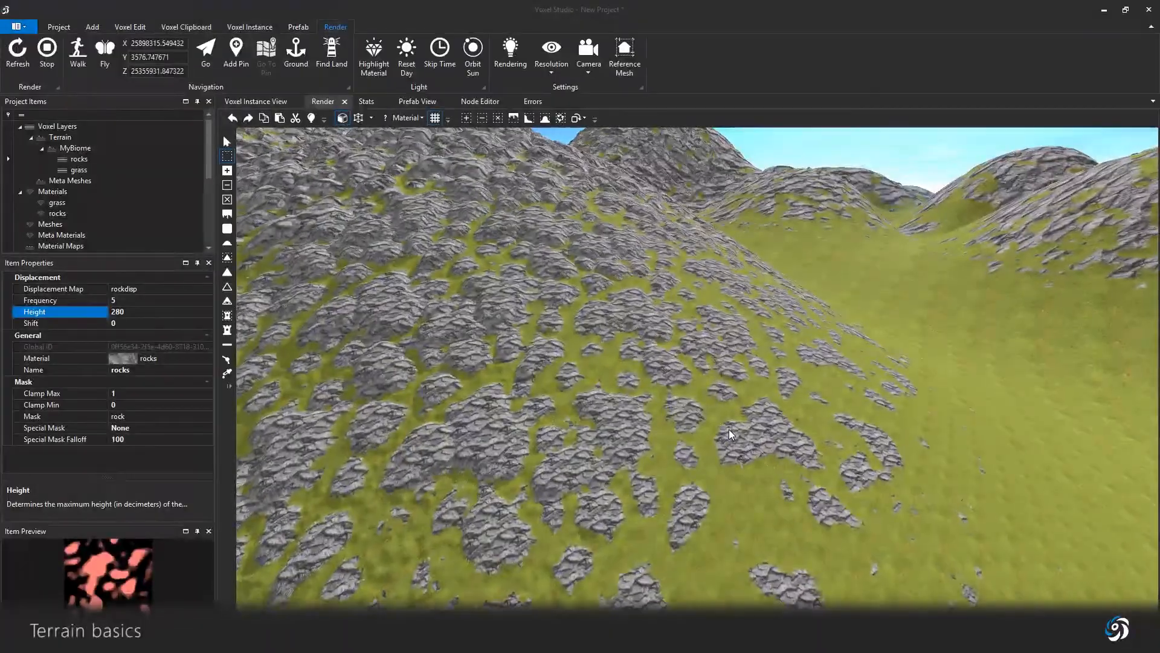
Step: Select MyBiome in Project Items to show its height settings
{"action": "left_click", "coordinate": [480, 101]}
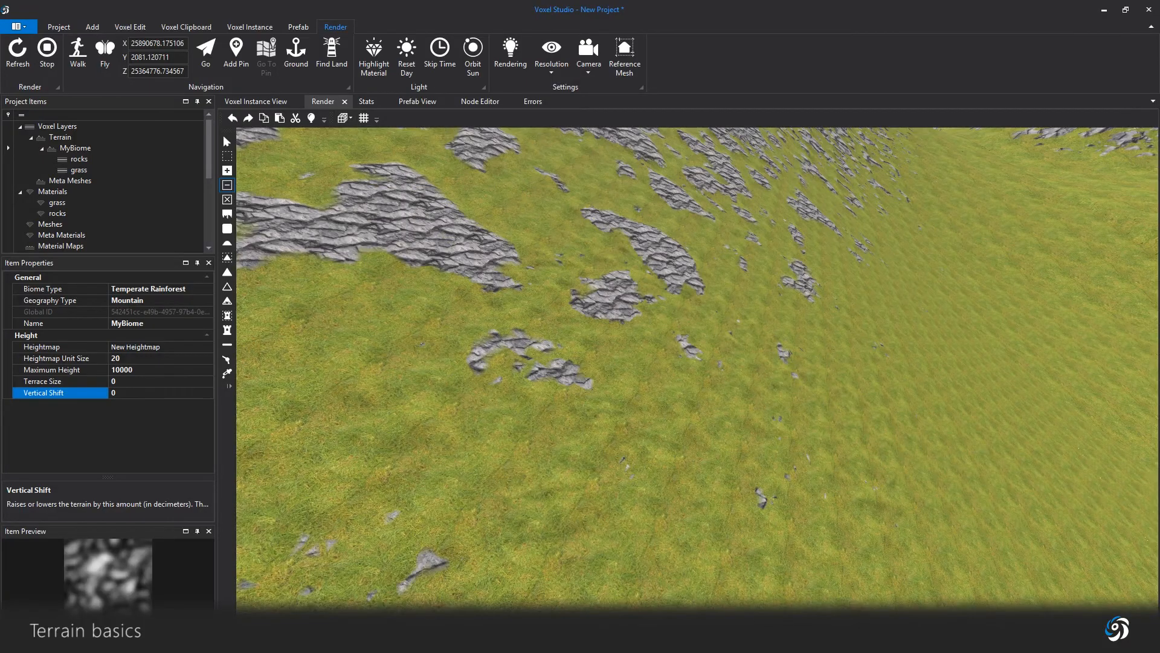
Step: Carve a box-shaped voxel edit into the rocky slope and set vertical shift to -300
{"action": "left_click", "coordinate": [589, 415]}
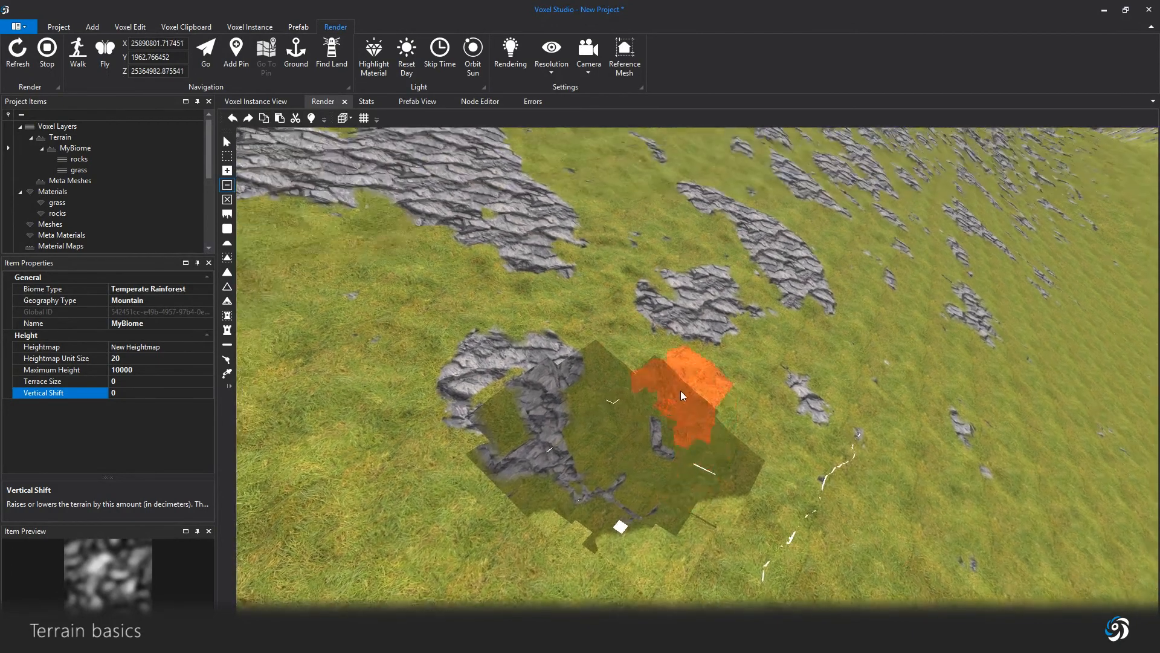
{"action": "left_click", "coordinate": [363, 118]}
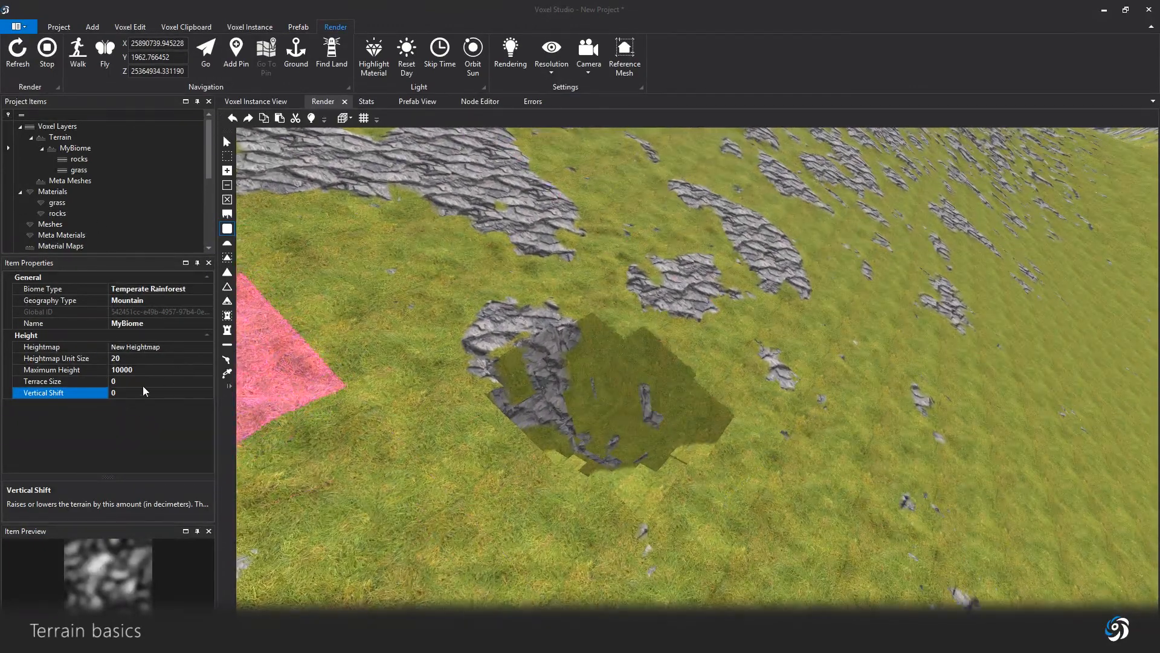
{"action": "left_click", "coordinate": [159, 392]}
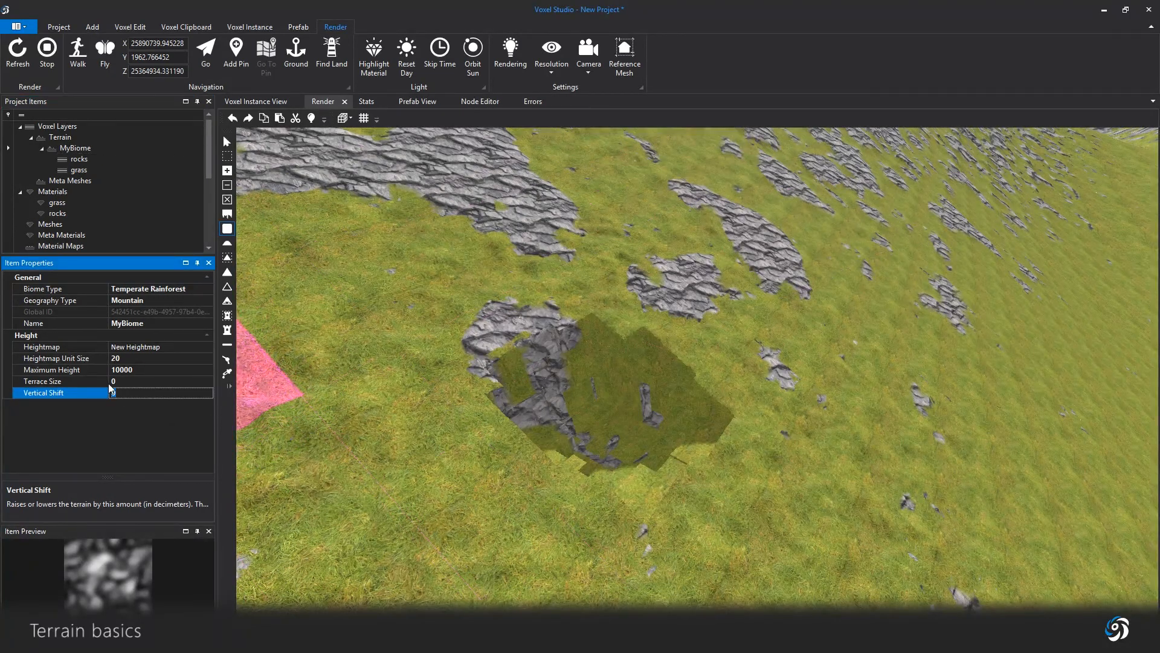
{"action": "type", "text": "-300"}
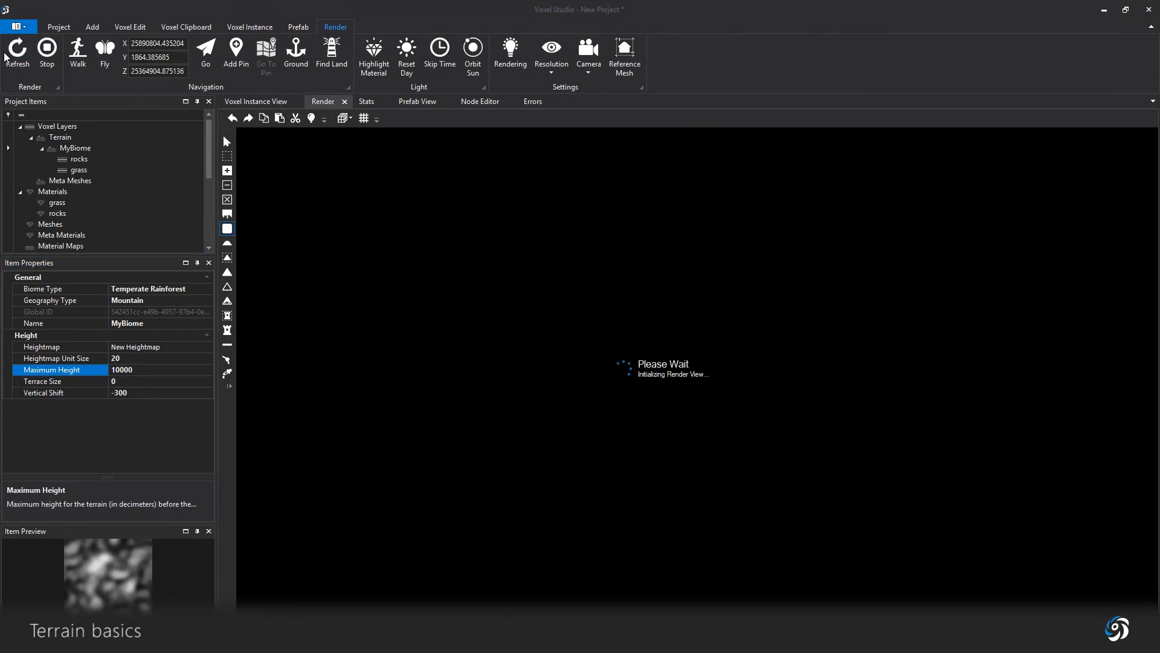
Step: Refresh the render to see the lowered terrain with the box edits standing out
{"action": "left_click", "coordinate": [17, 53]}
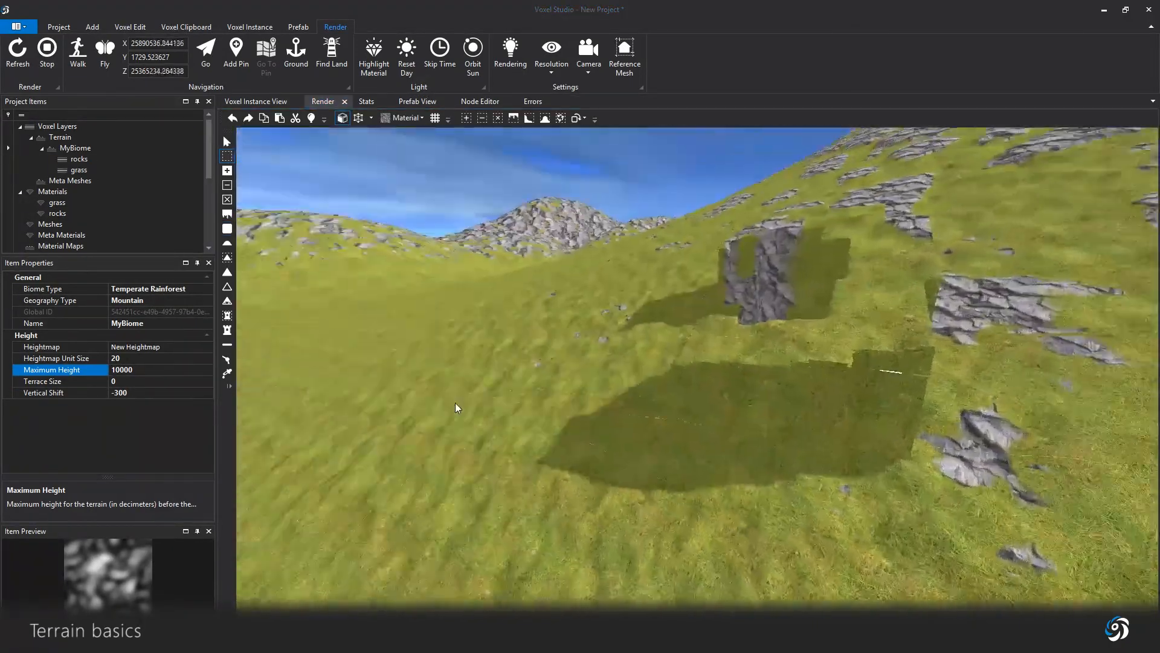
{"action": "left_click", "coordinate": [479, 101]}
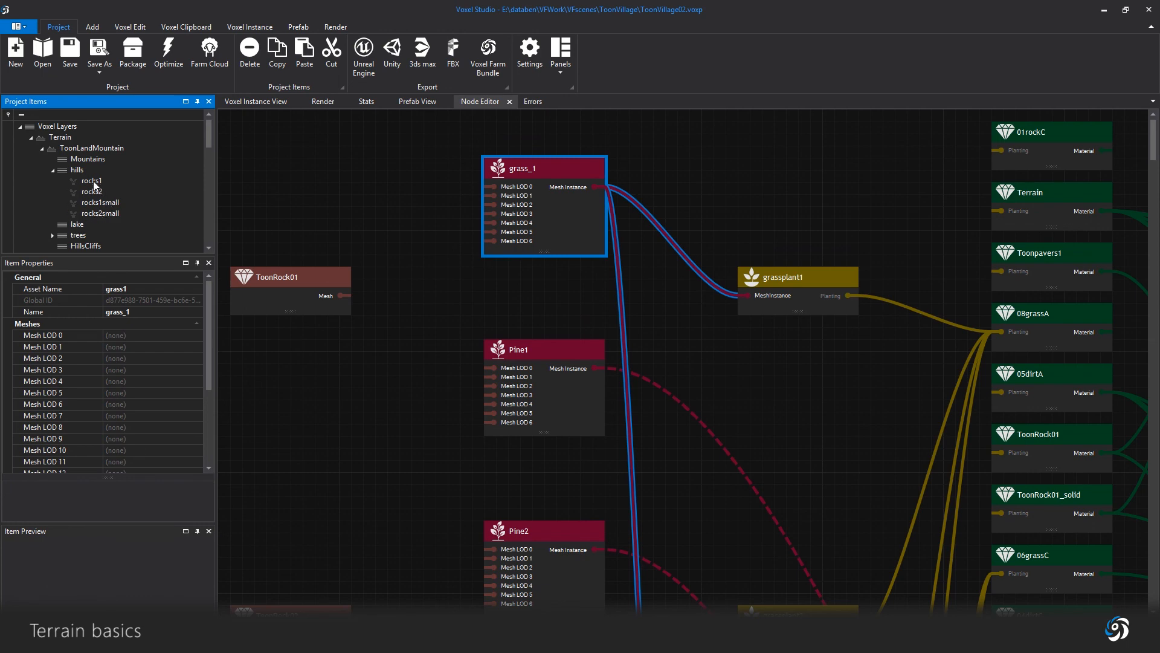
Step: Select rocks1 under hills in the ToonVillage02 project items
{"action": "left_click", "coordinate": [91, 181]}
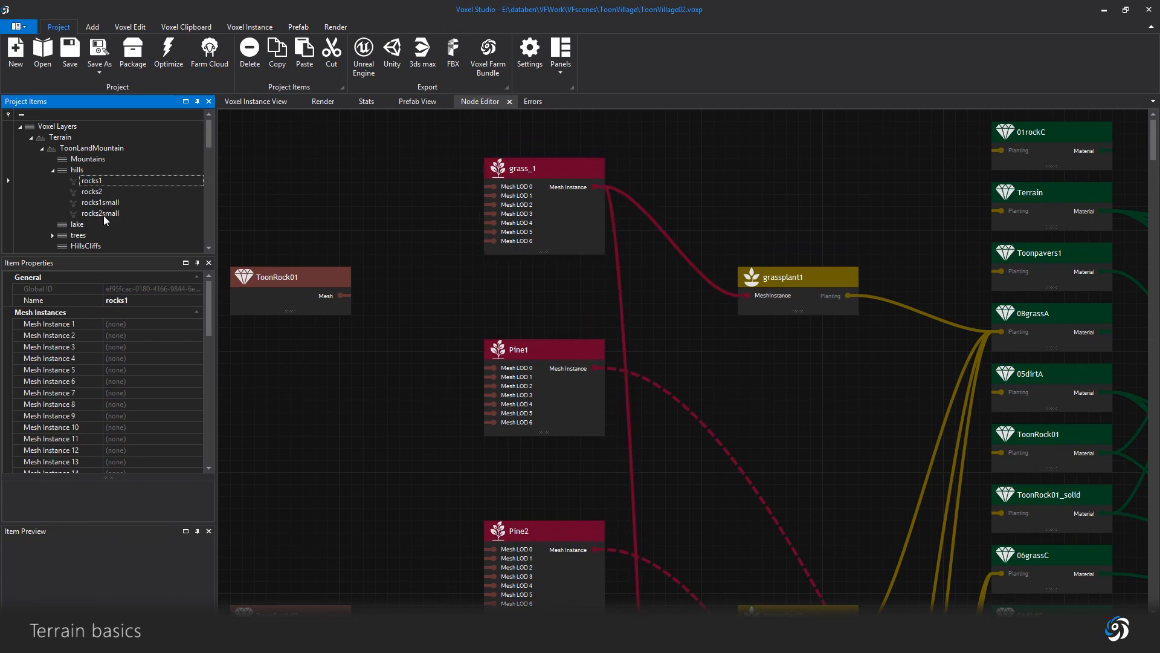